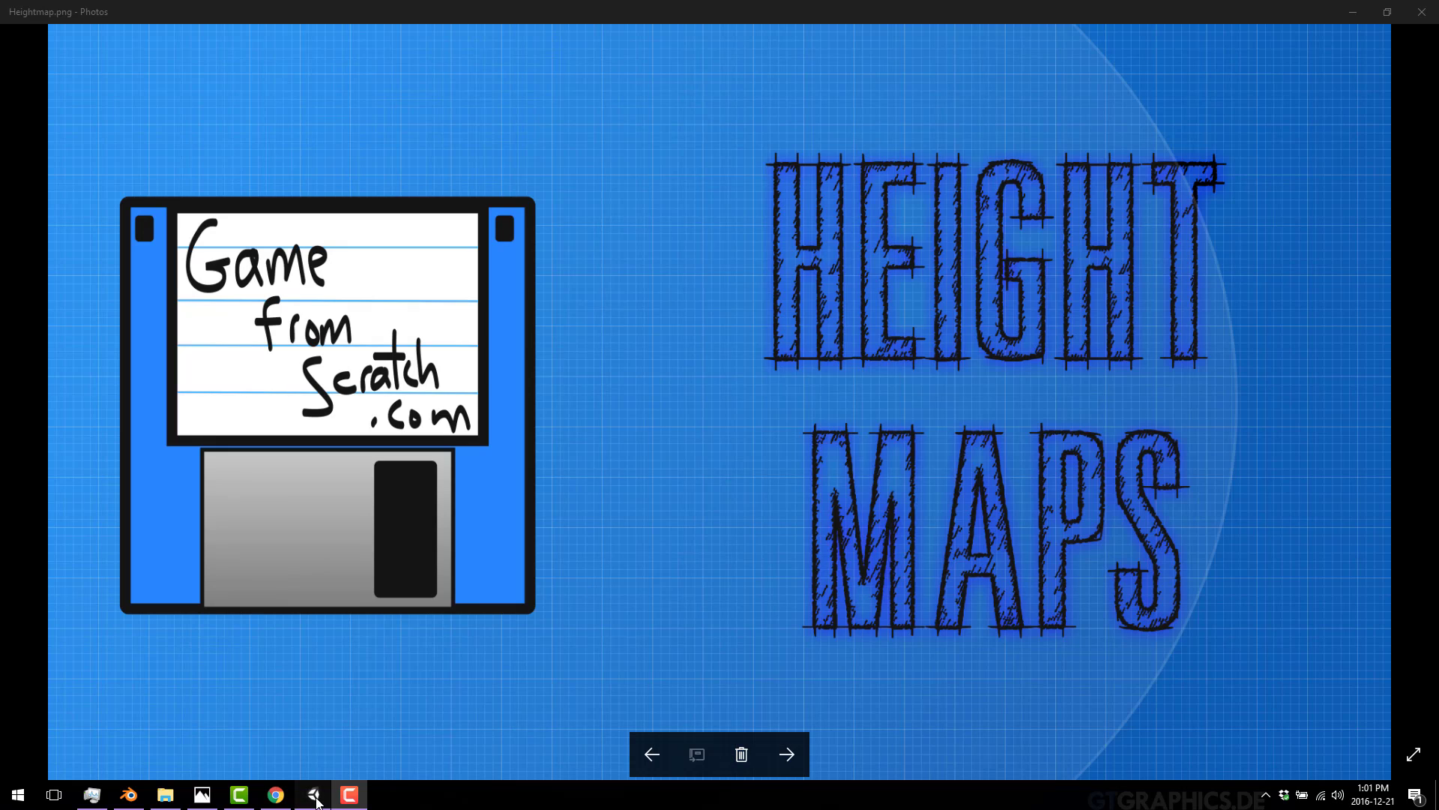
Leave the Height Maps image in Photos and bring the Unity editor to the front
left_click(311, 794)
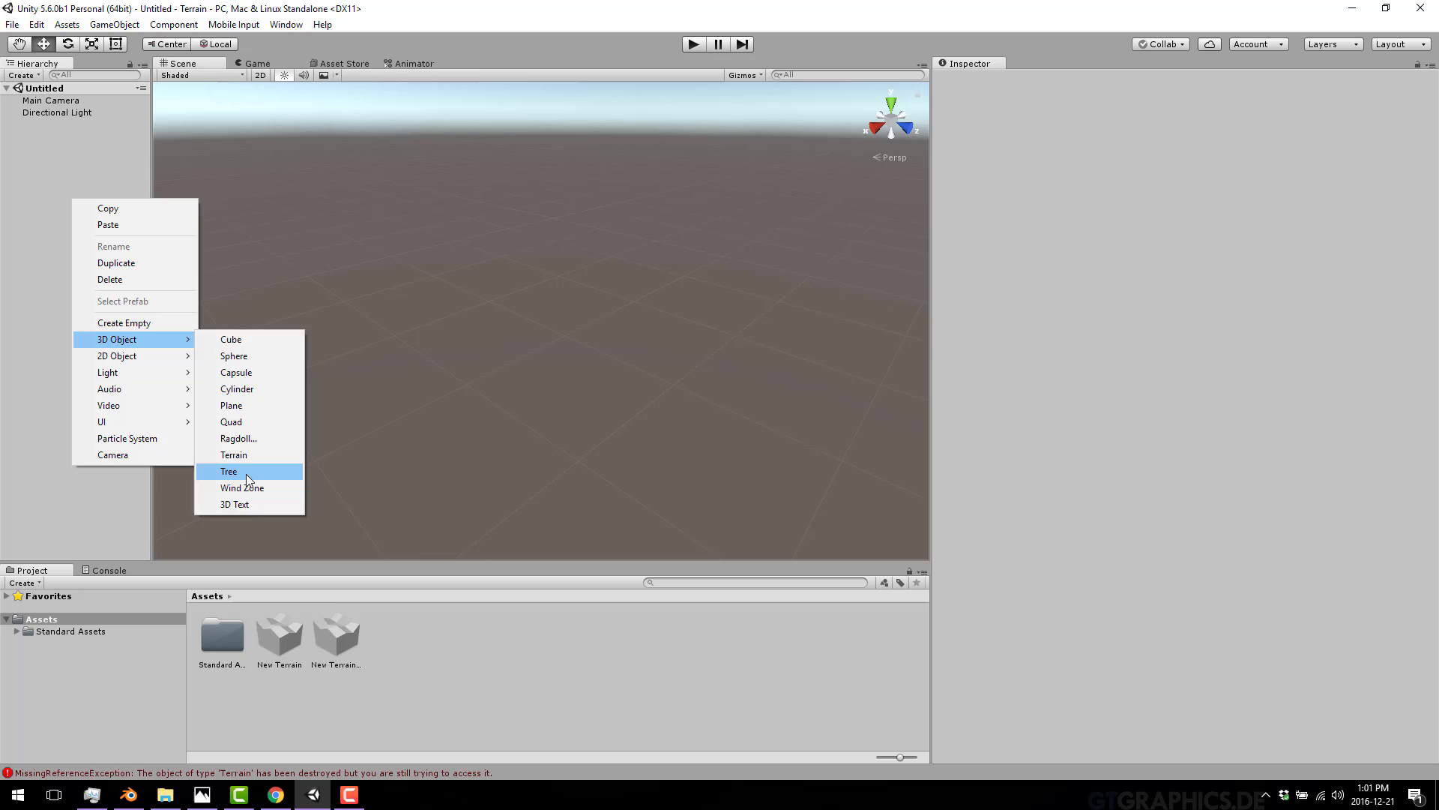
Add a 3D terrain and sculpt rough hills and a tall peak with Raise/Lower Terrain
left_click(234, 454)
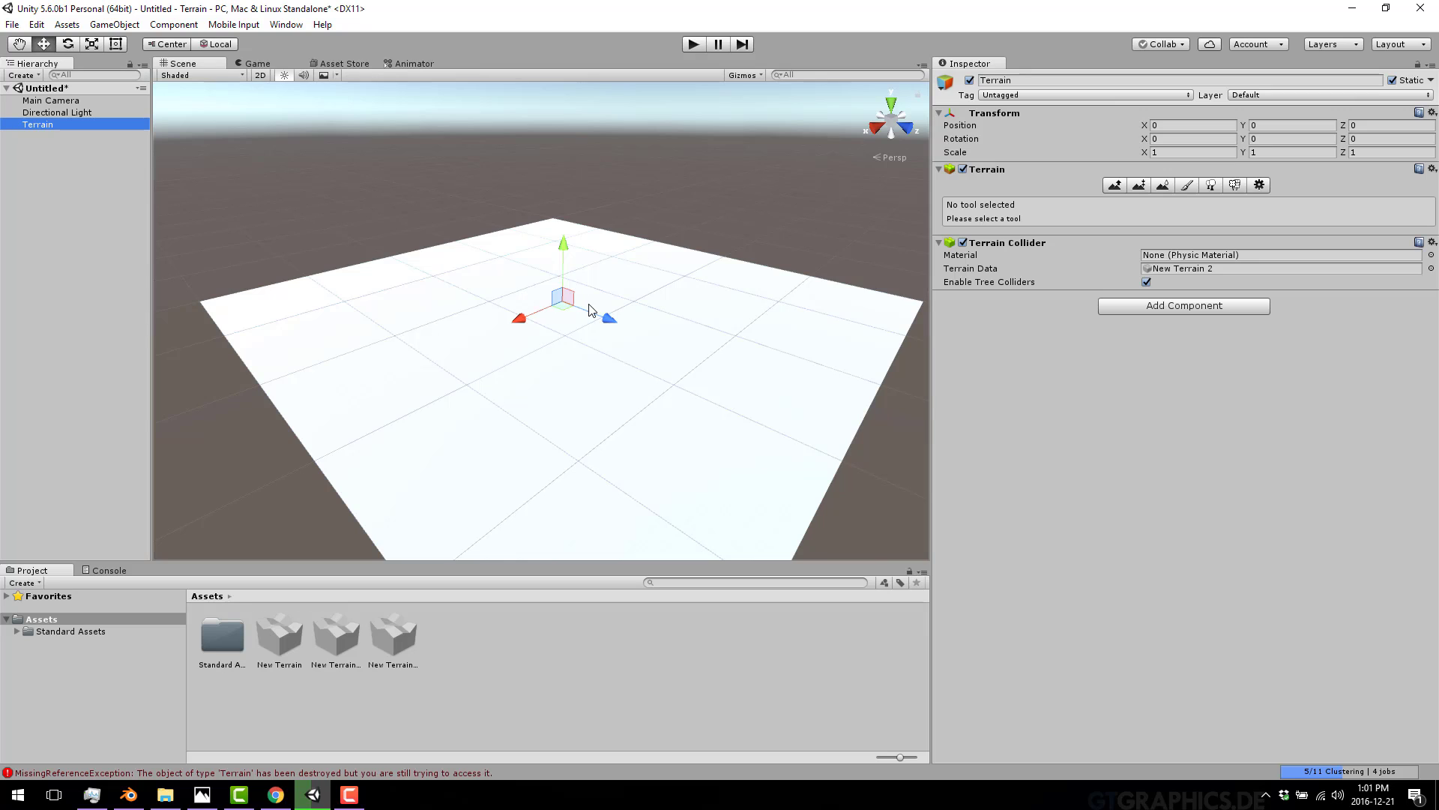
mouse_move(1083, 192)
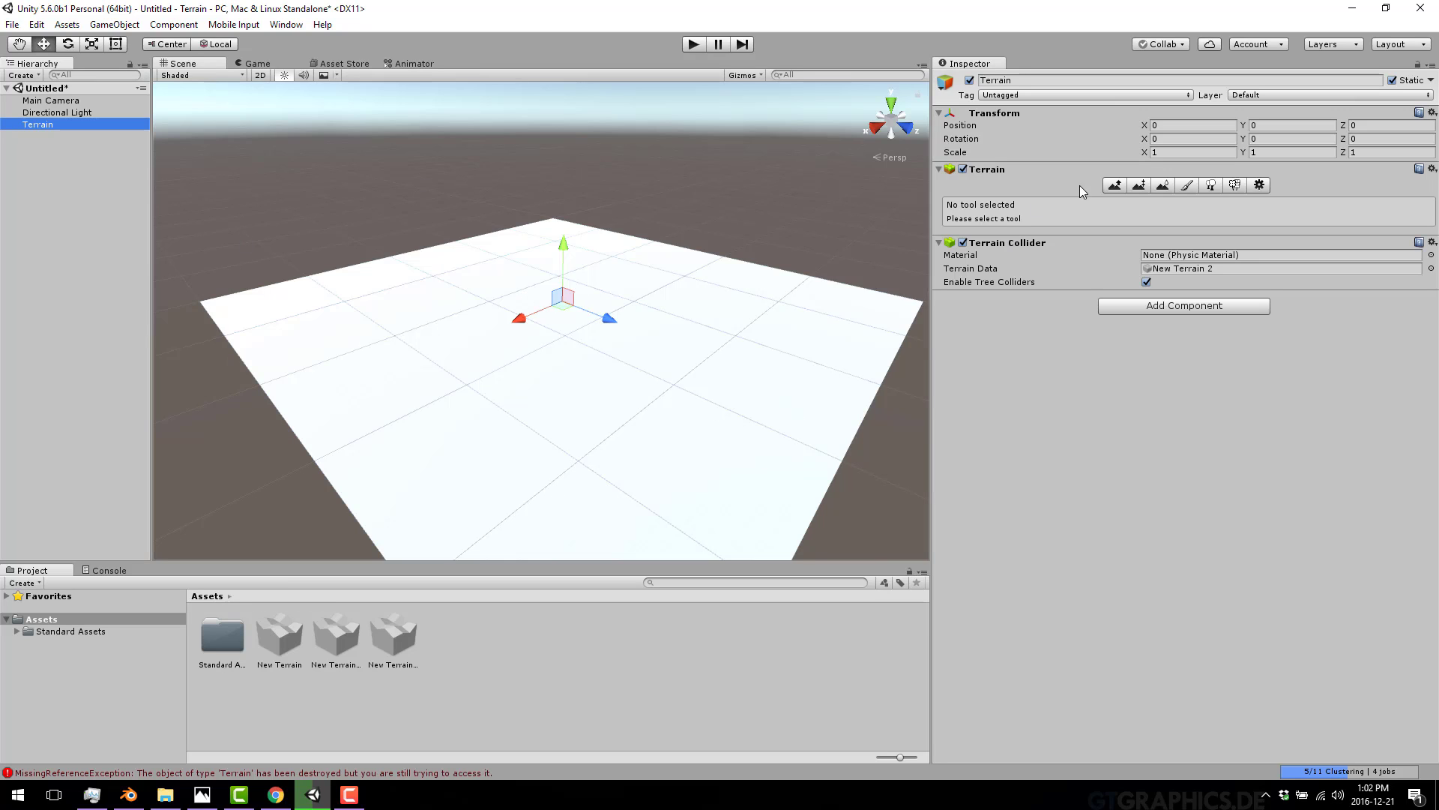
left_click(1115, 184)
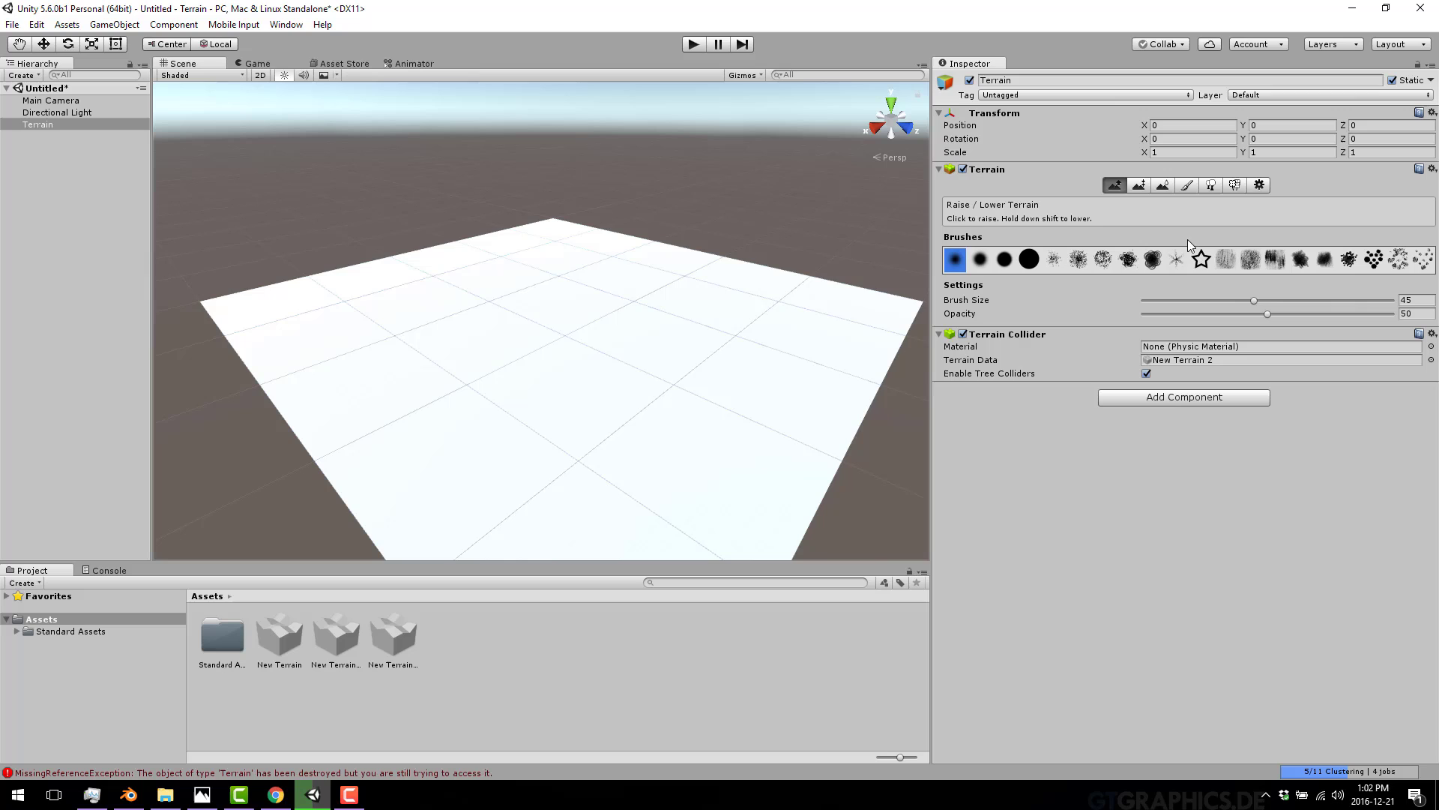
left_click_drag(413, 275, 535, 504)
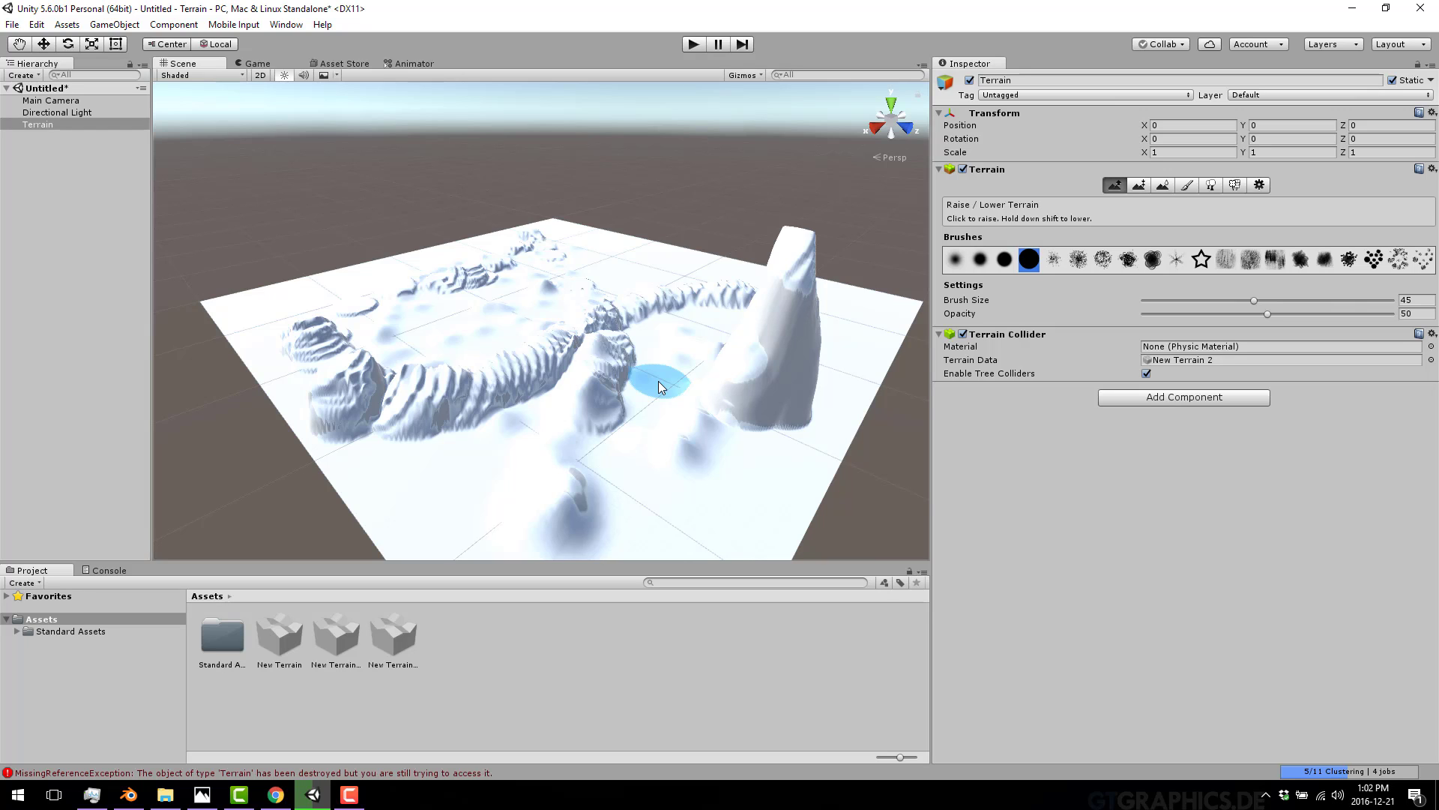
left_click(1252, 184)
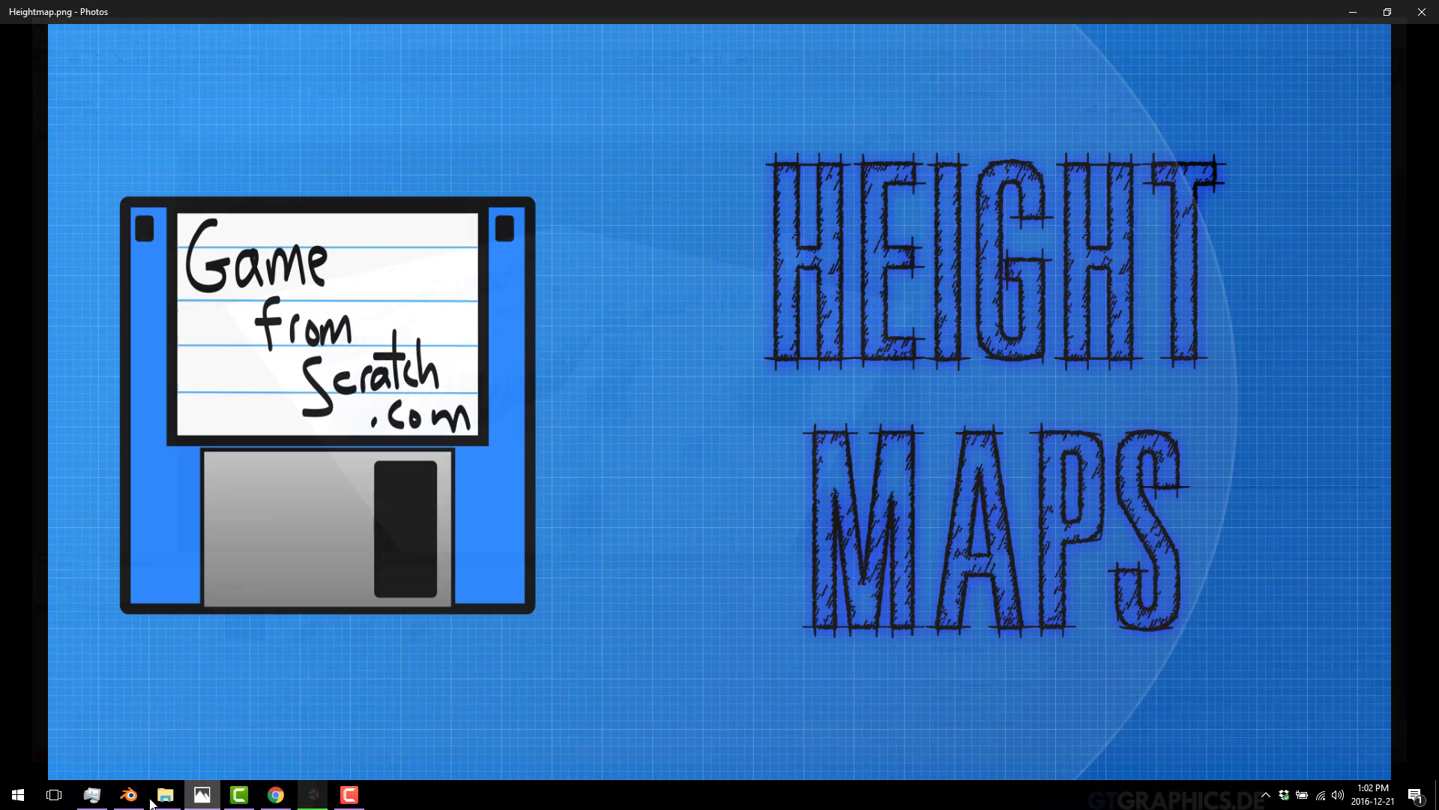
Switch from Photos to Blender's default scene
left_click(127, 794)
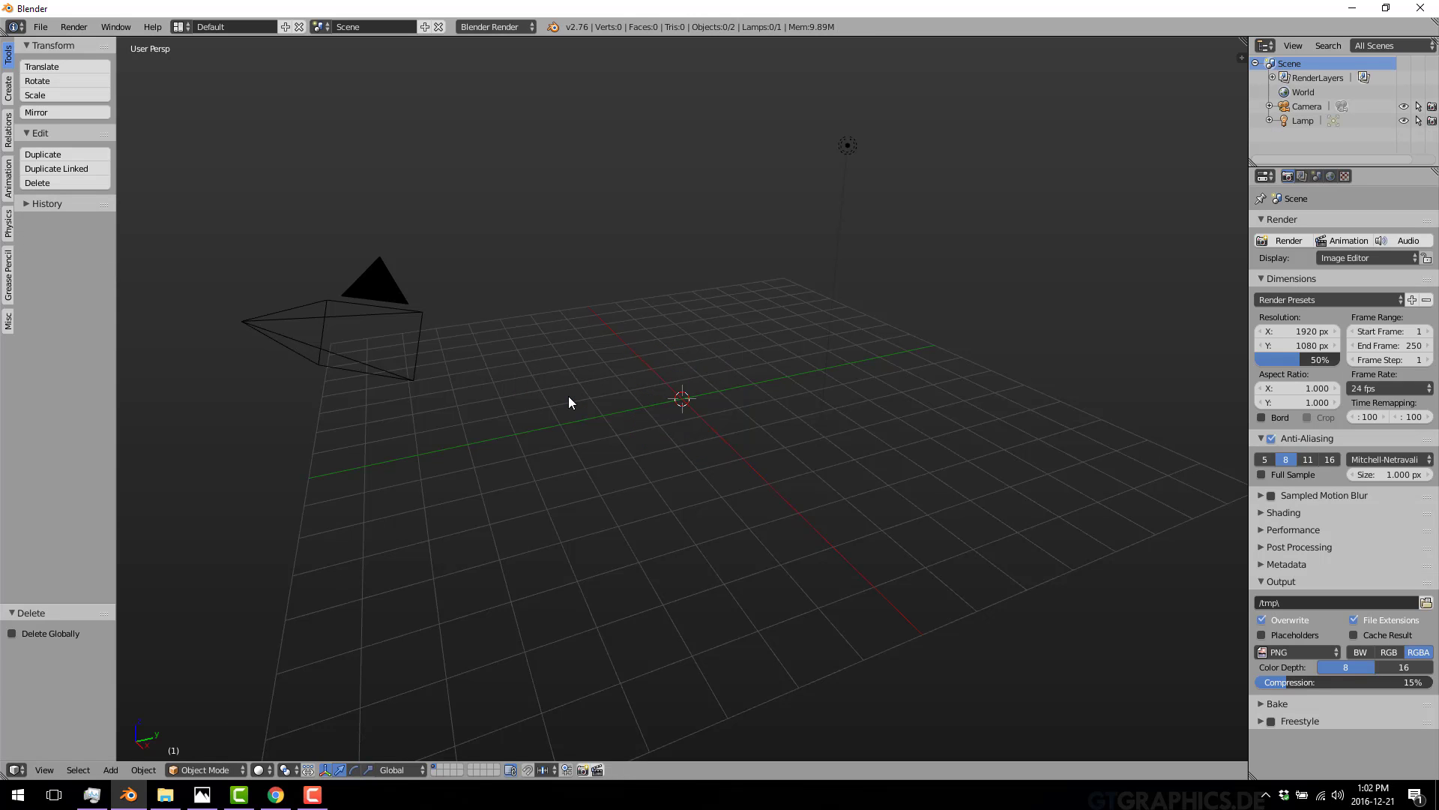
mouse_move(528, 425)
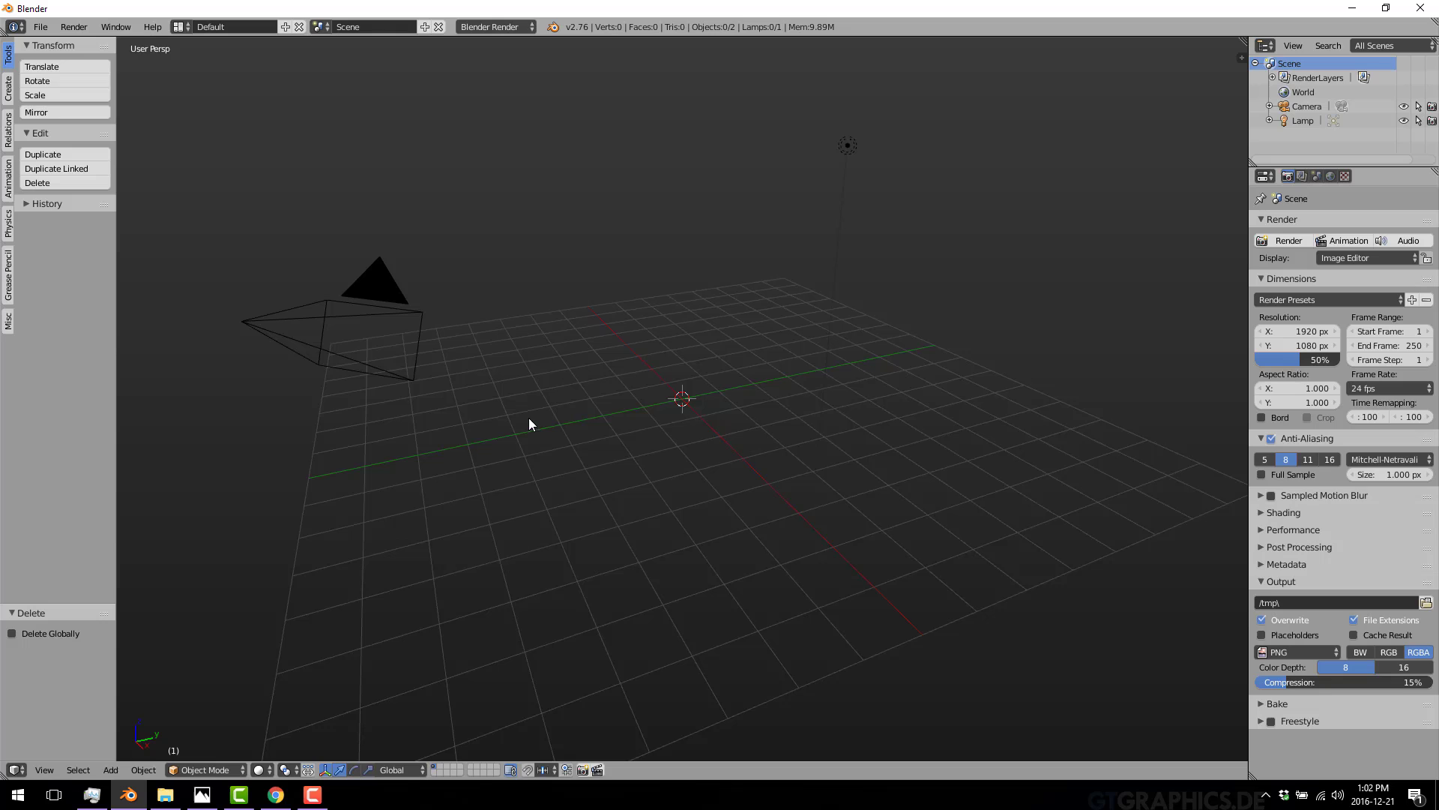
Add a grid with 100 X and Y subdivisions and unwrap its UVs in Edit Mode
left_click(109, 769)
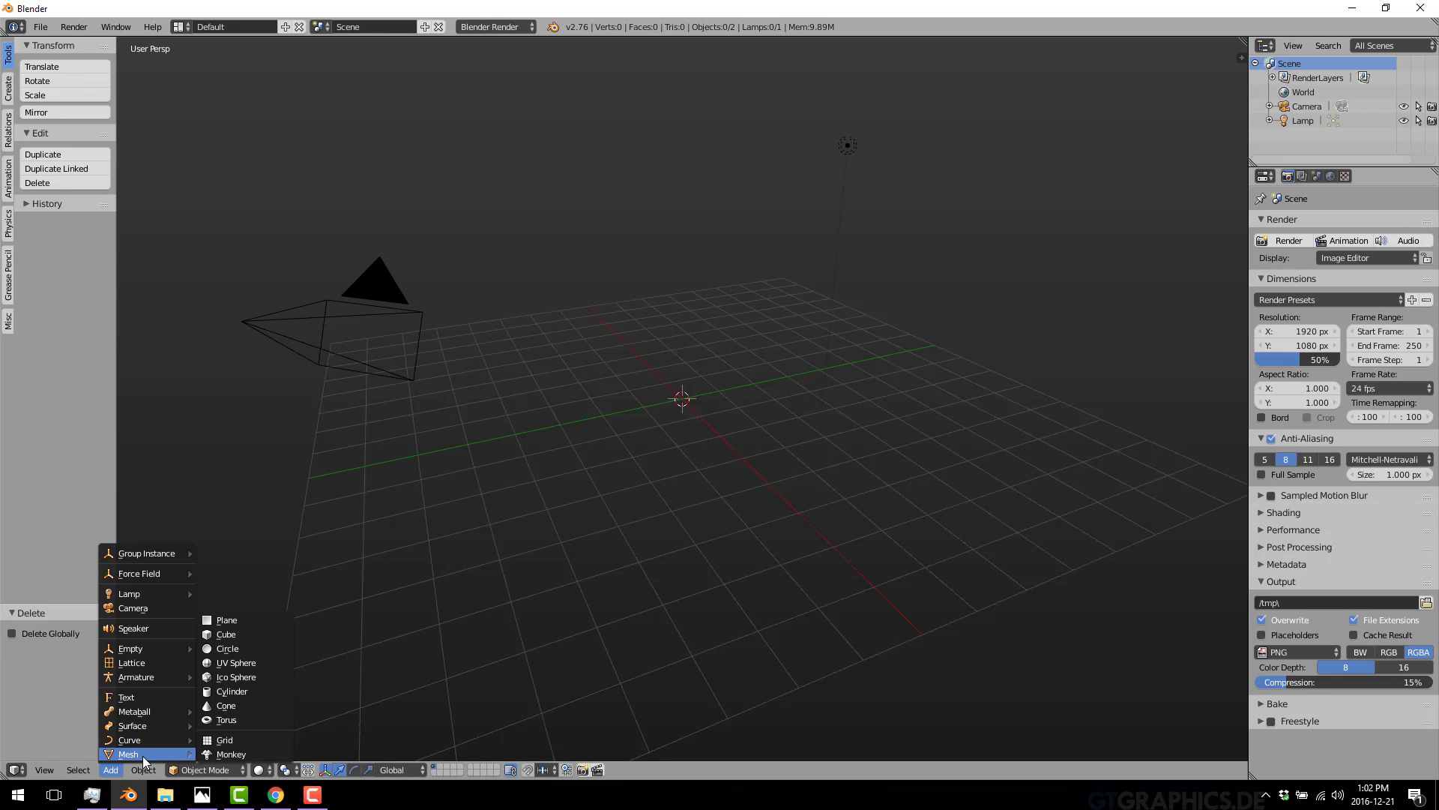
left_click(225, 739)
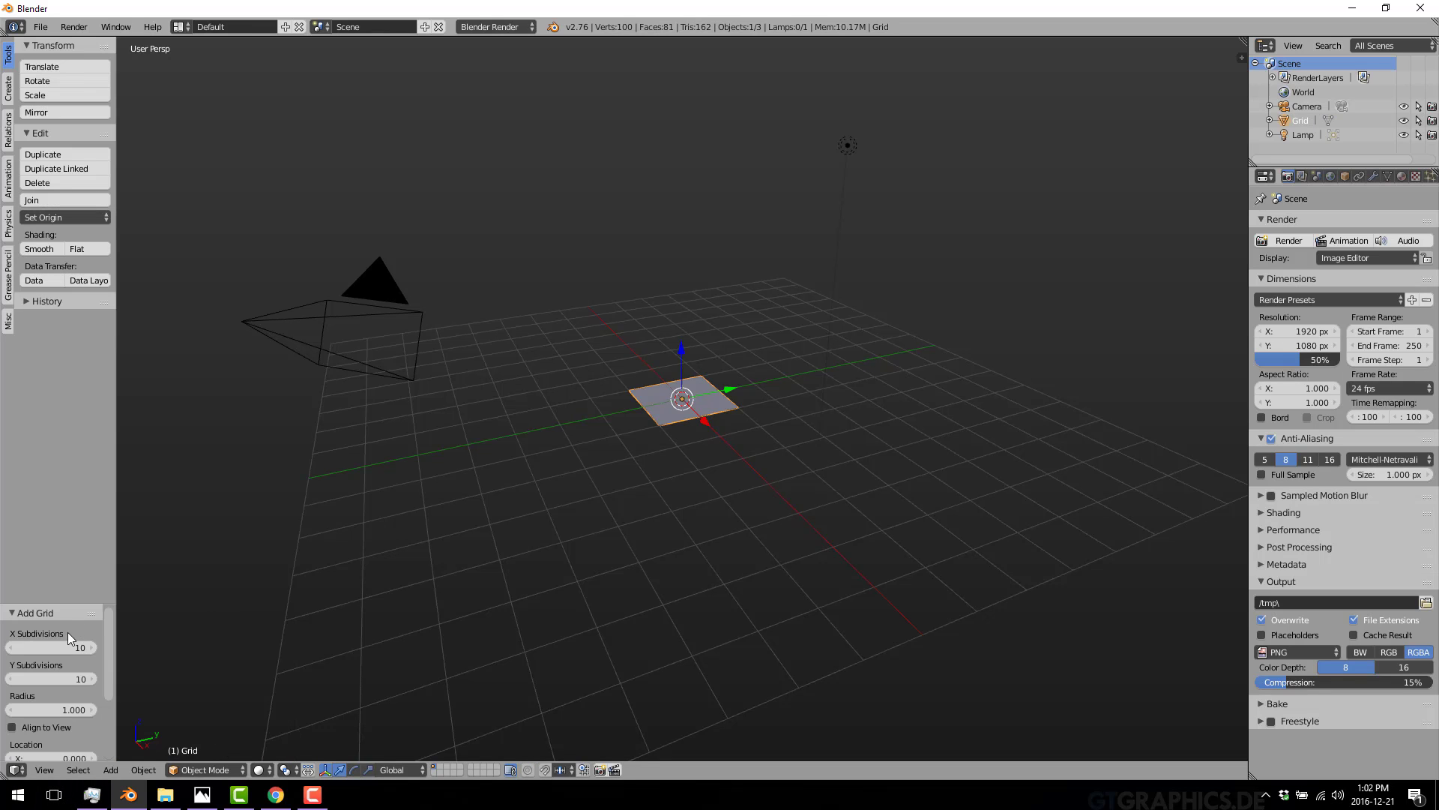
left_click(50, 647)
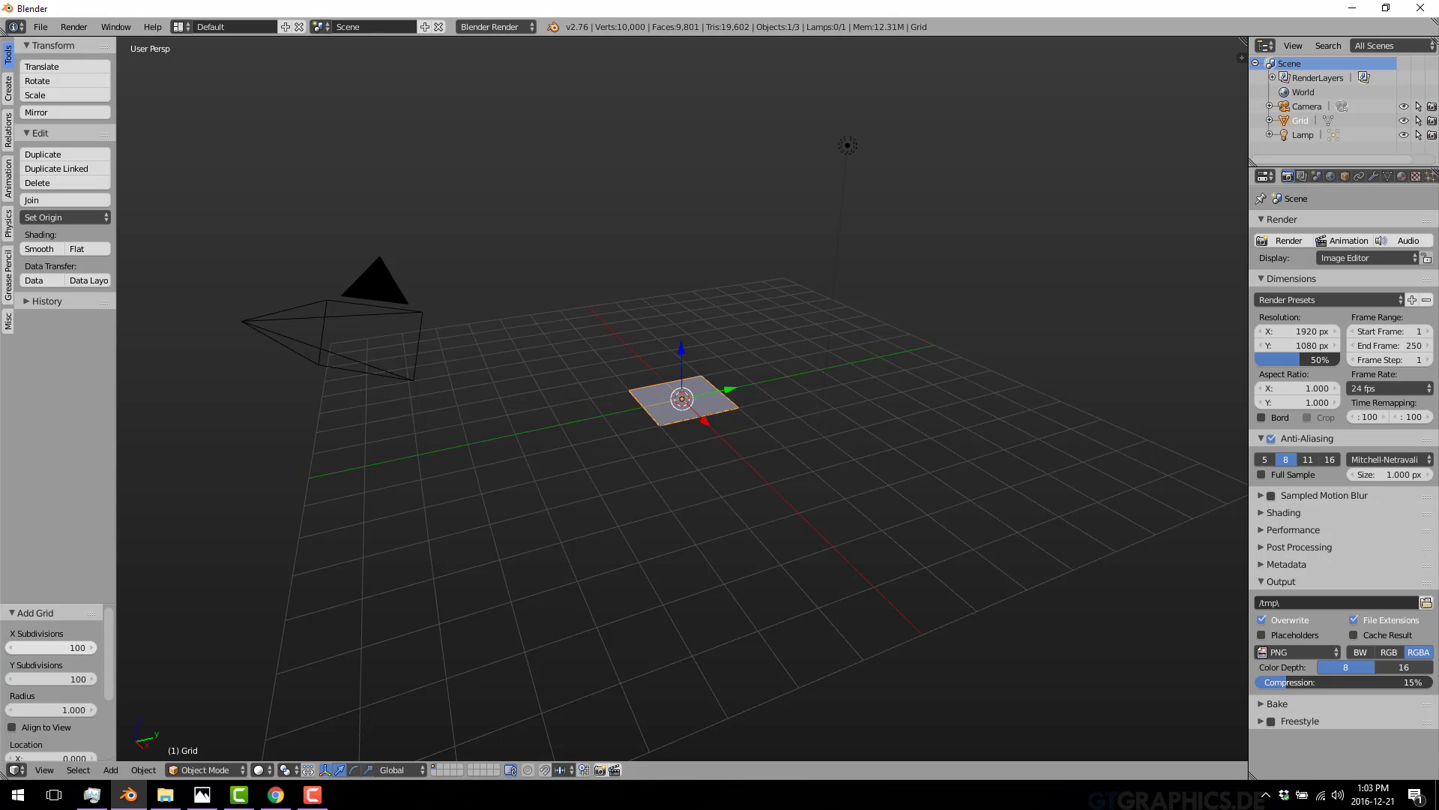
key("Tab")
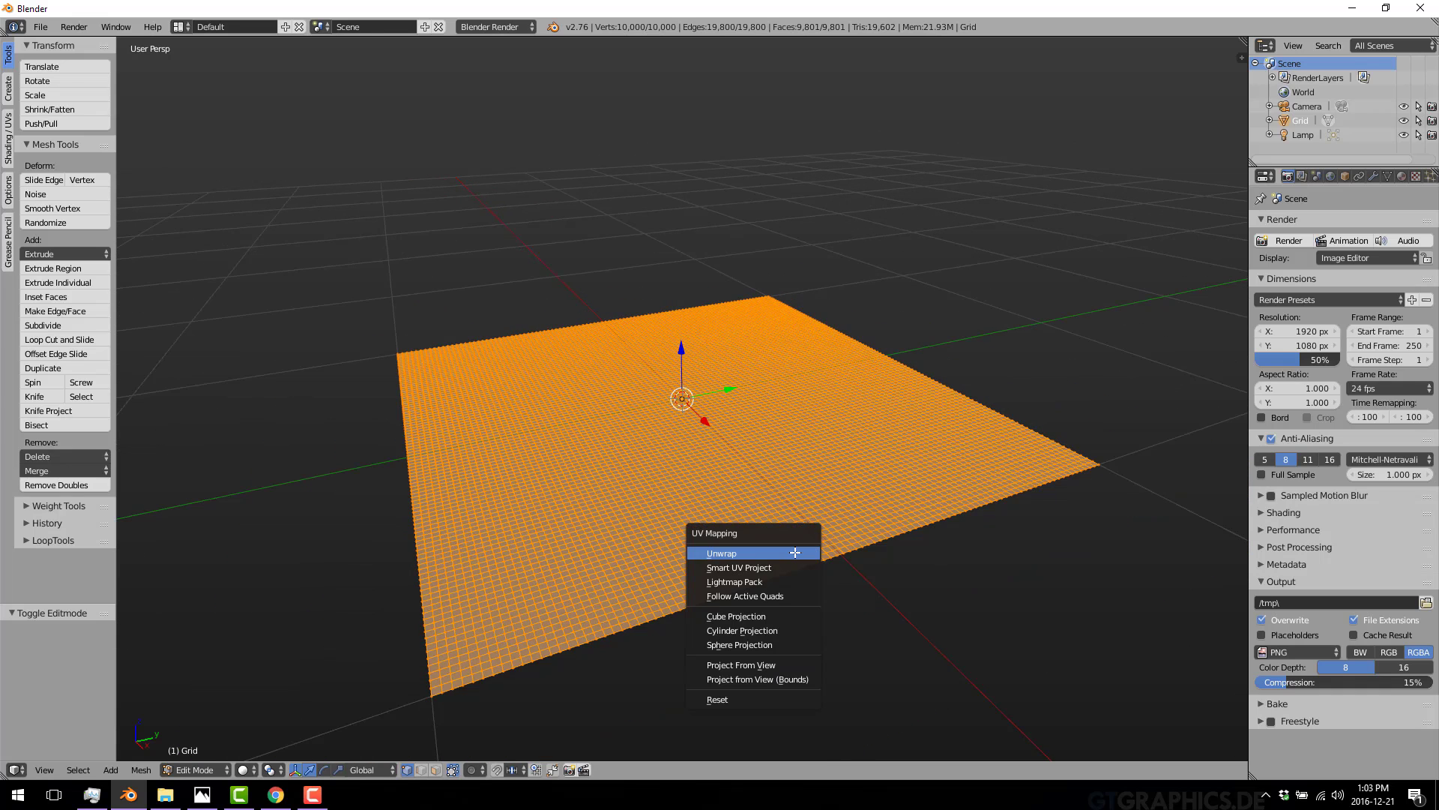
left_click(722, 552)
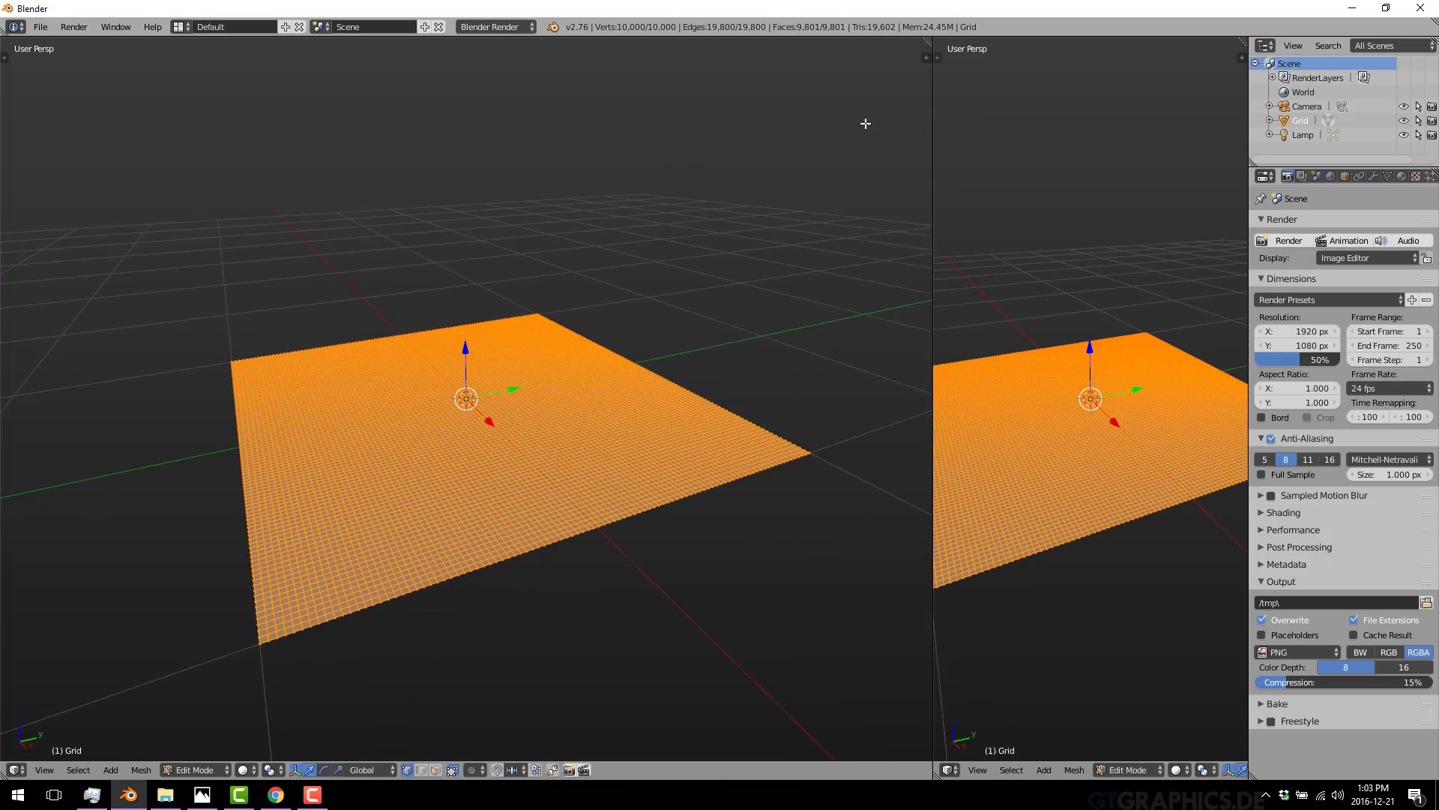
Make the two views equal width and set up a 1024 px image named HeightMap, filled 0.5 grey
left_click_drag(927, 167, 629, 167)
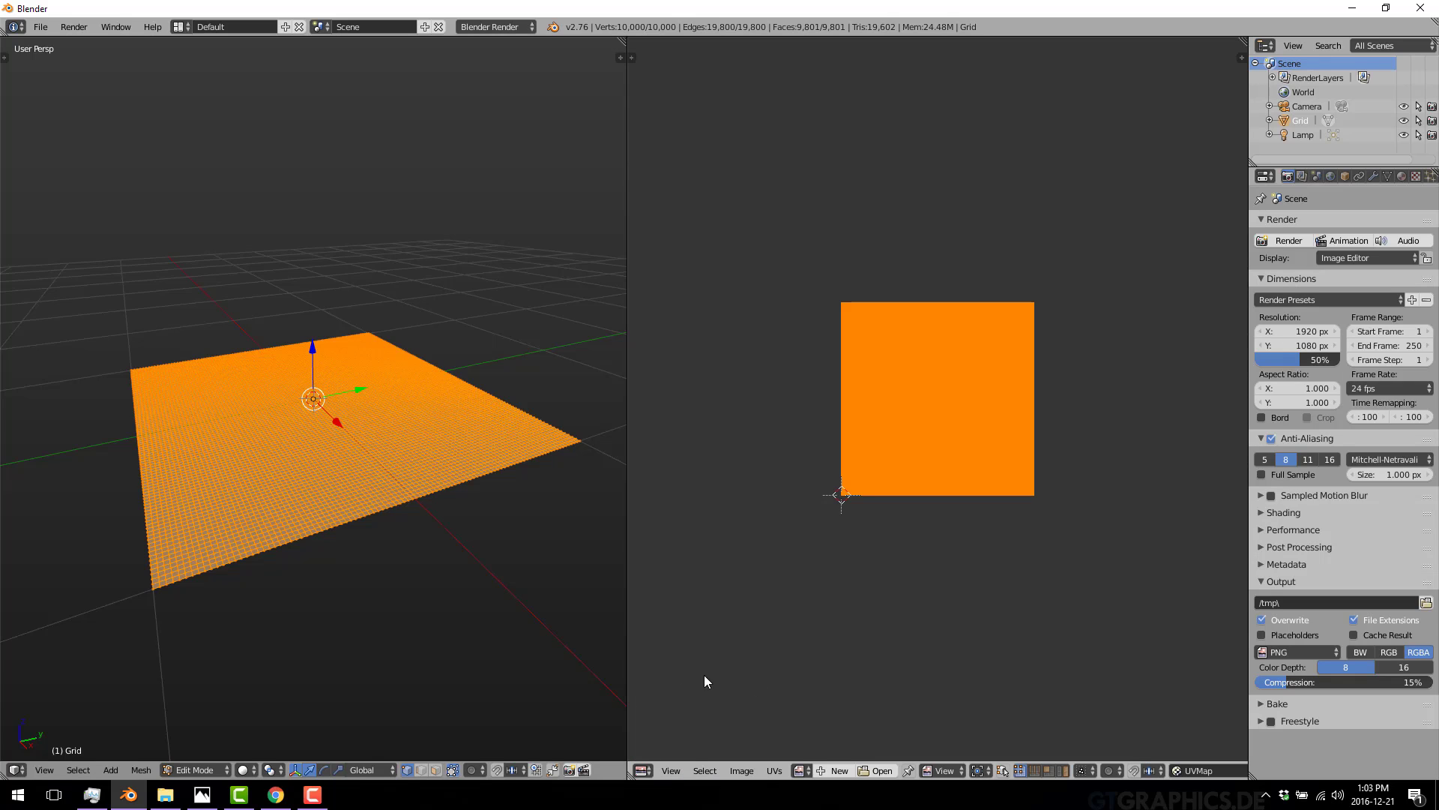
left_click(836, 770)
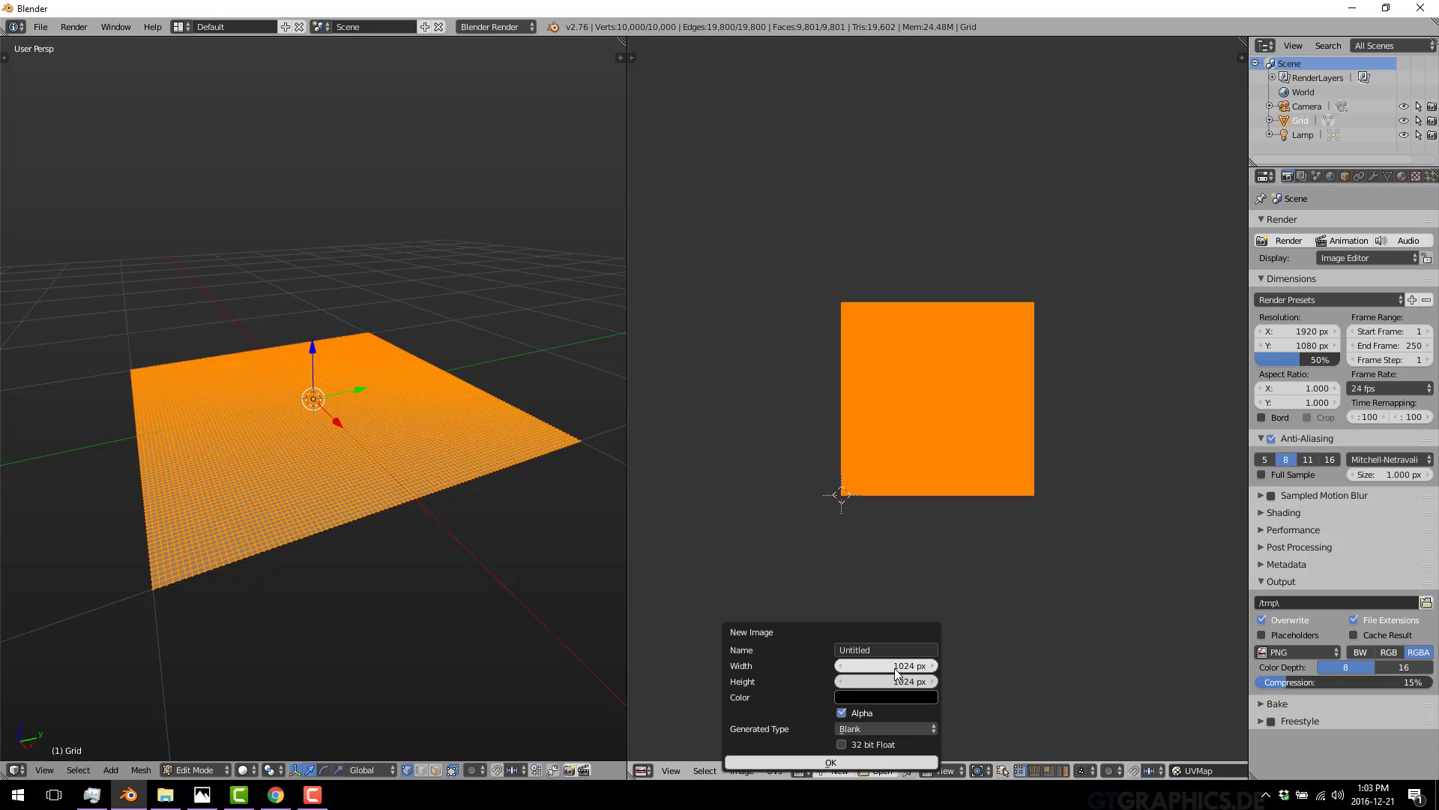
left_click(883, 649)
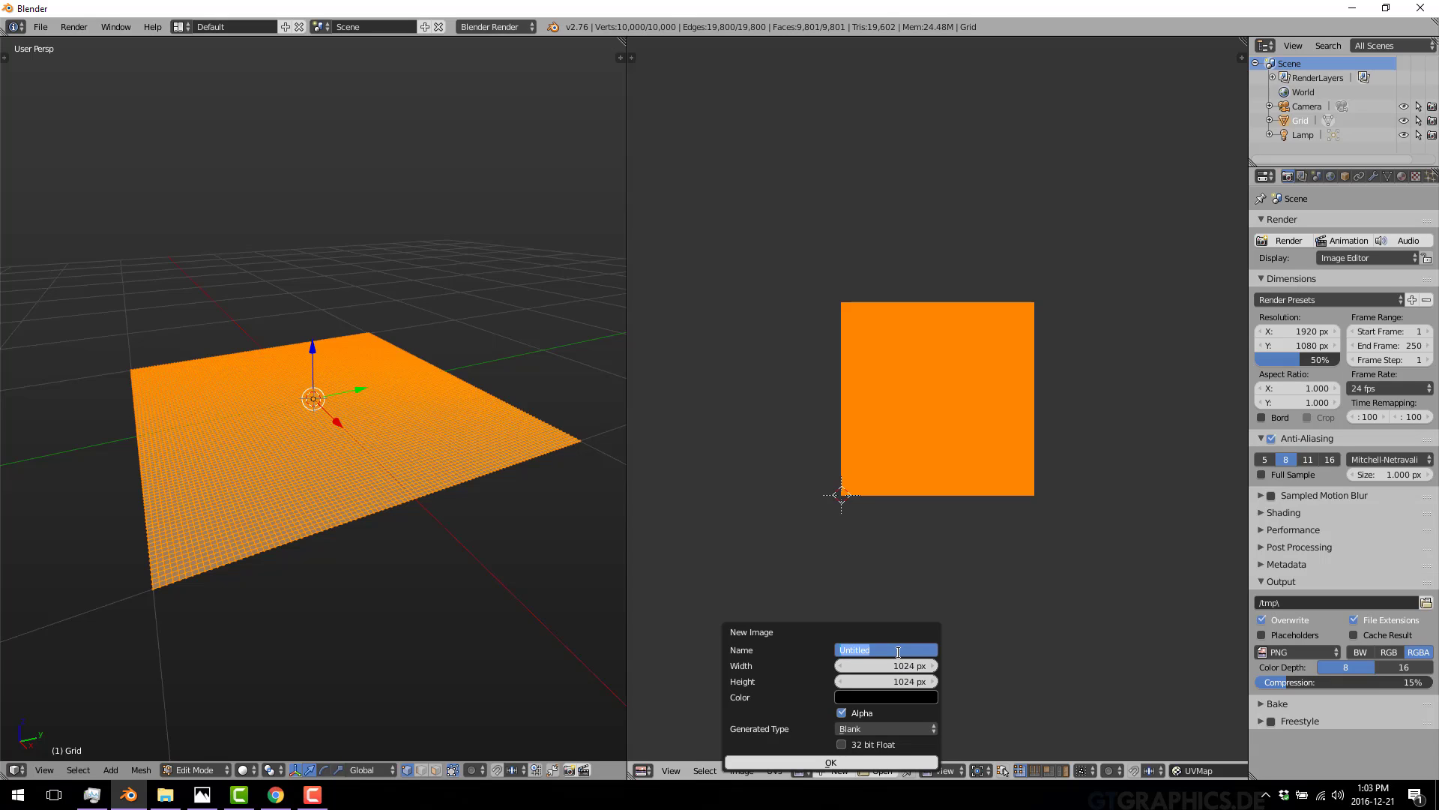
type("HeightM")
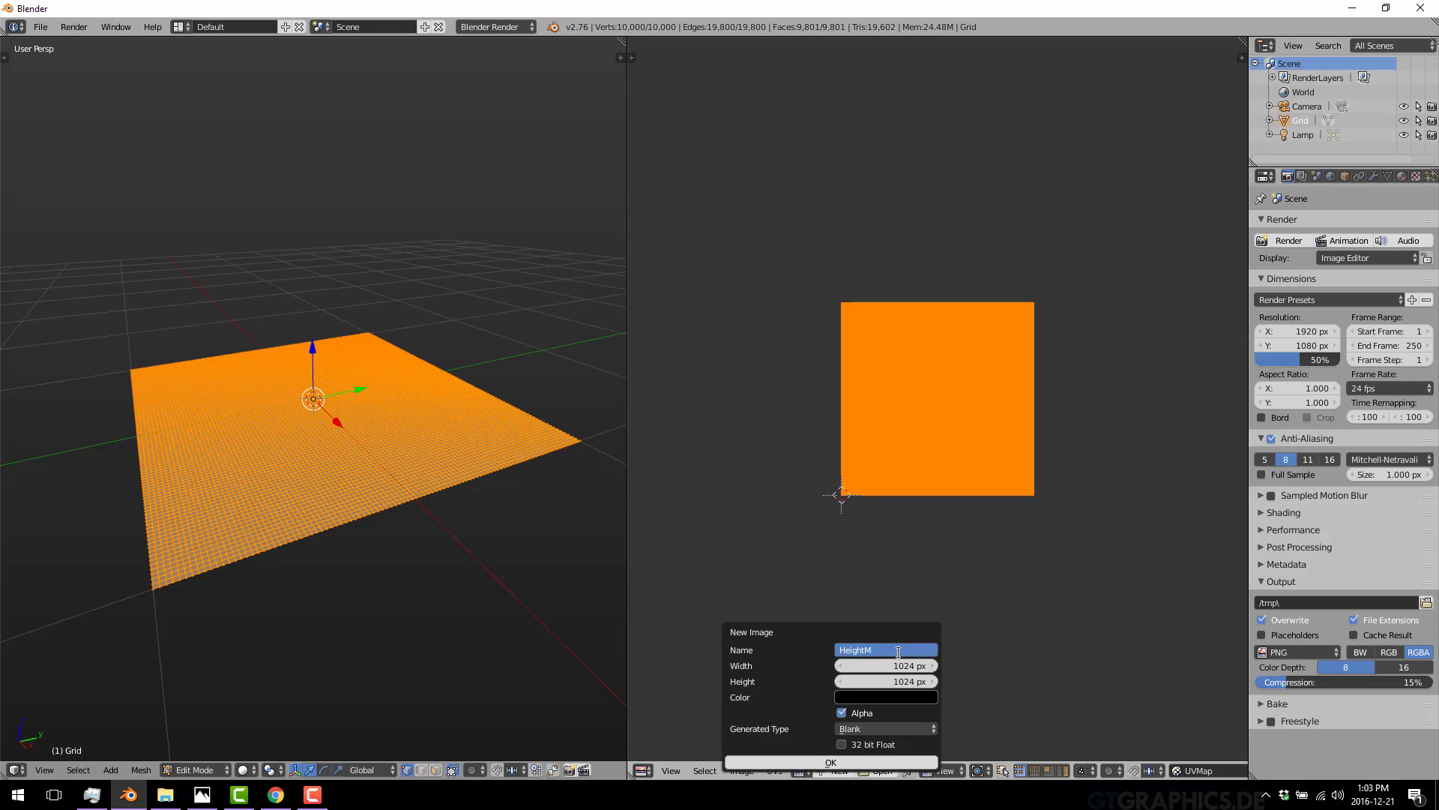
type("ap")
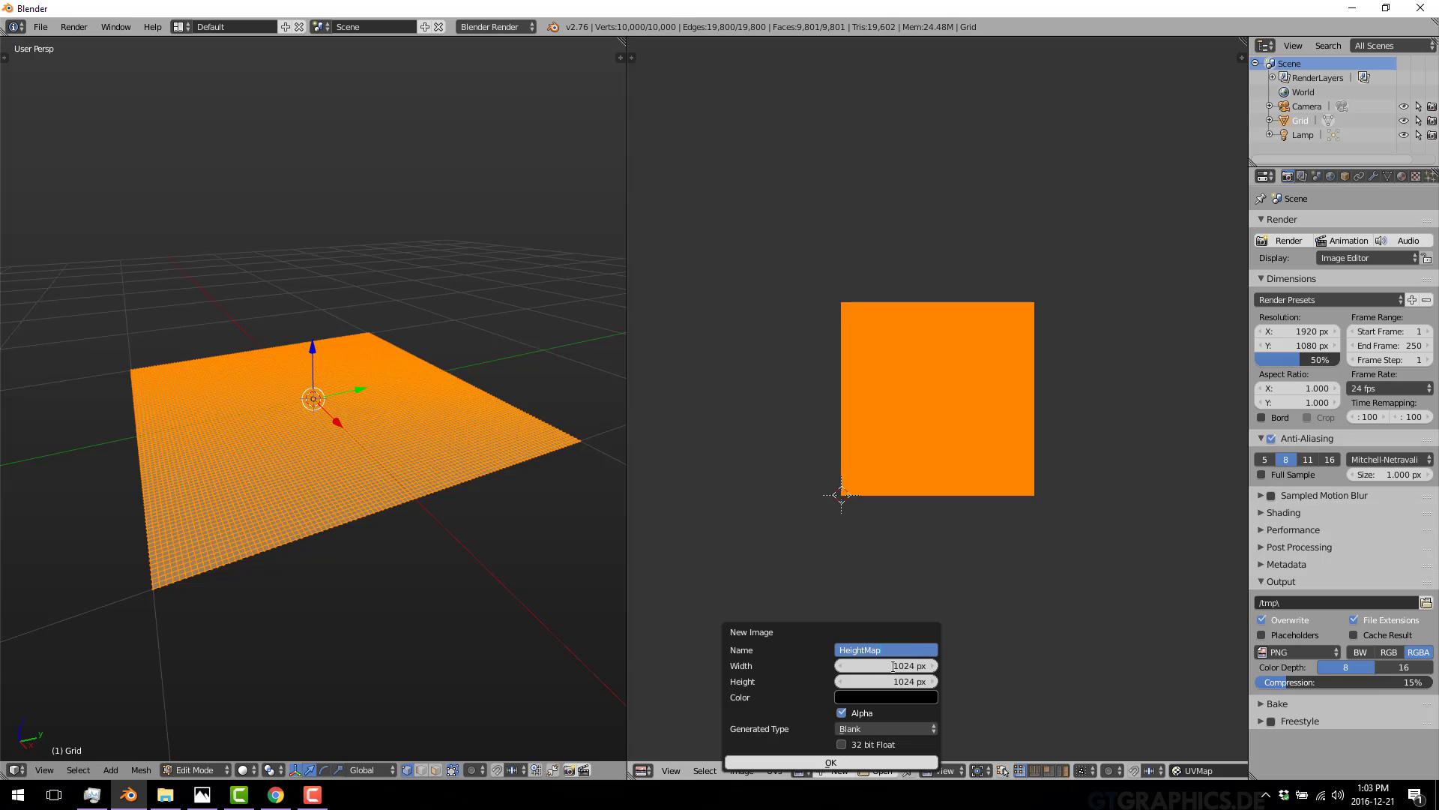
left_click(884, 697)
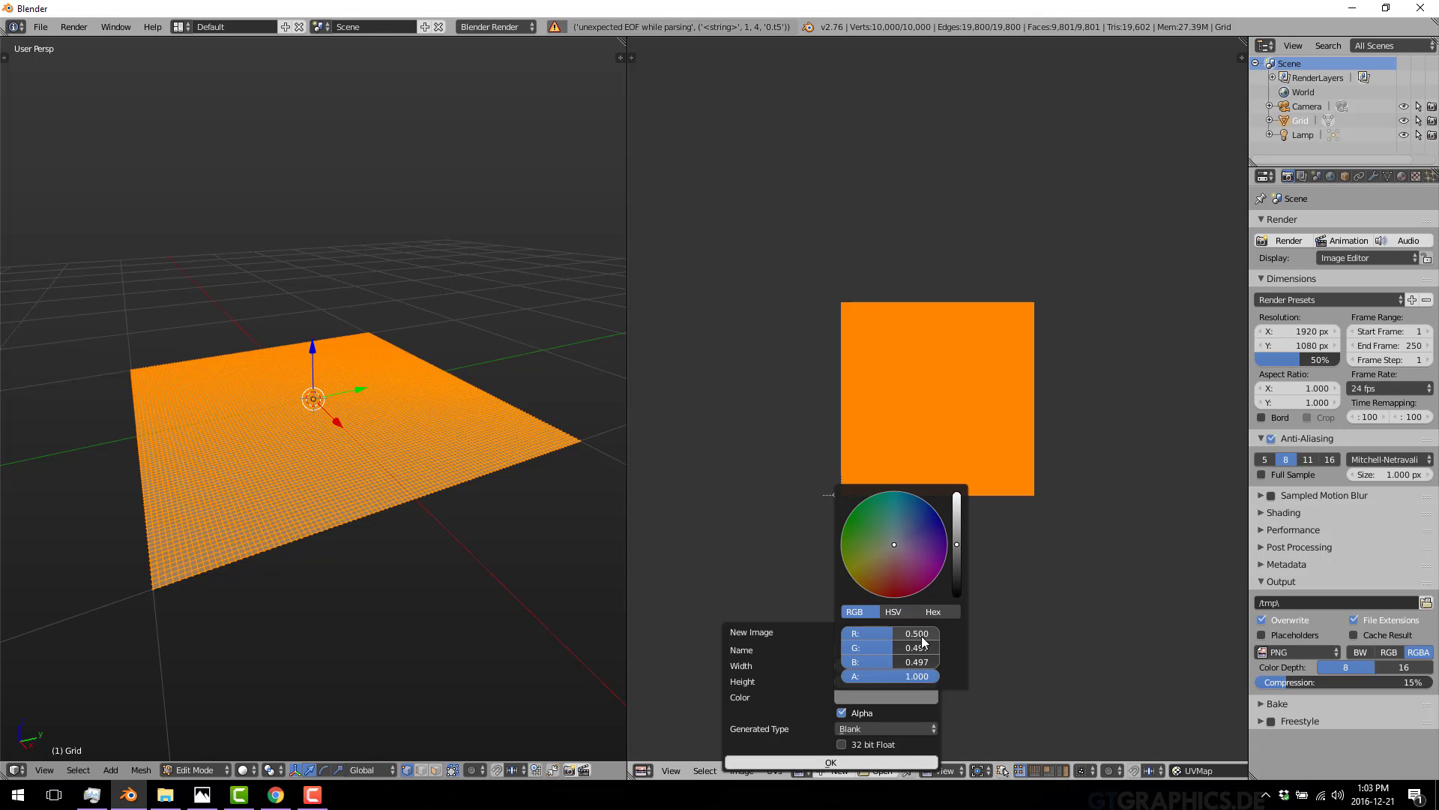
left_click(868, 647)
type("HeightMap")
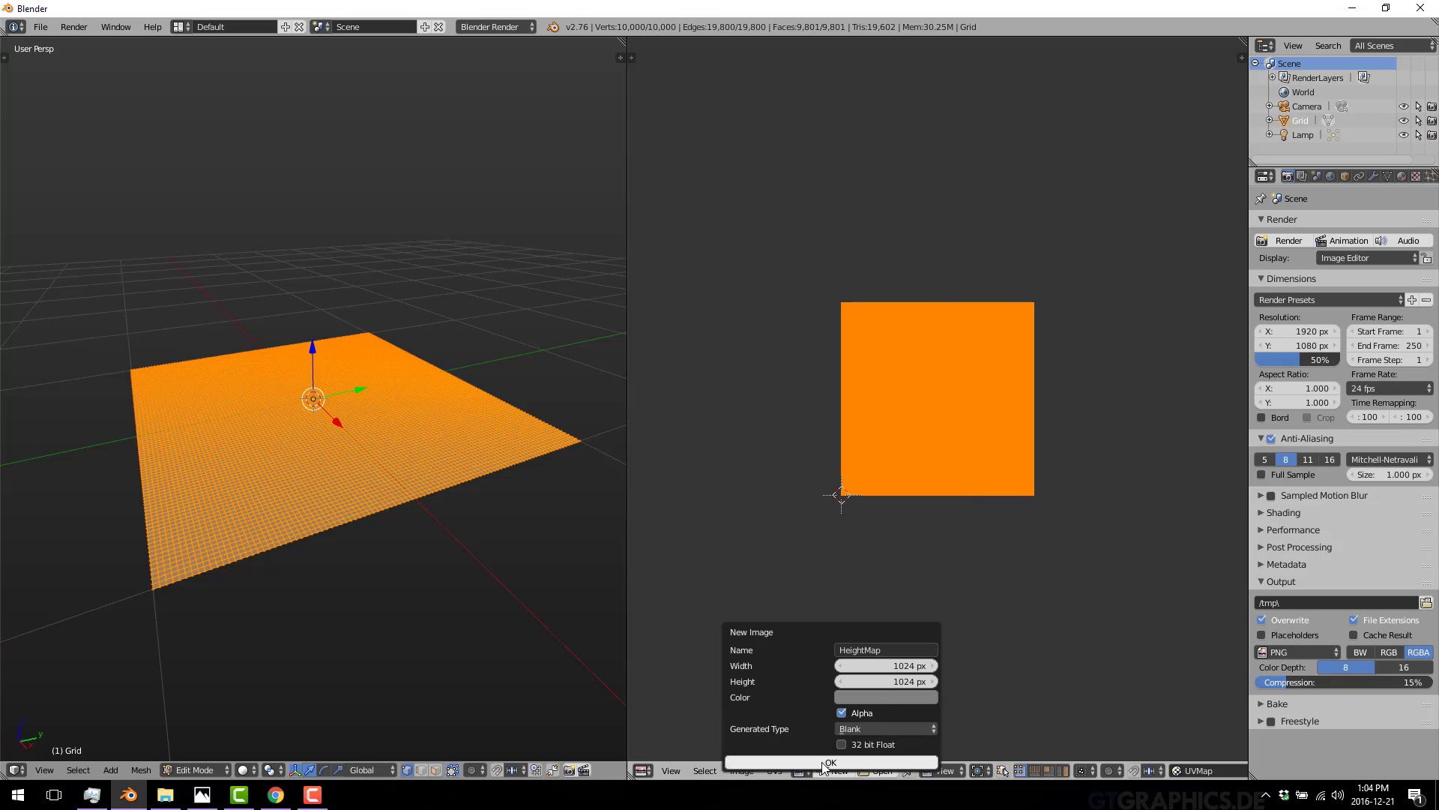
Create the grey HeightMap image, save it as an image file, and exit Edit Mode
left_click(830, 762)
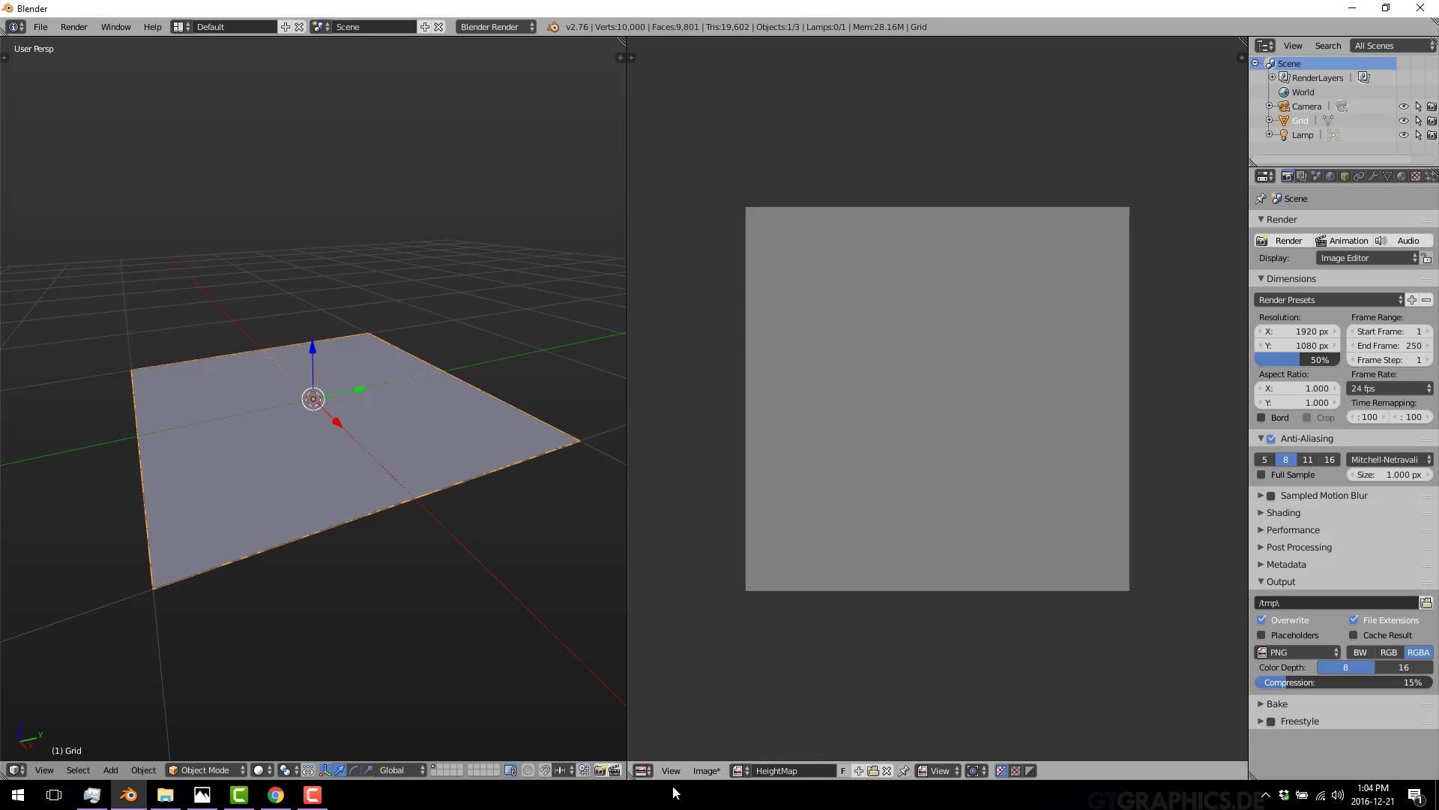
left_click(706, 769)
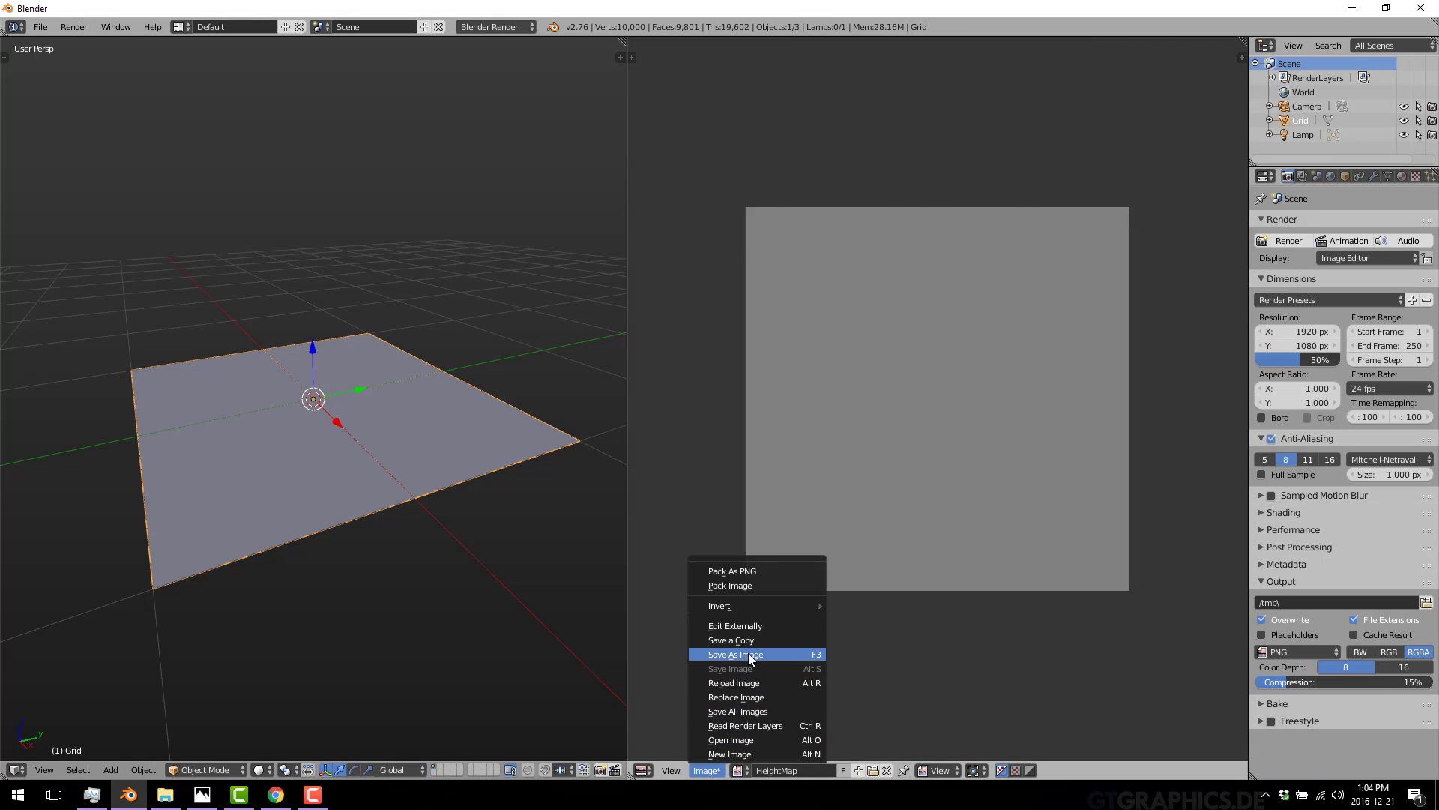
left_click(733, 654)
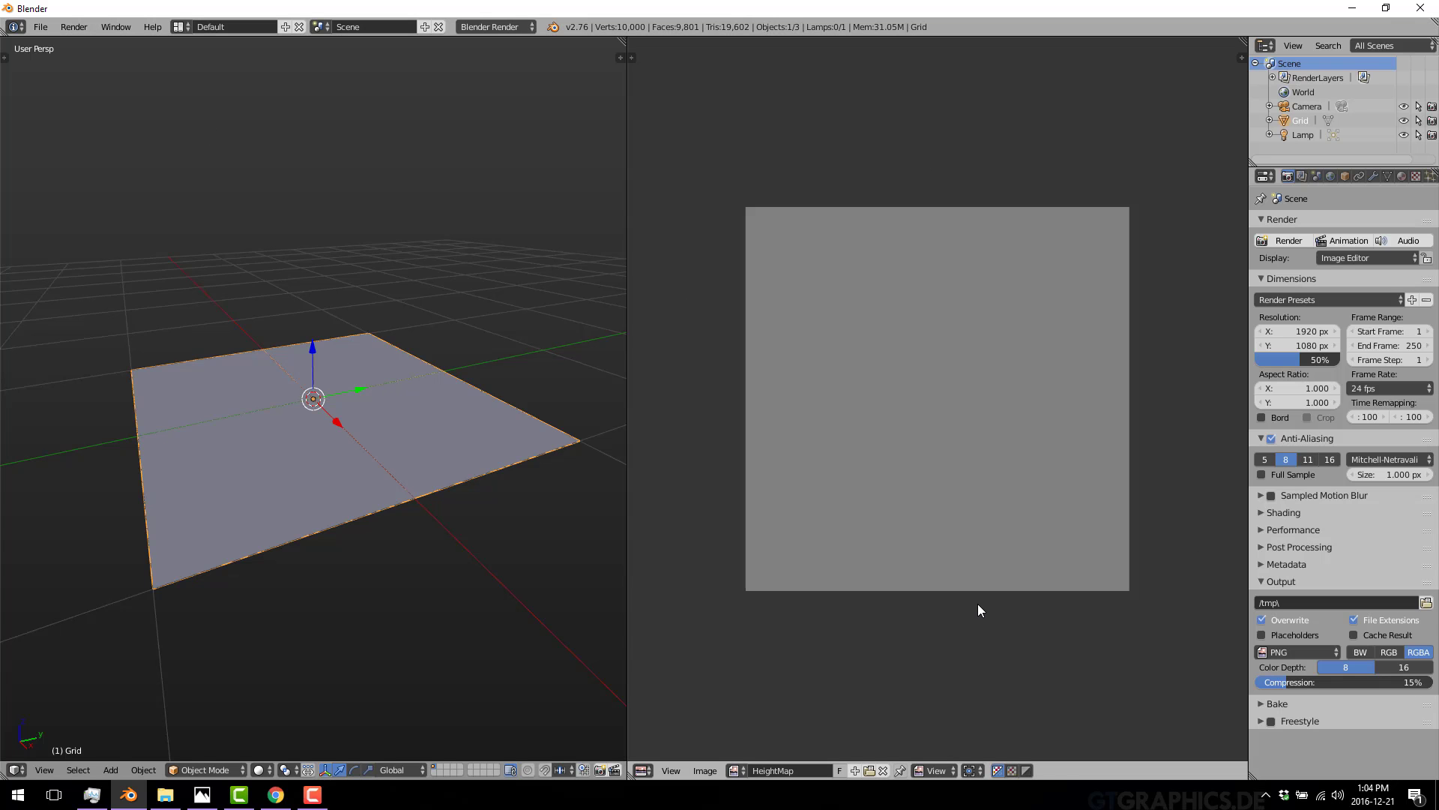
mouse_move(751, 273)
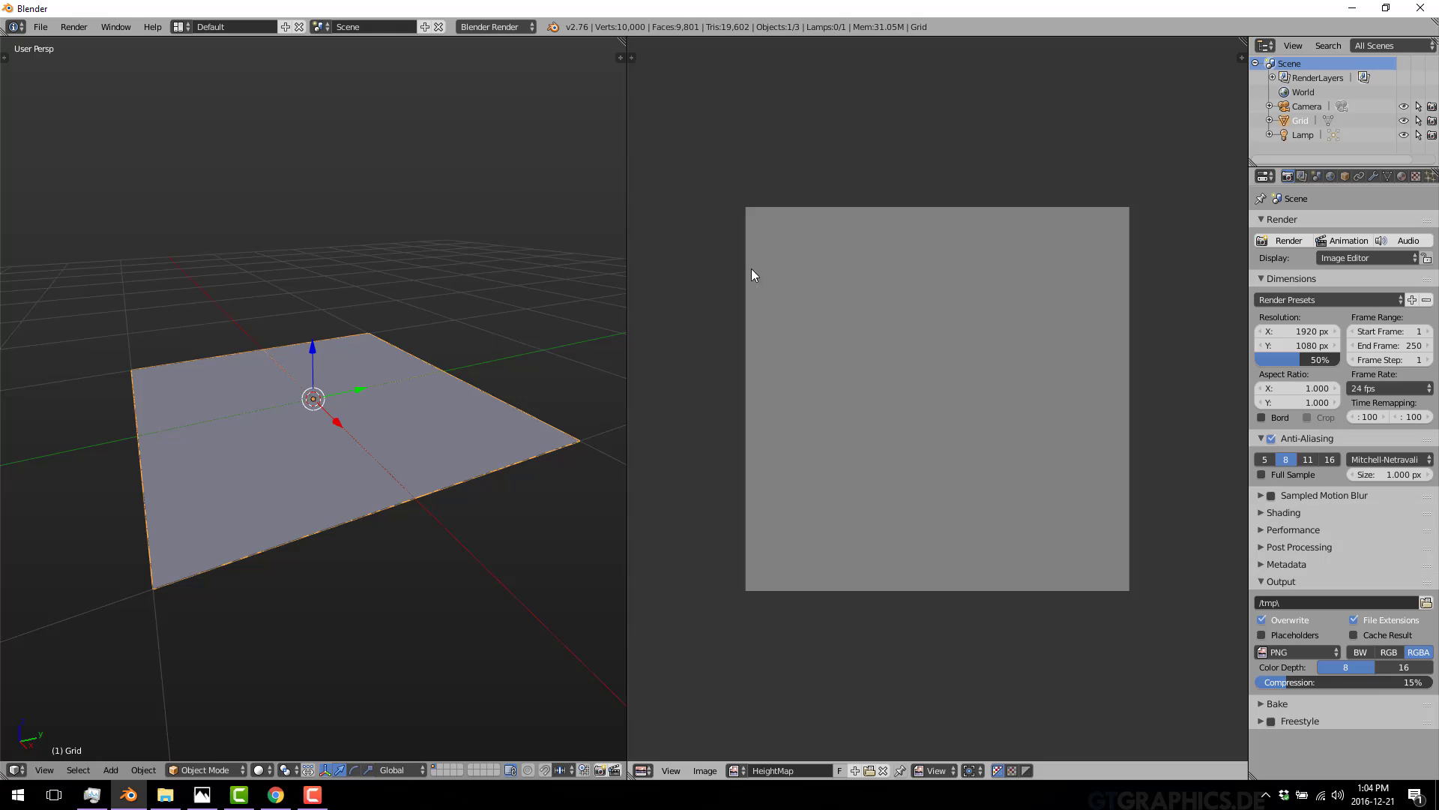
key("Tab")
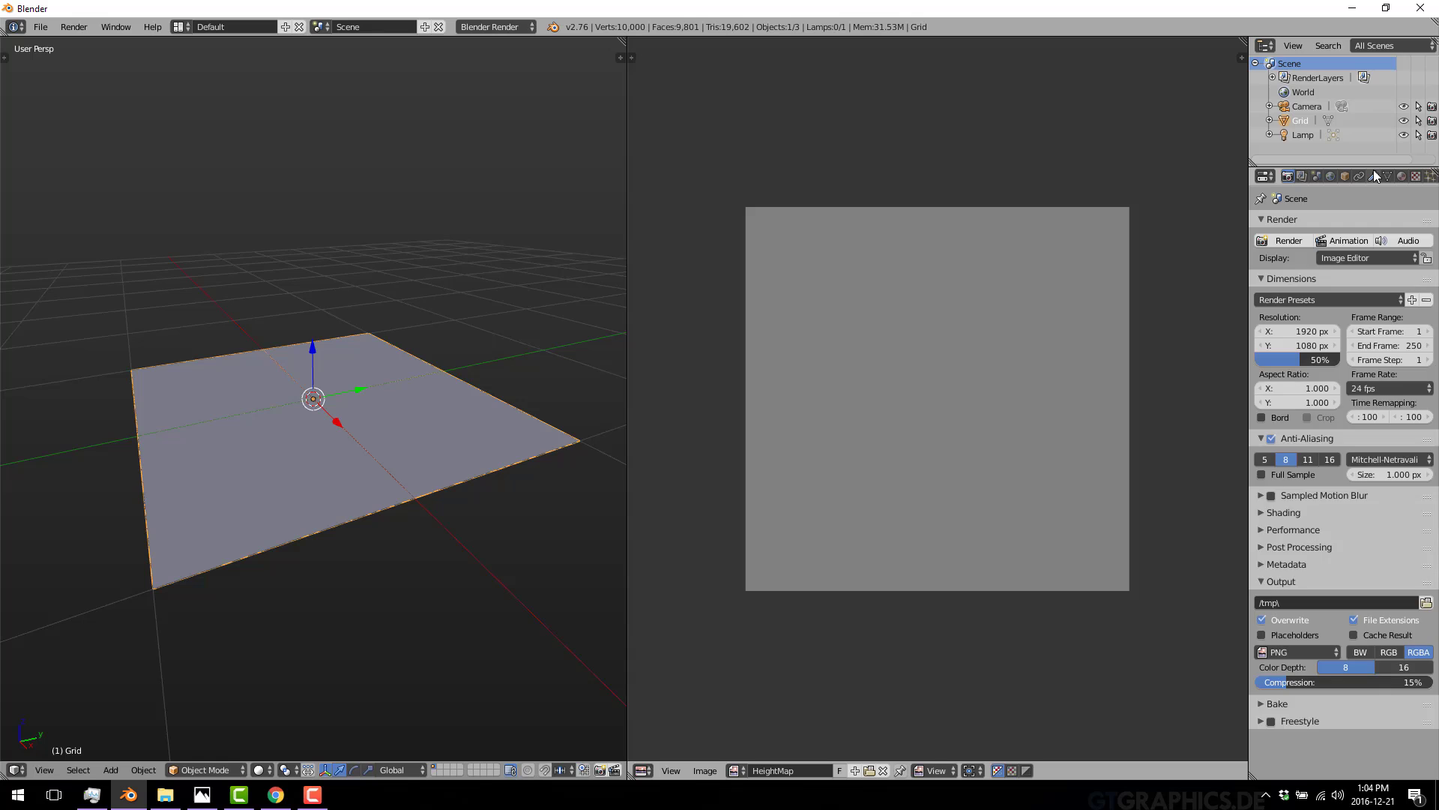
Add a Displace modifier to the grid with a new texture
left_click(1374, 175)
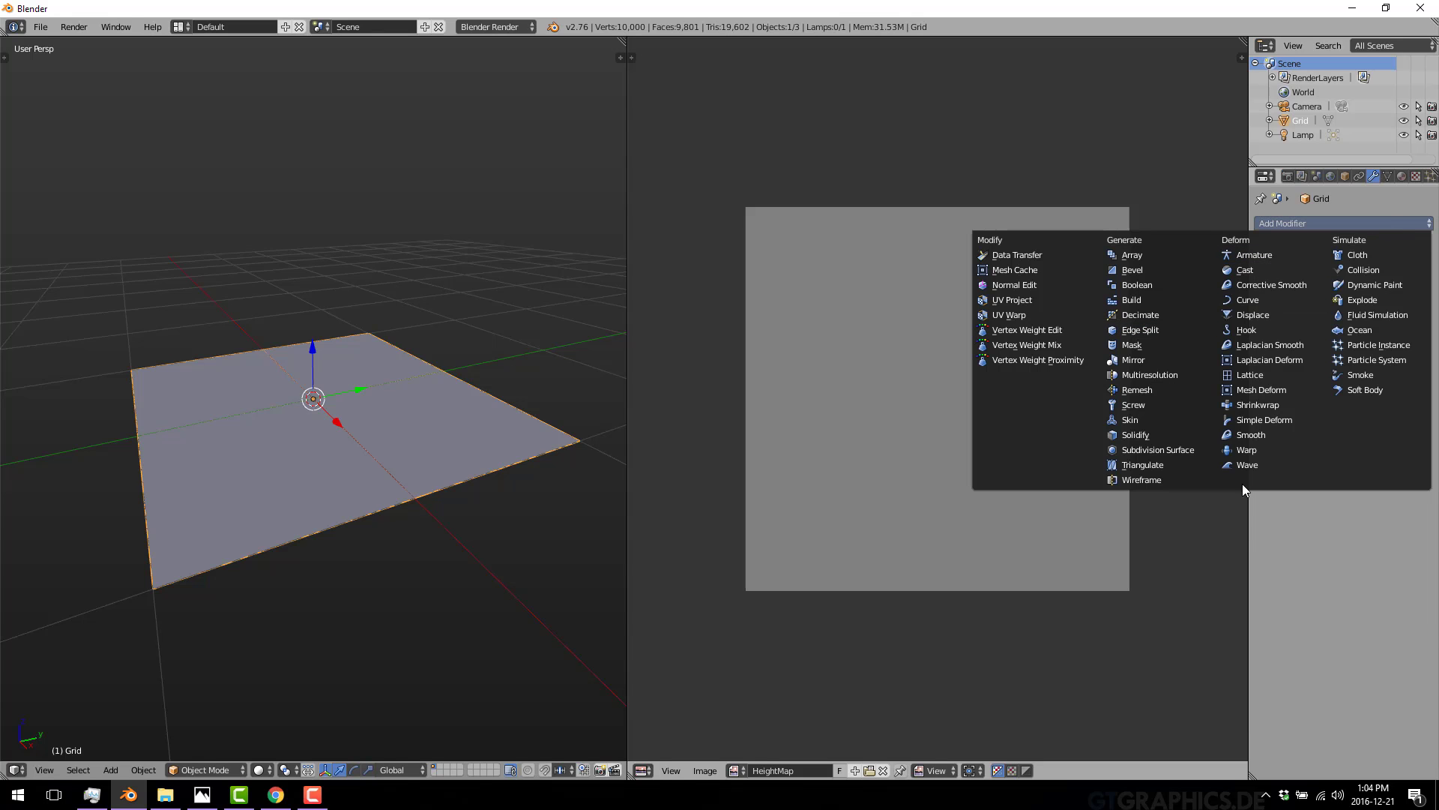
left_click(1252, 315)
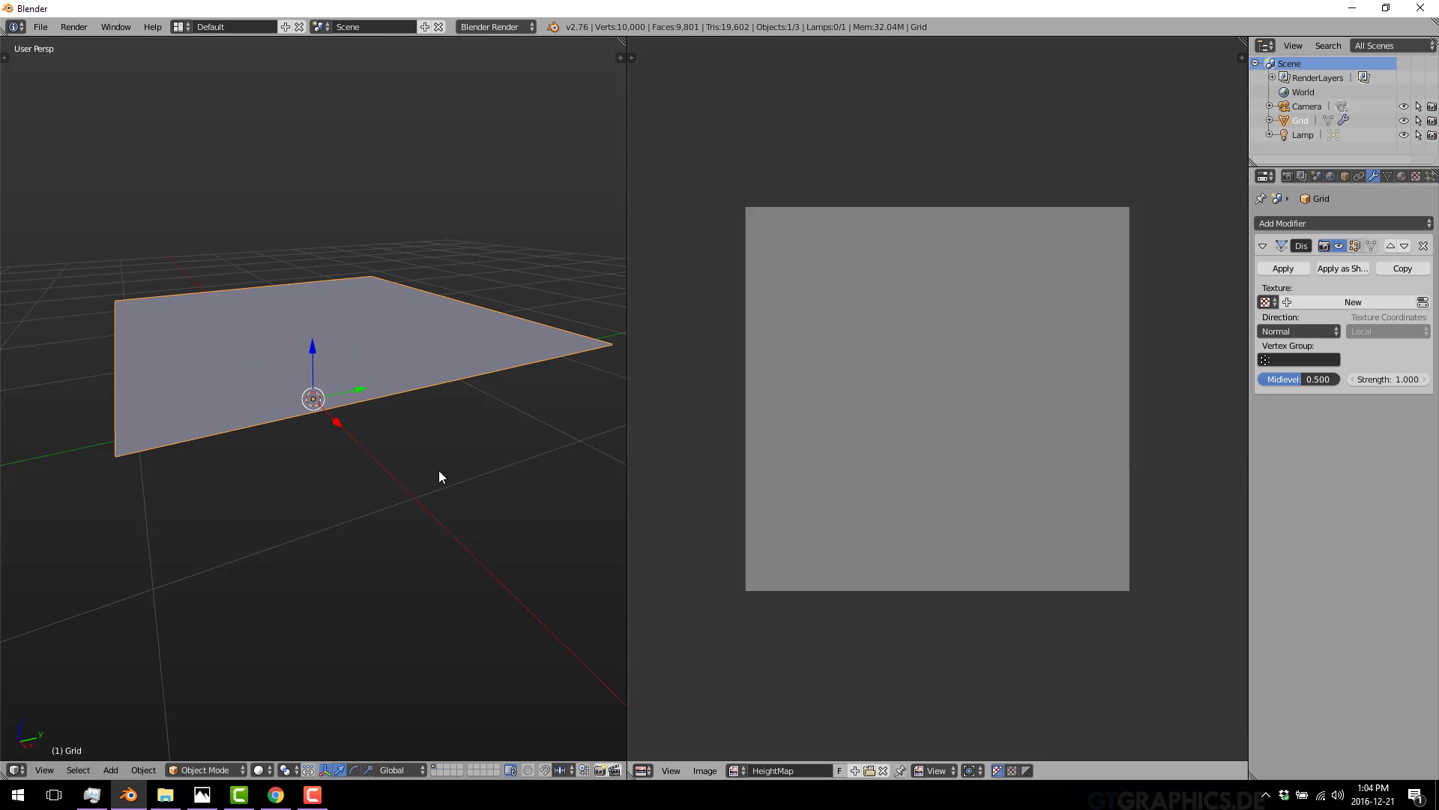
mouse_move(202, 367)
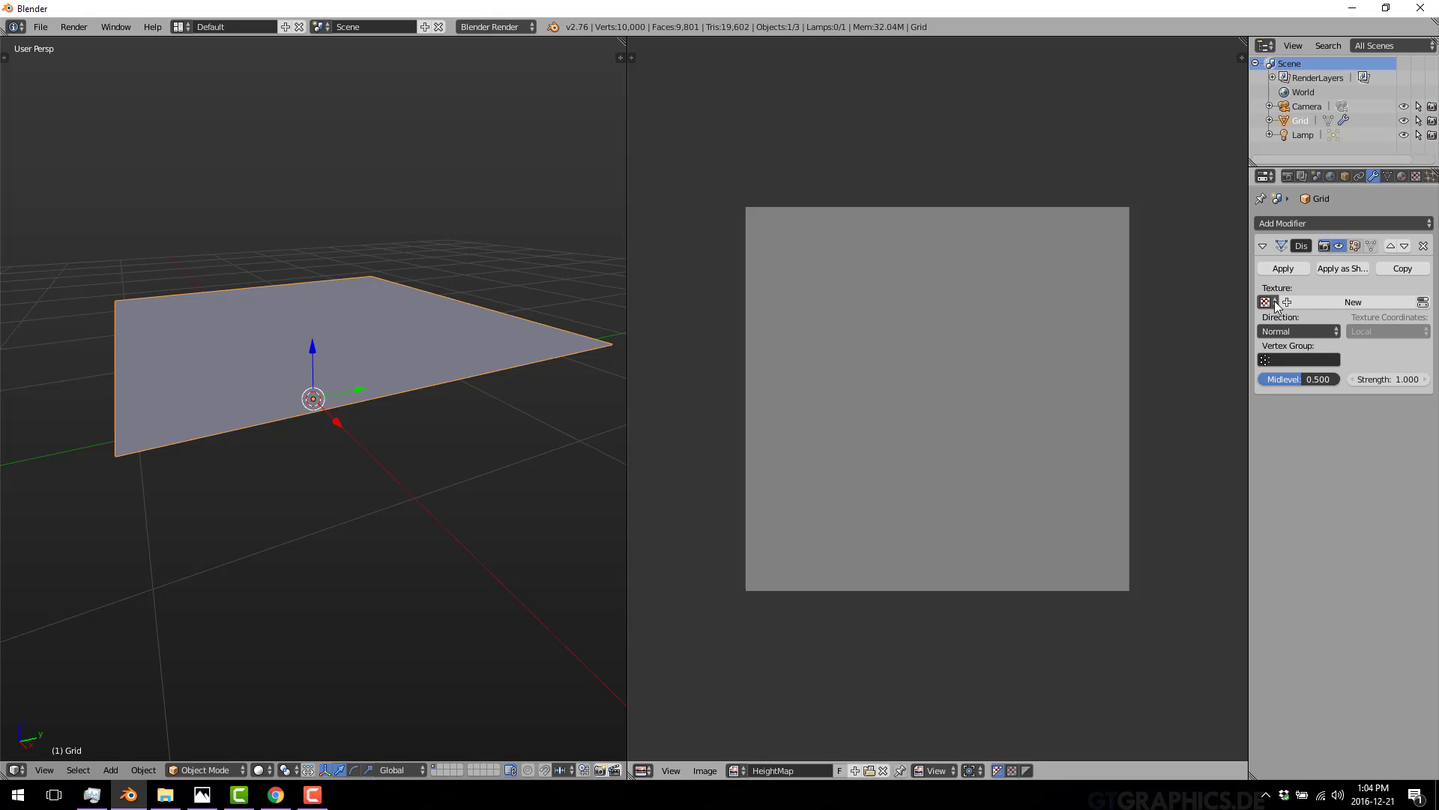
left_click(1353, 301)
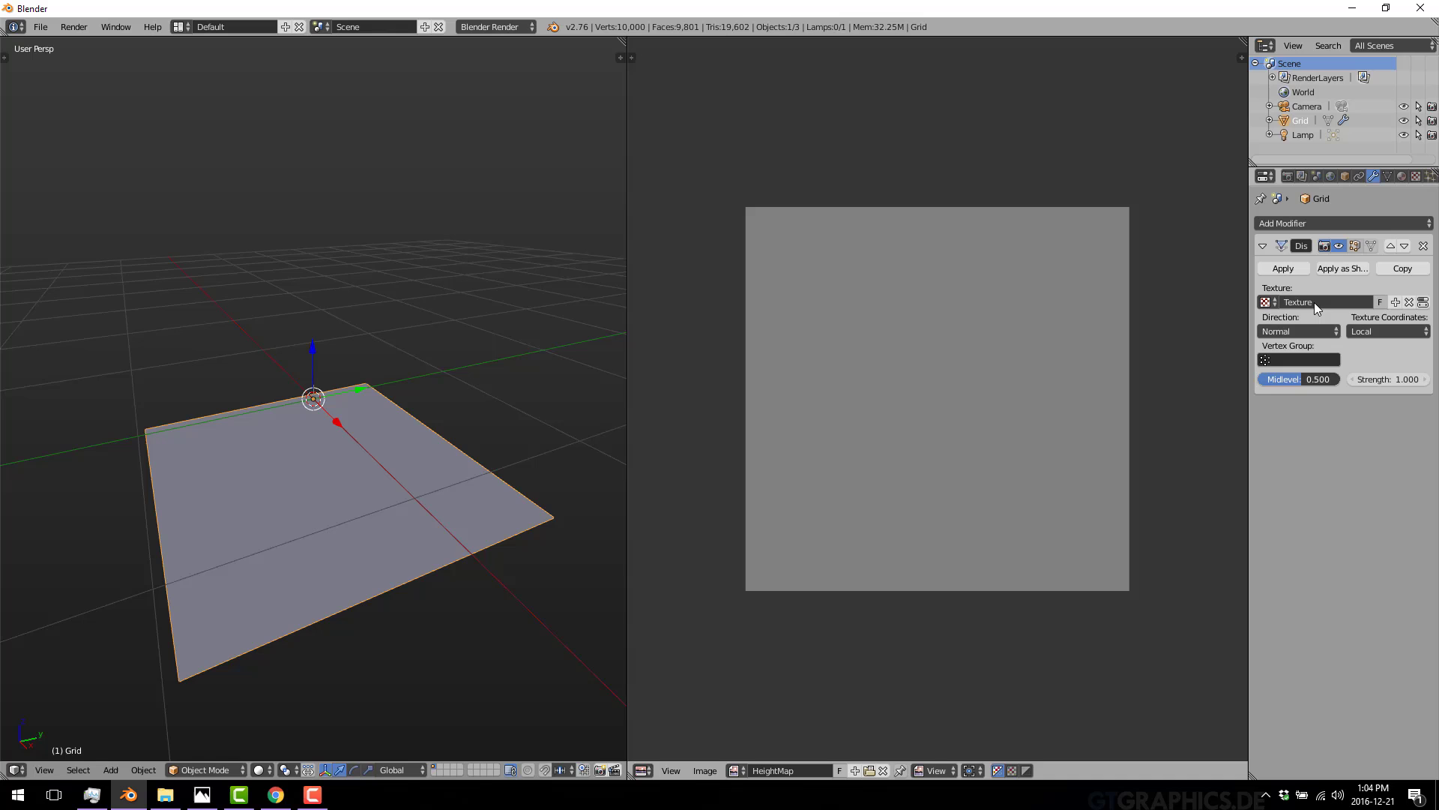
left_click(1386, 331)
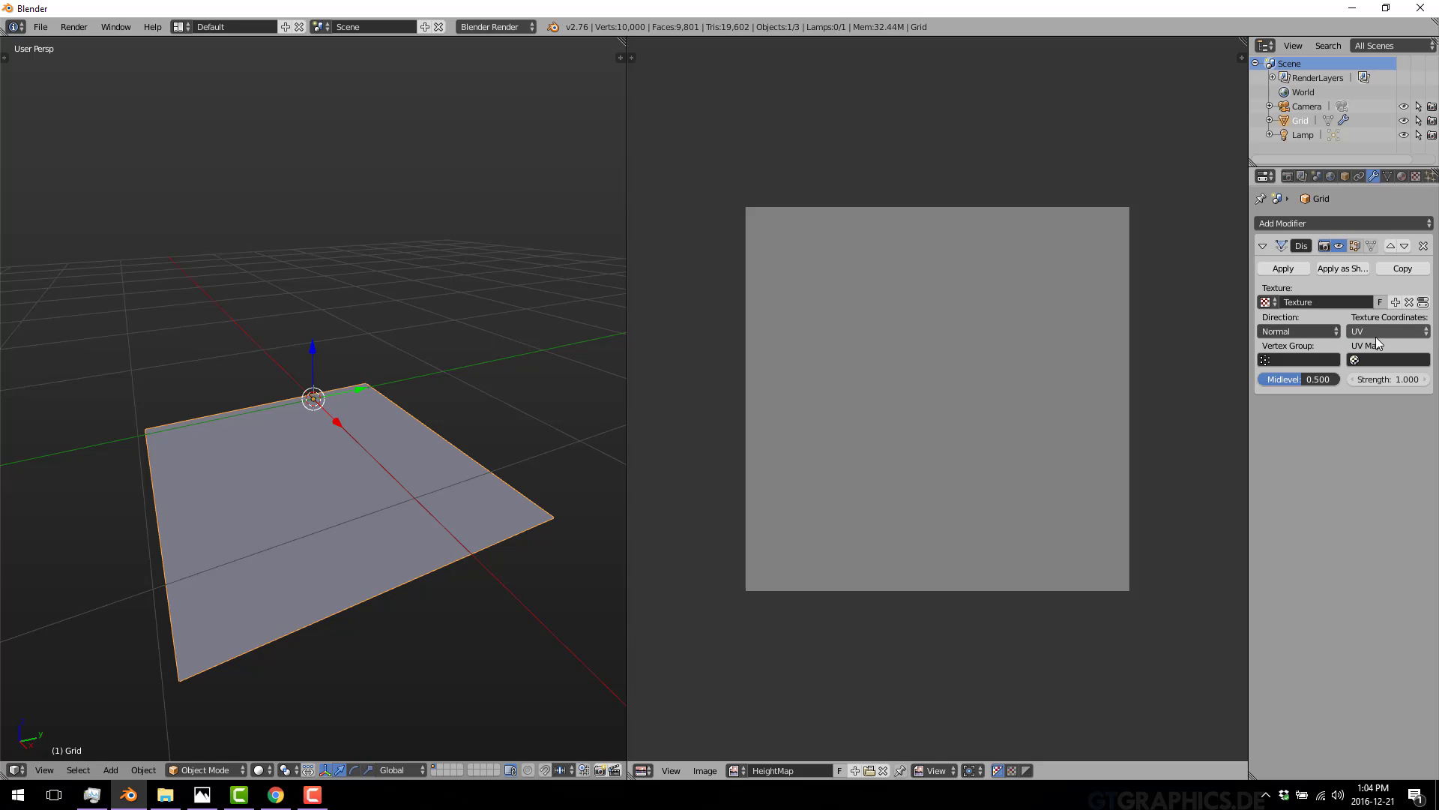
Load HeightMap.png from the Desktop as the displacement texture
left_click(1416, 175)
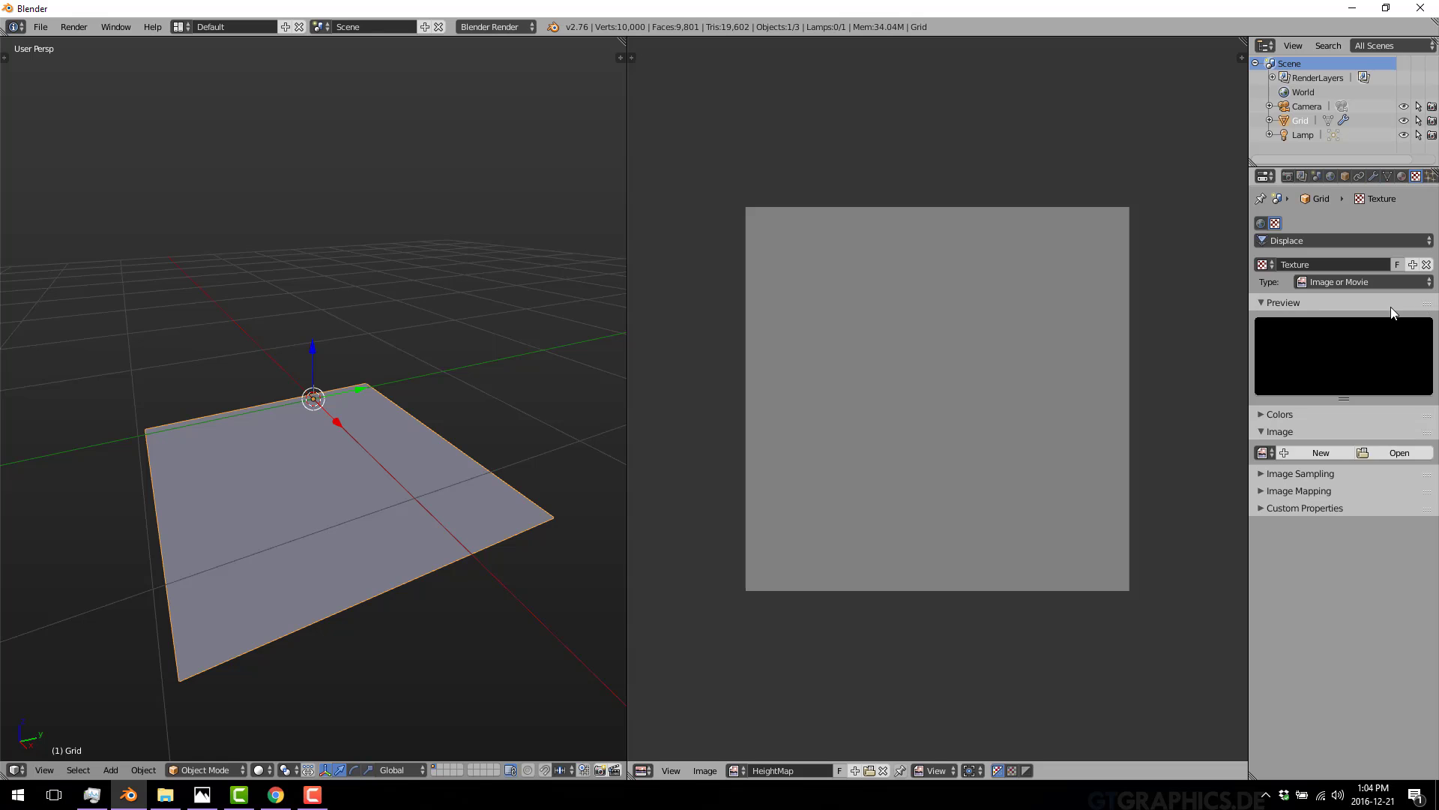
left_click(1399, 452)
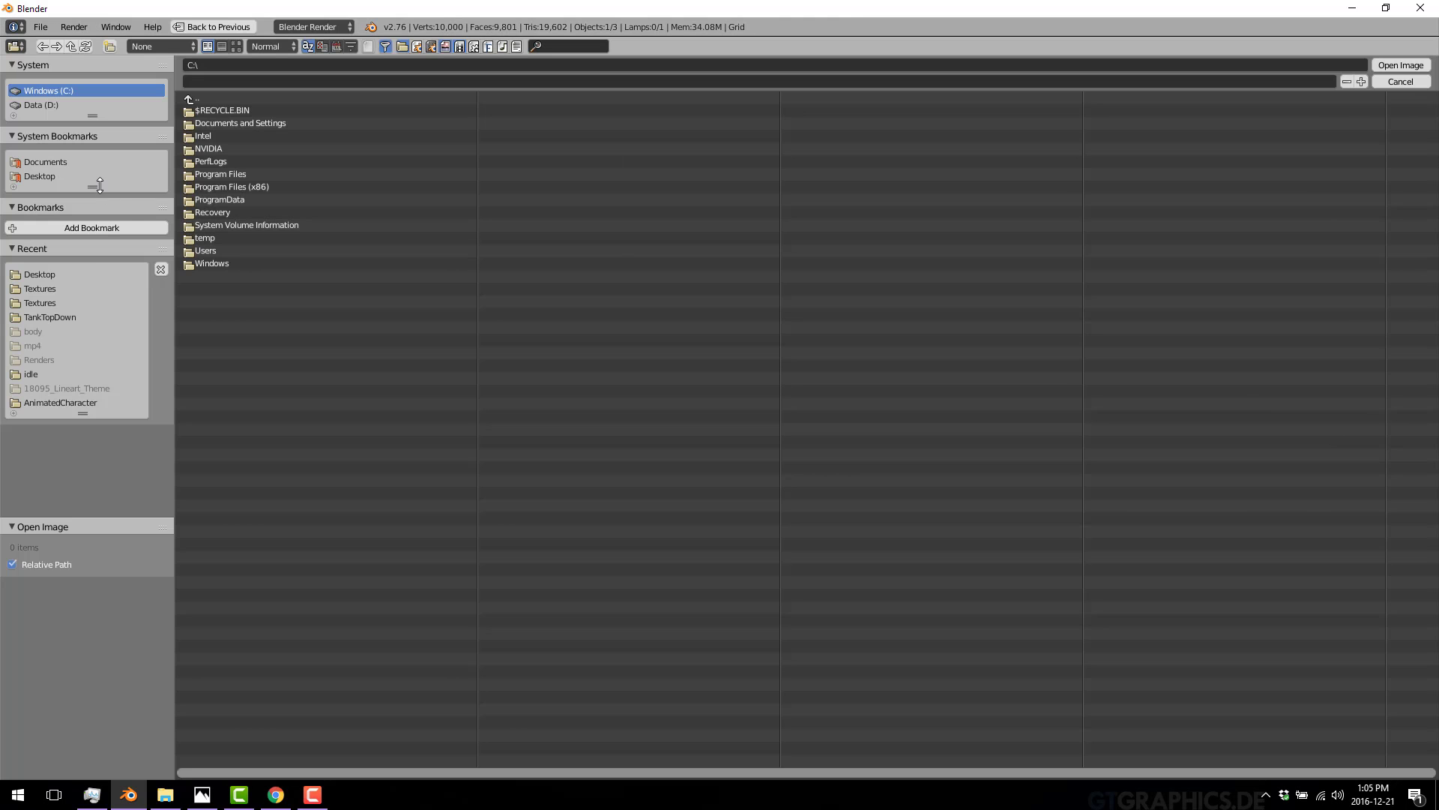
left_click(39, 273)
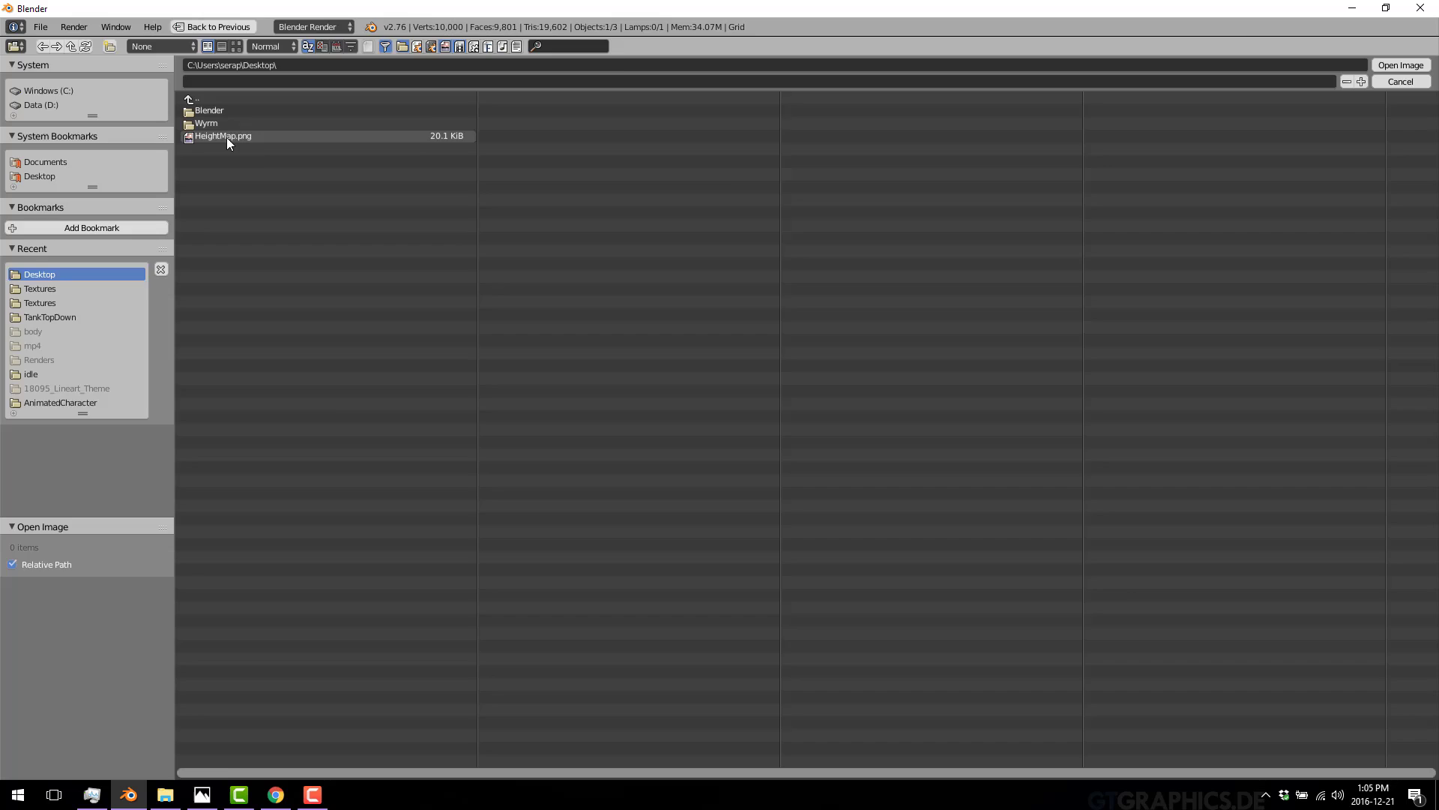
left_click(1399, 64)
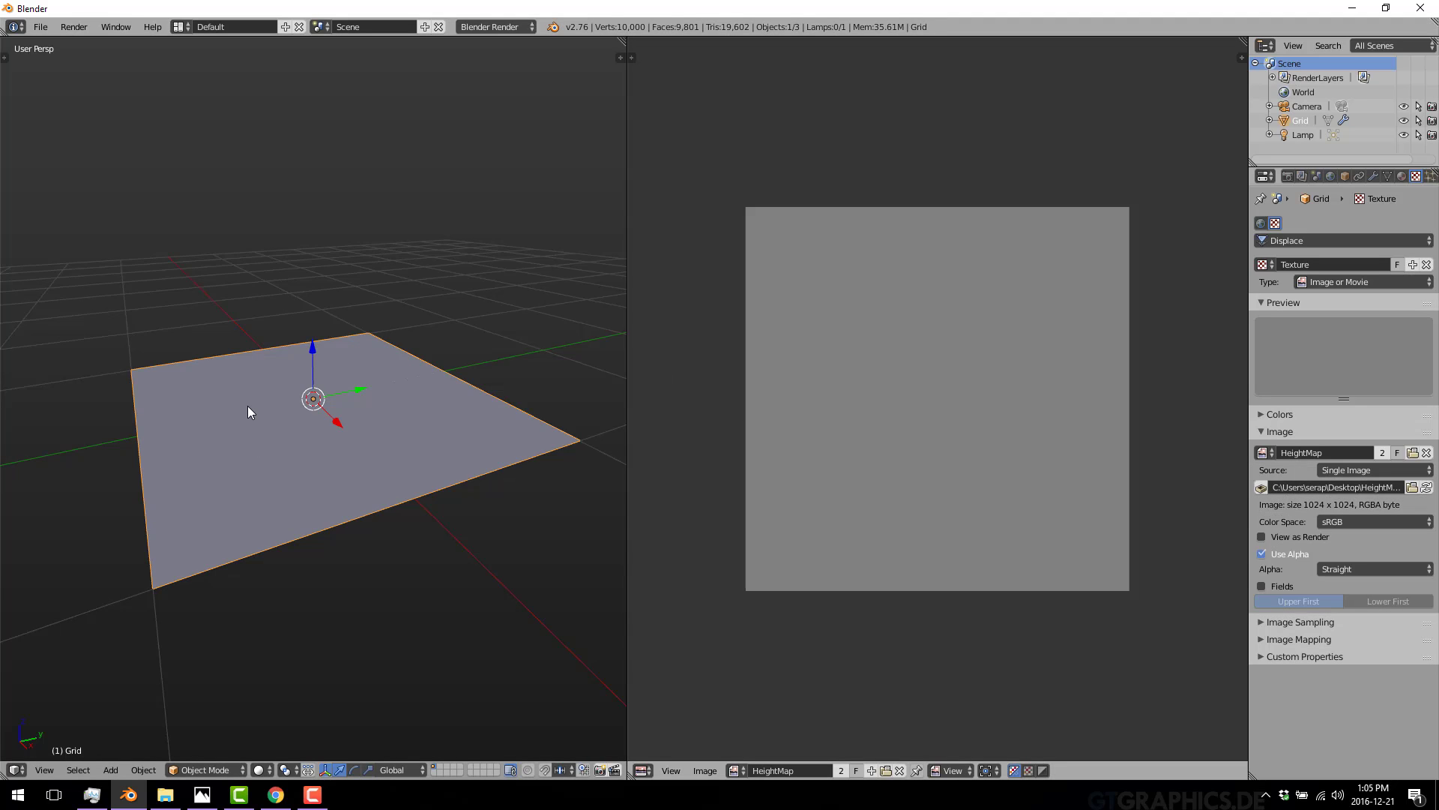
mouse_move(44, 463)
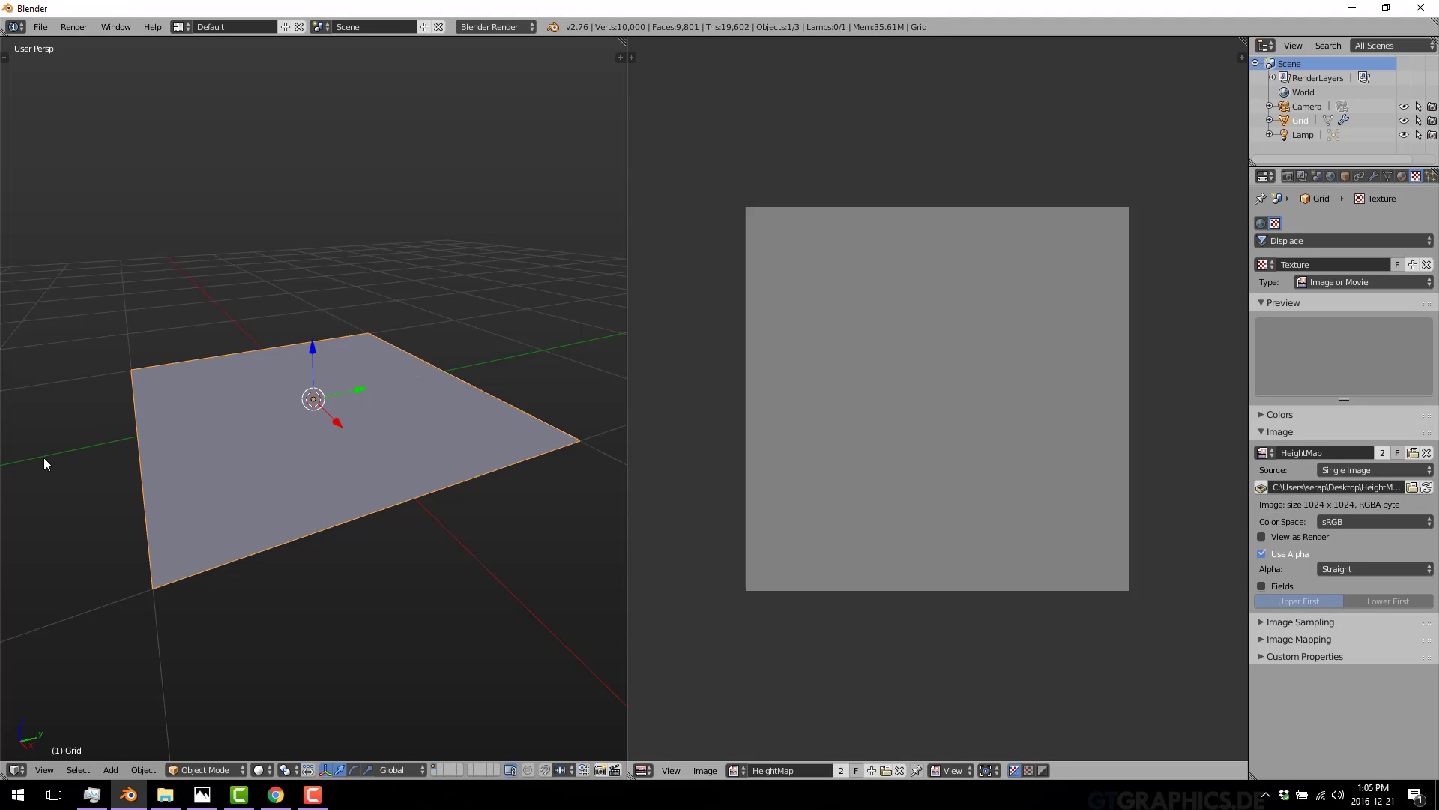
mouse_move(279, 445)
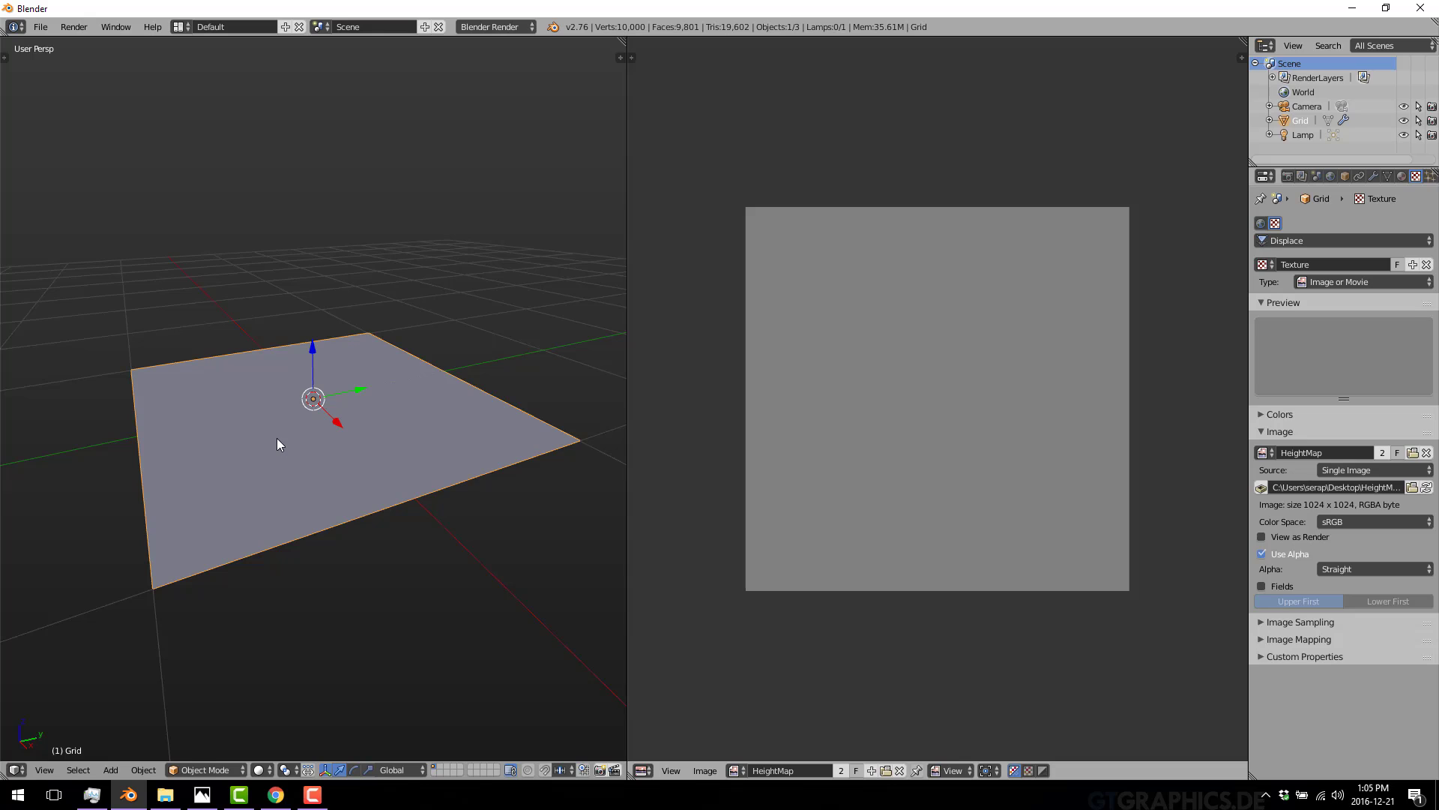
mouse_move(604, 377)
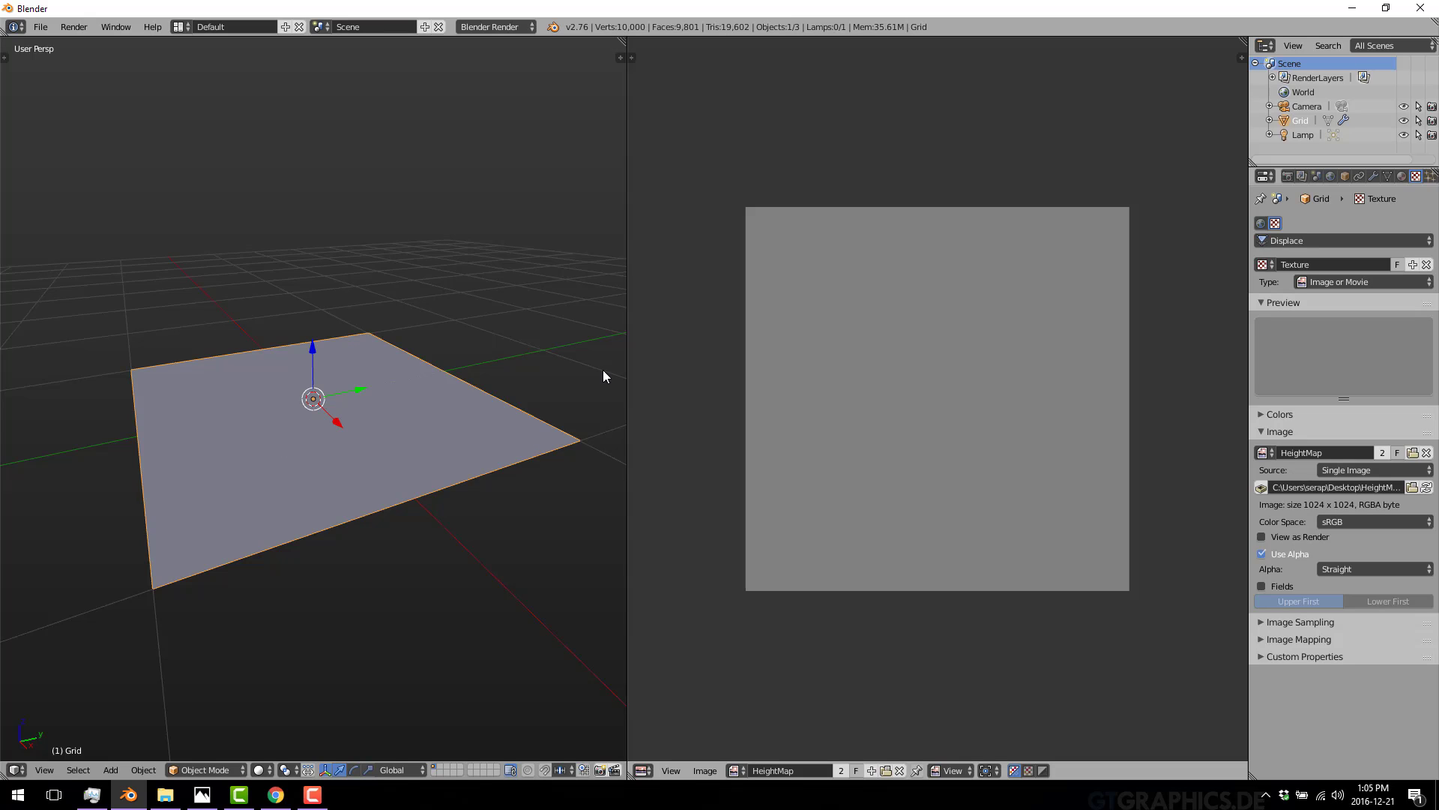
mouse_move(530, 522)
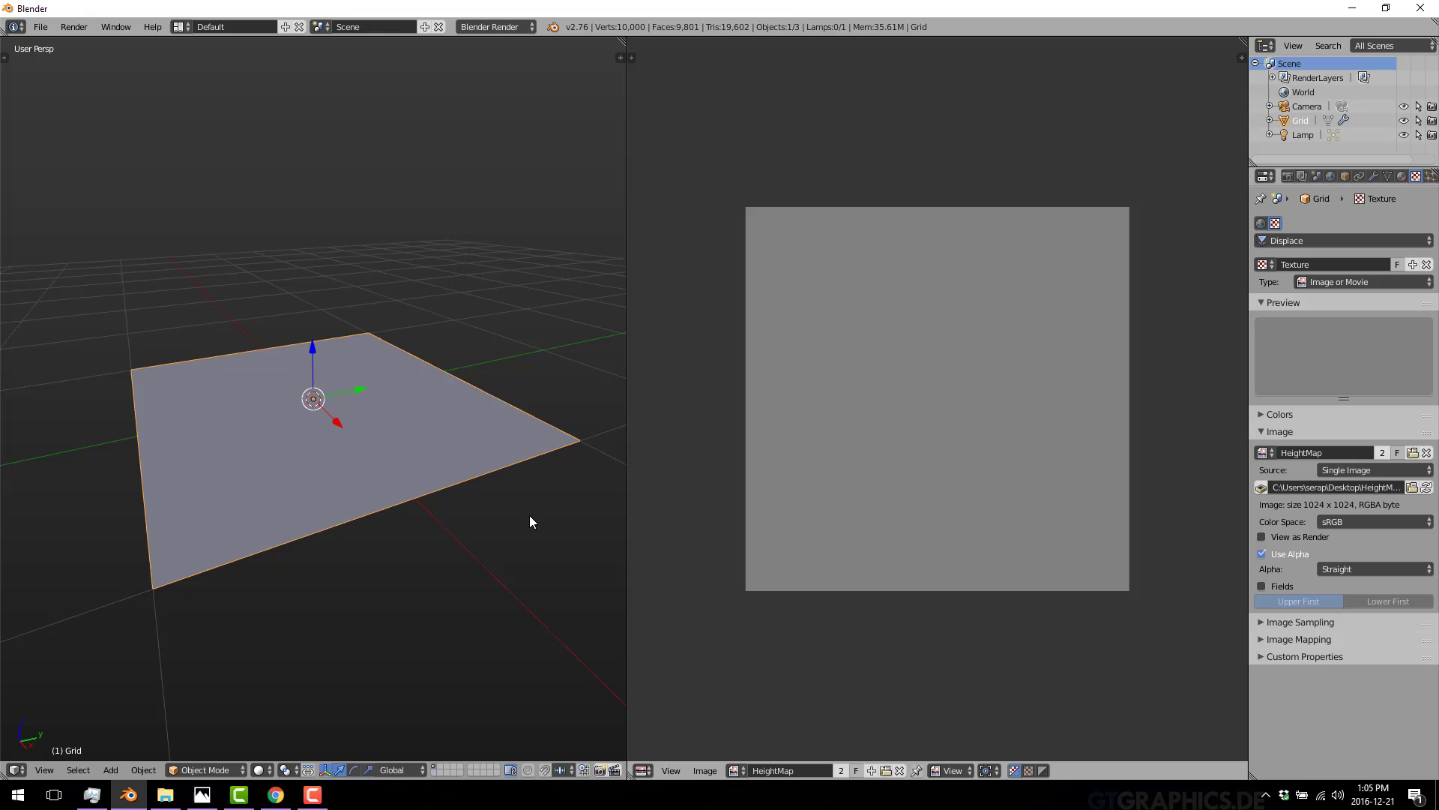
mouse_move(785, 362)
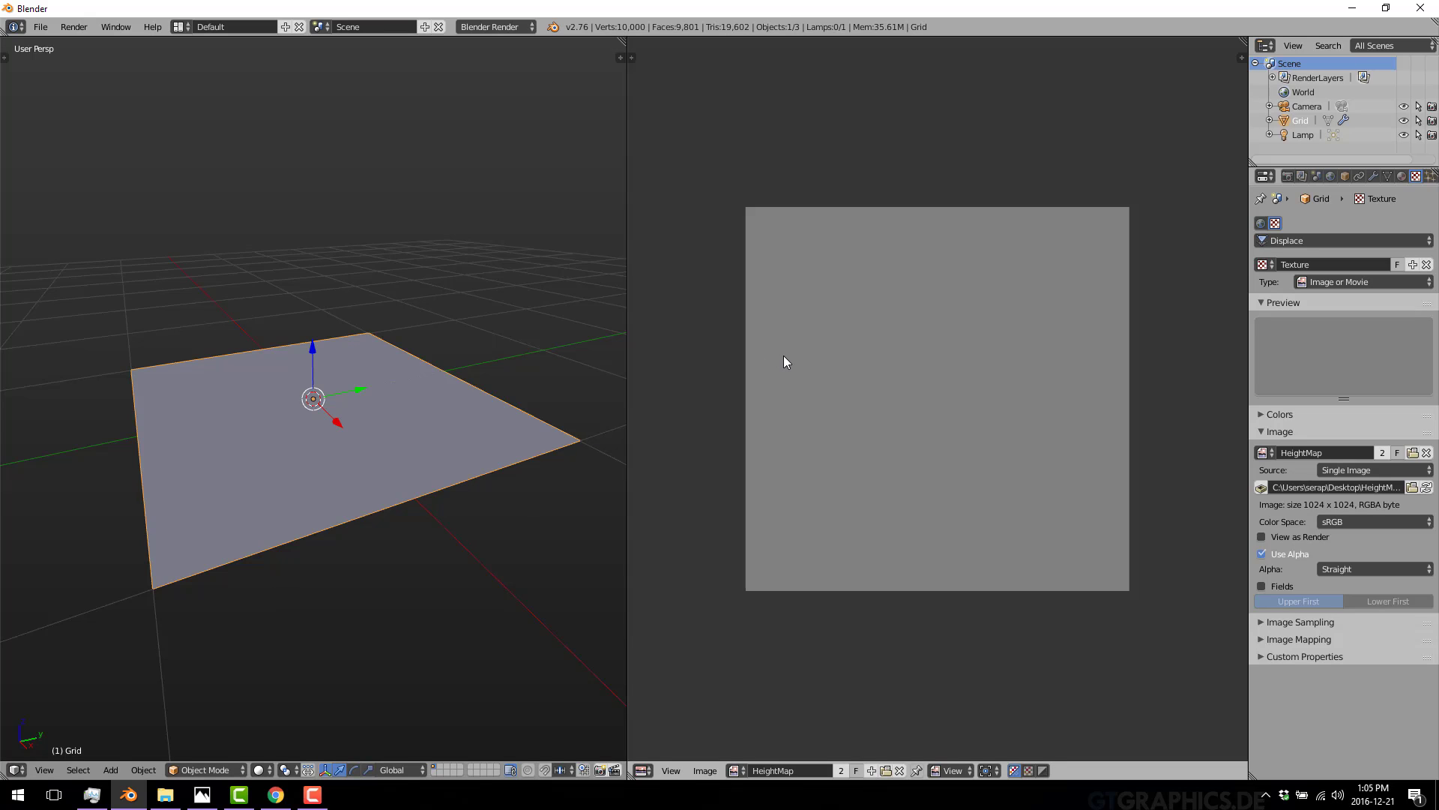
mouse_move(947, 369)
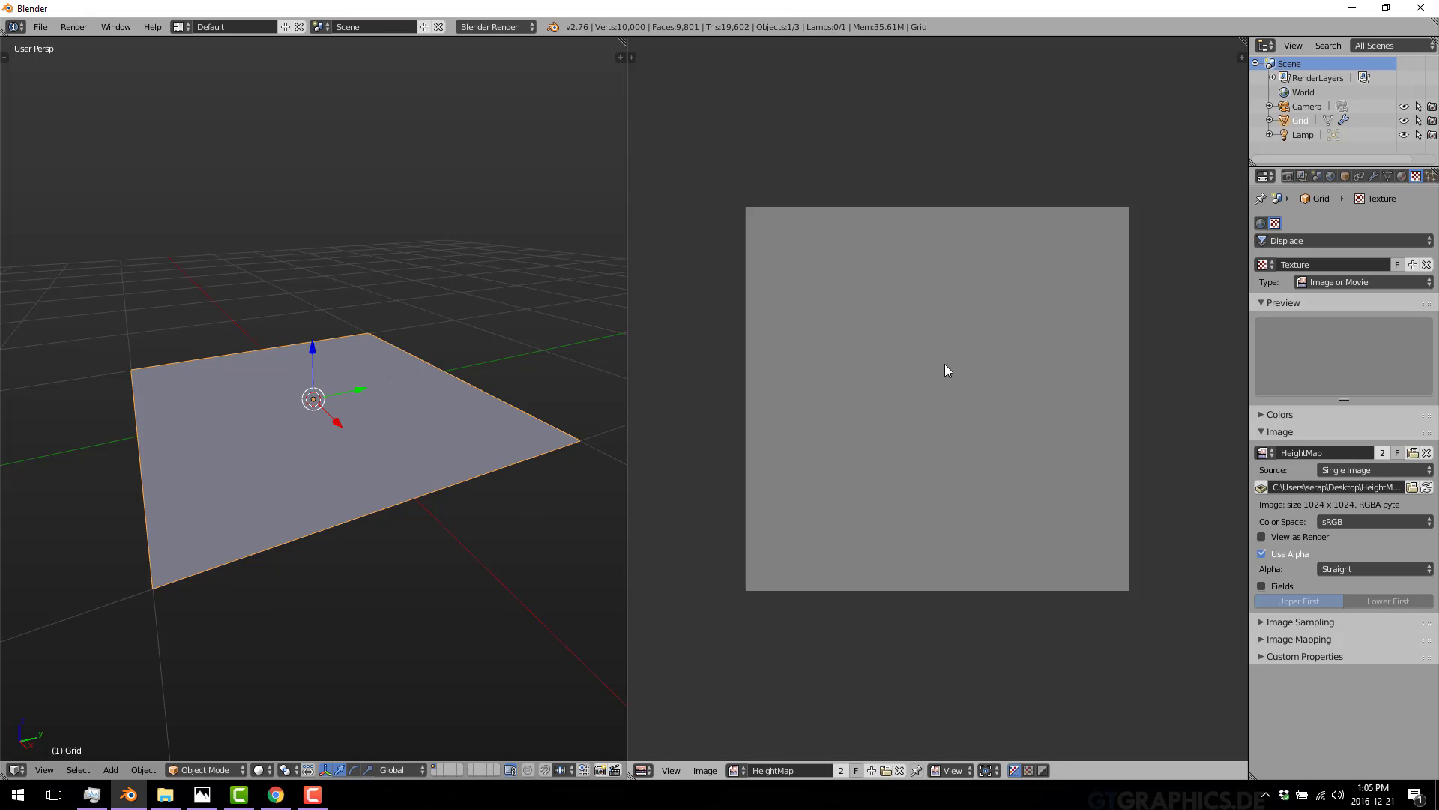
mouse_move(1367, 169)
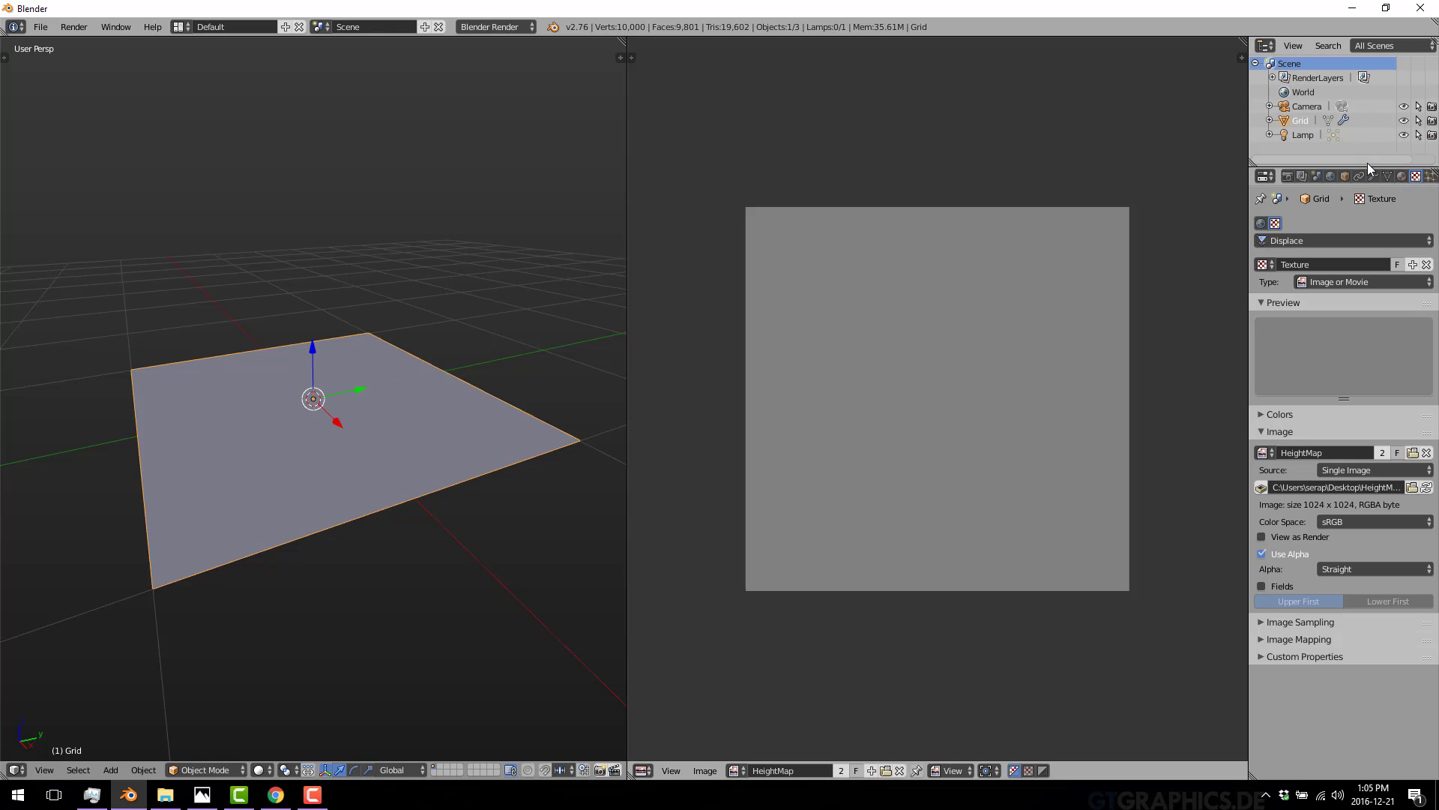
left_click(1374, 175)
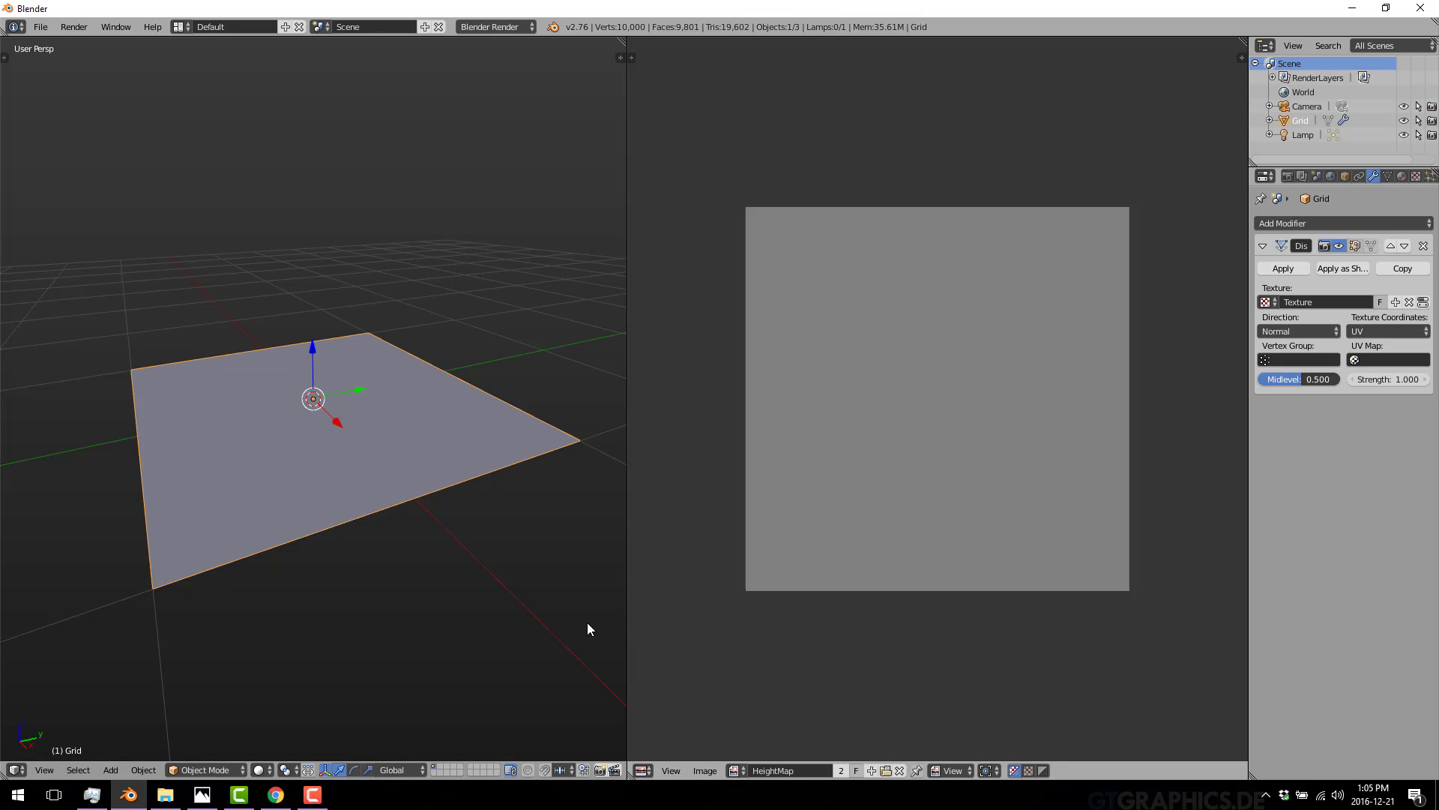
mouse_move(1235, 407)
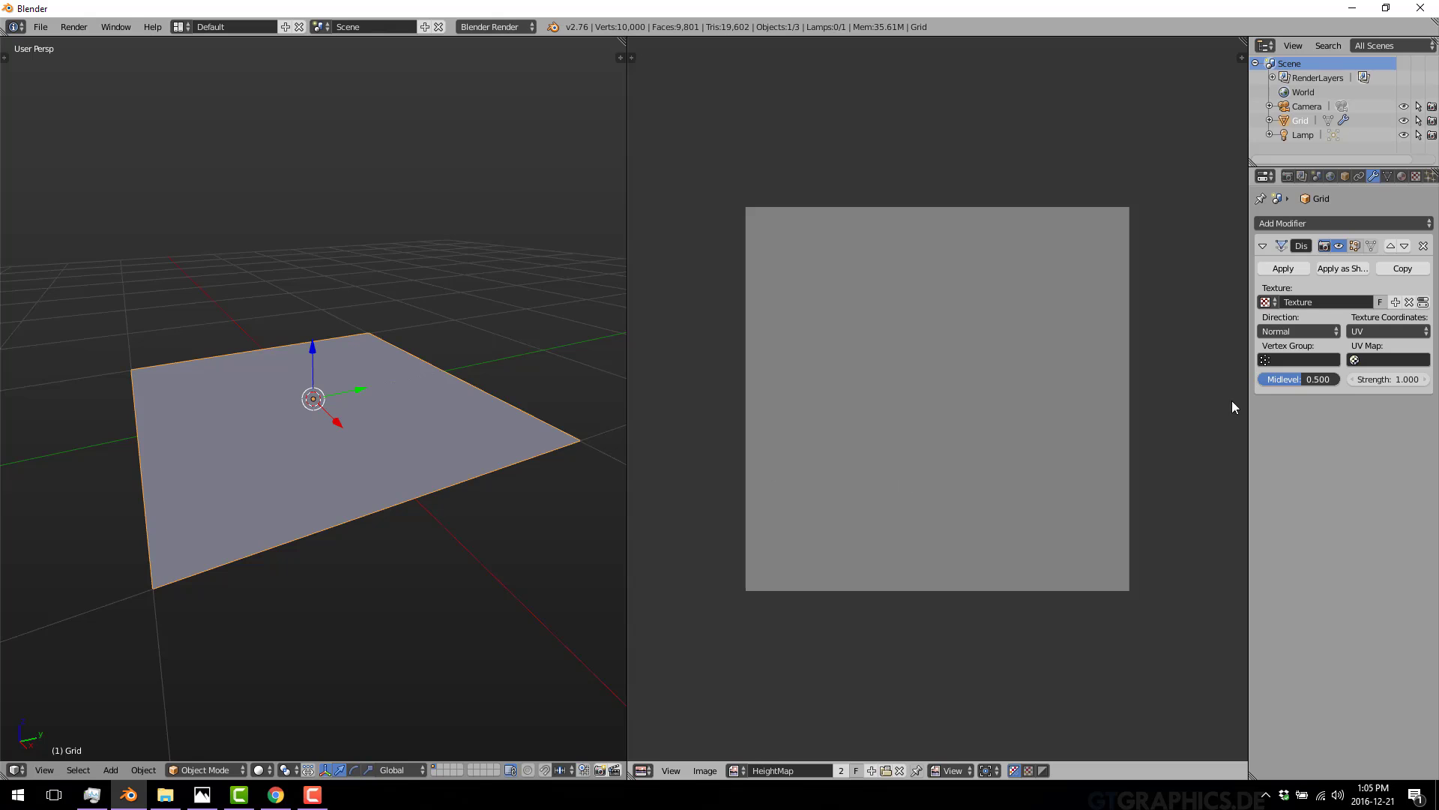
mouse_move(719, 172)
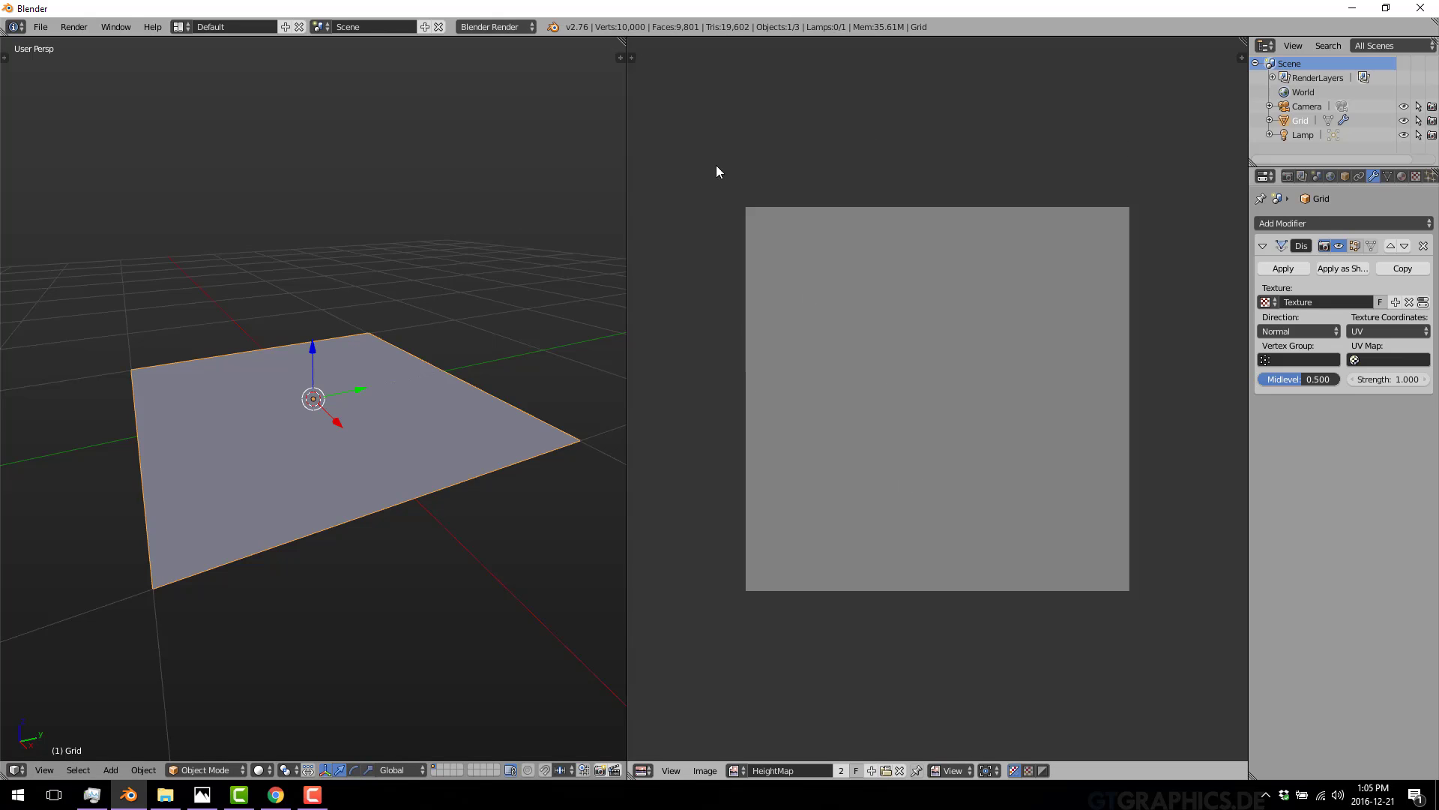
mouse_move(613, 311)
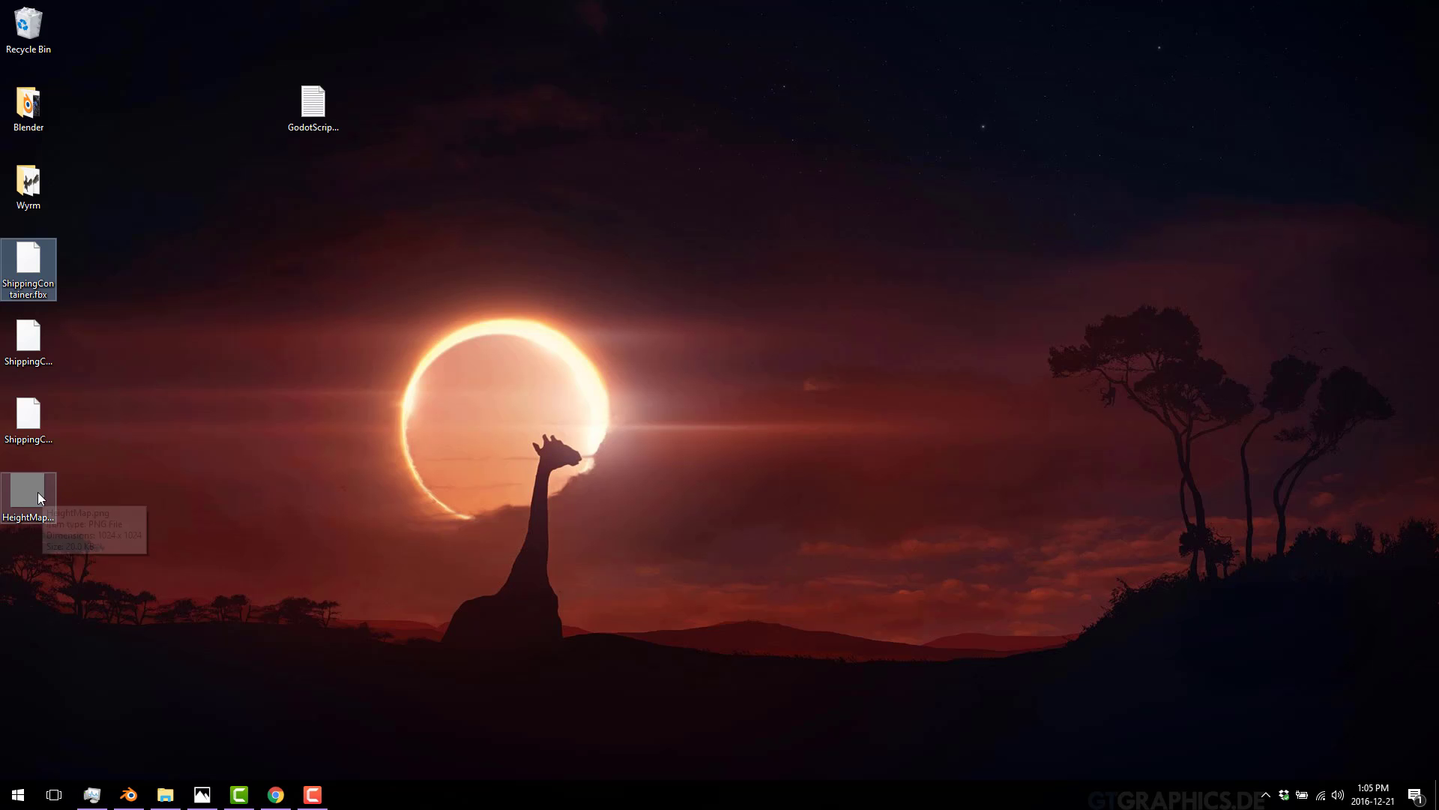
Open HeightMap.png from the desktop in paint.net
right_click(28, 493)
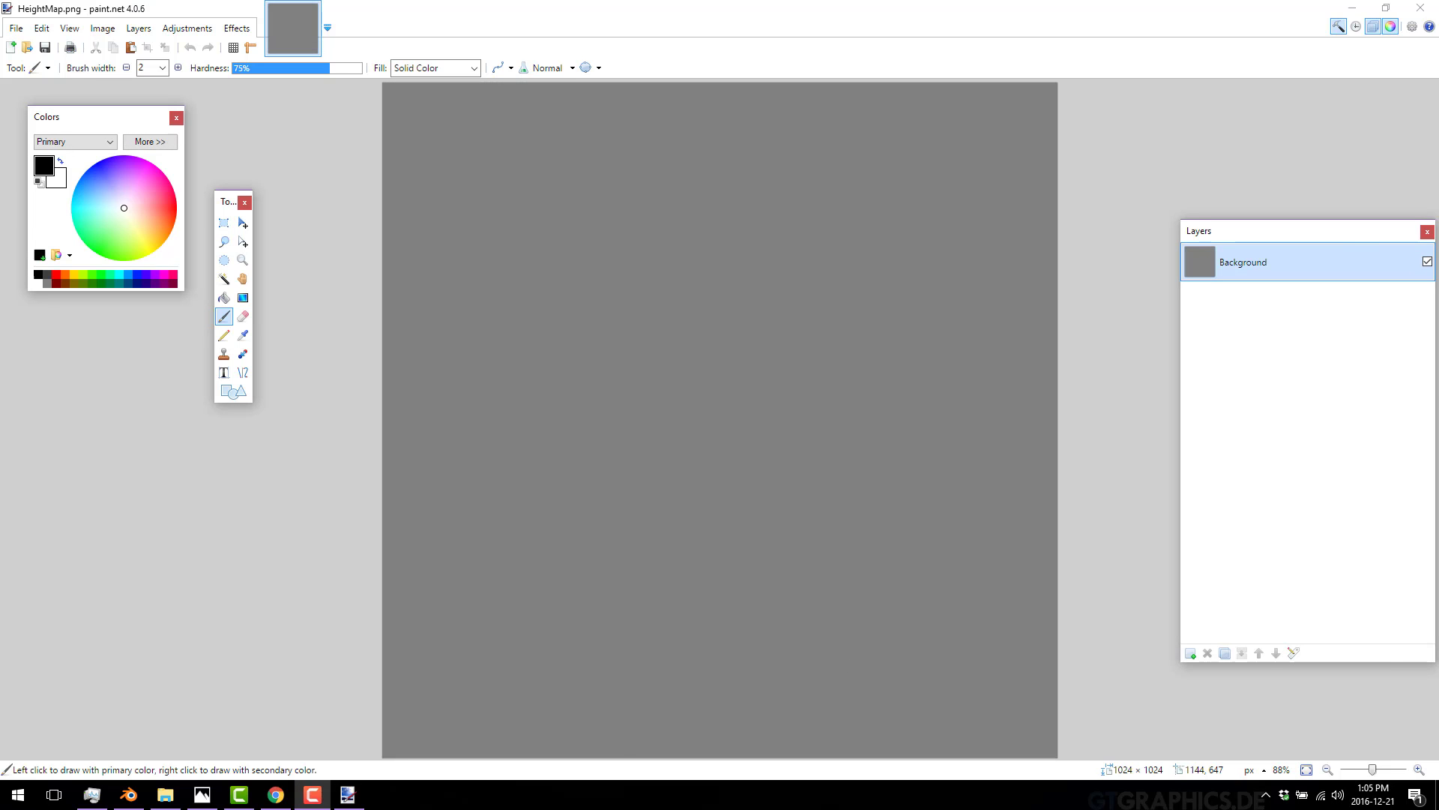
mouse_move(218, 83)
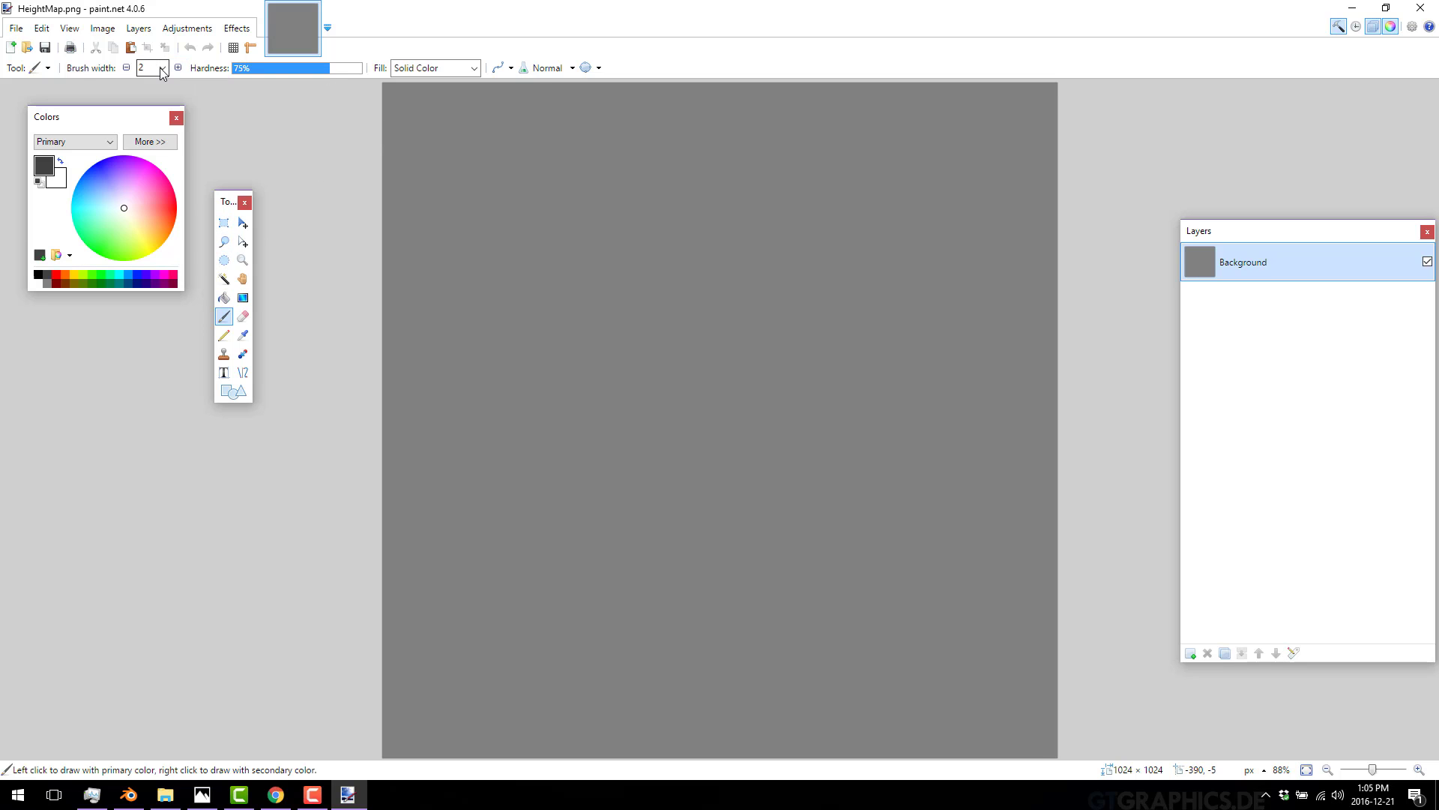
Paint a dark grey question mark with brush width 75 and save the image
left_click(162, 66)
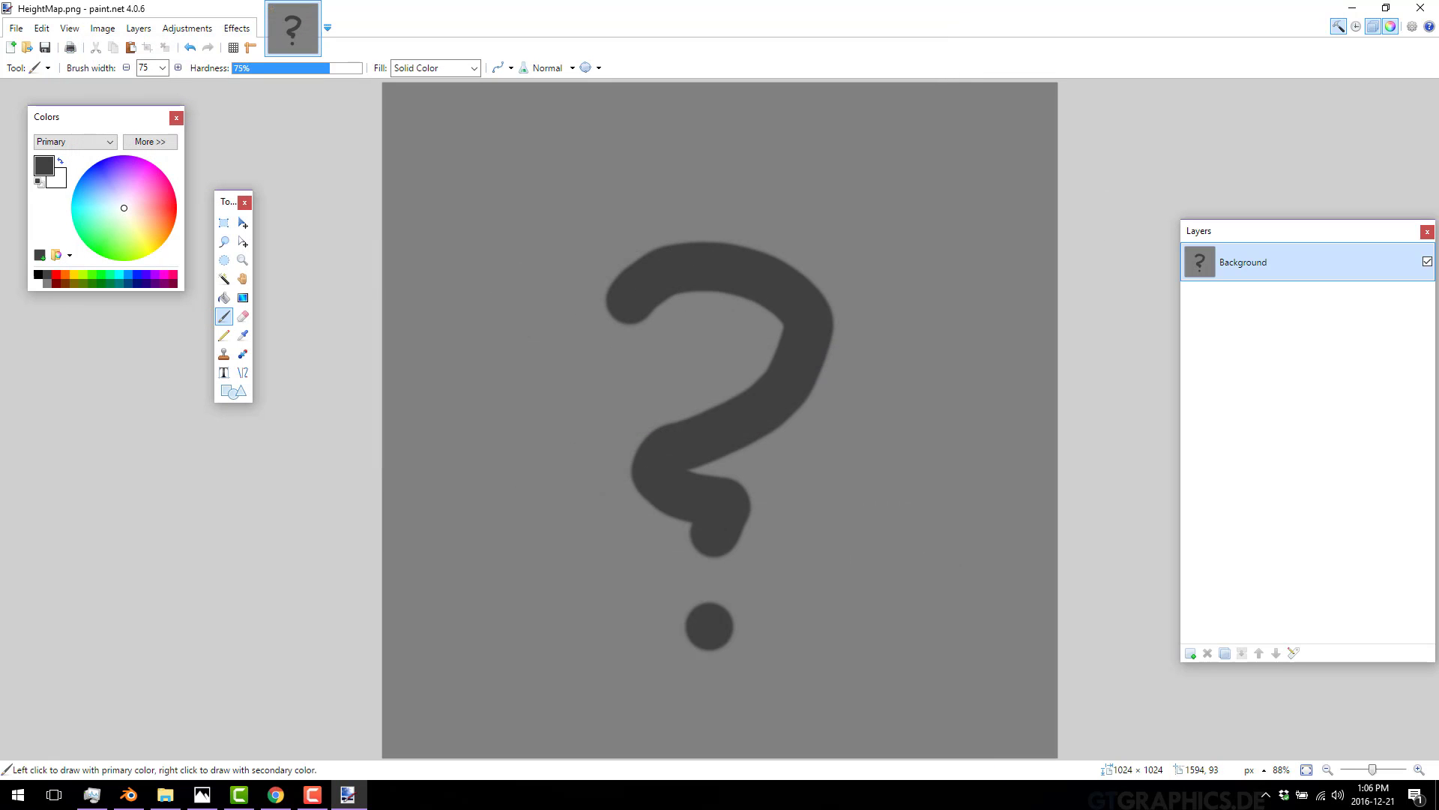
left_click(1374, 8)
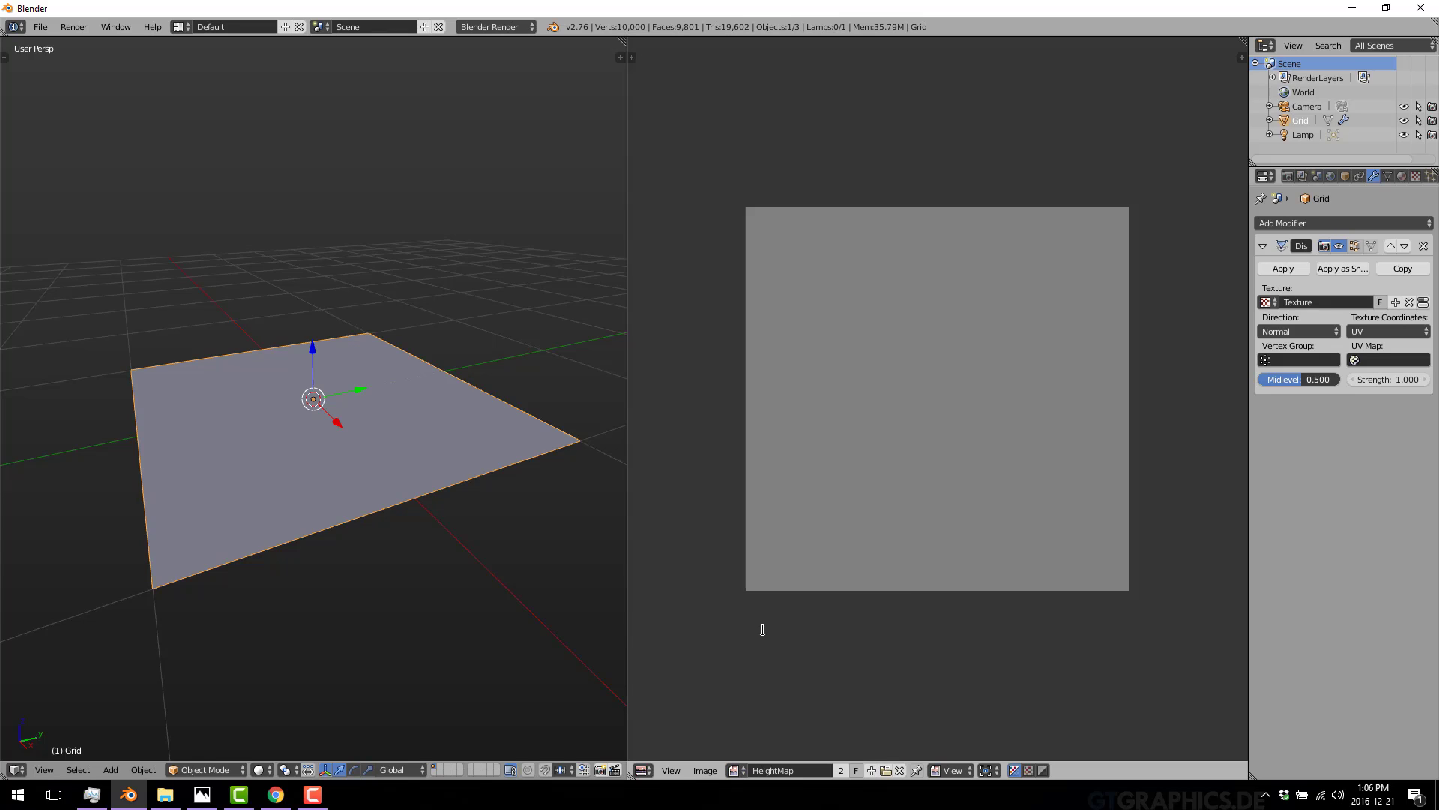
Reload the painted HeightMap image and set the Displace strength to 0.5
left_click(705, 770)
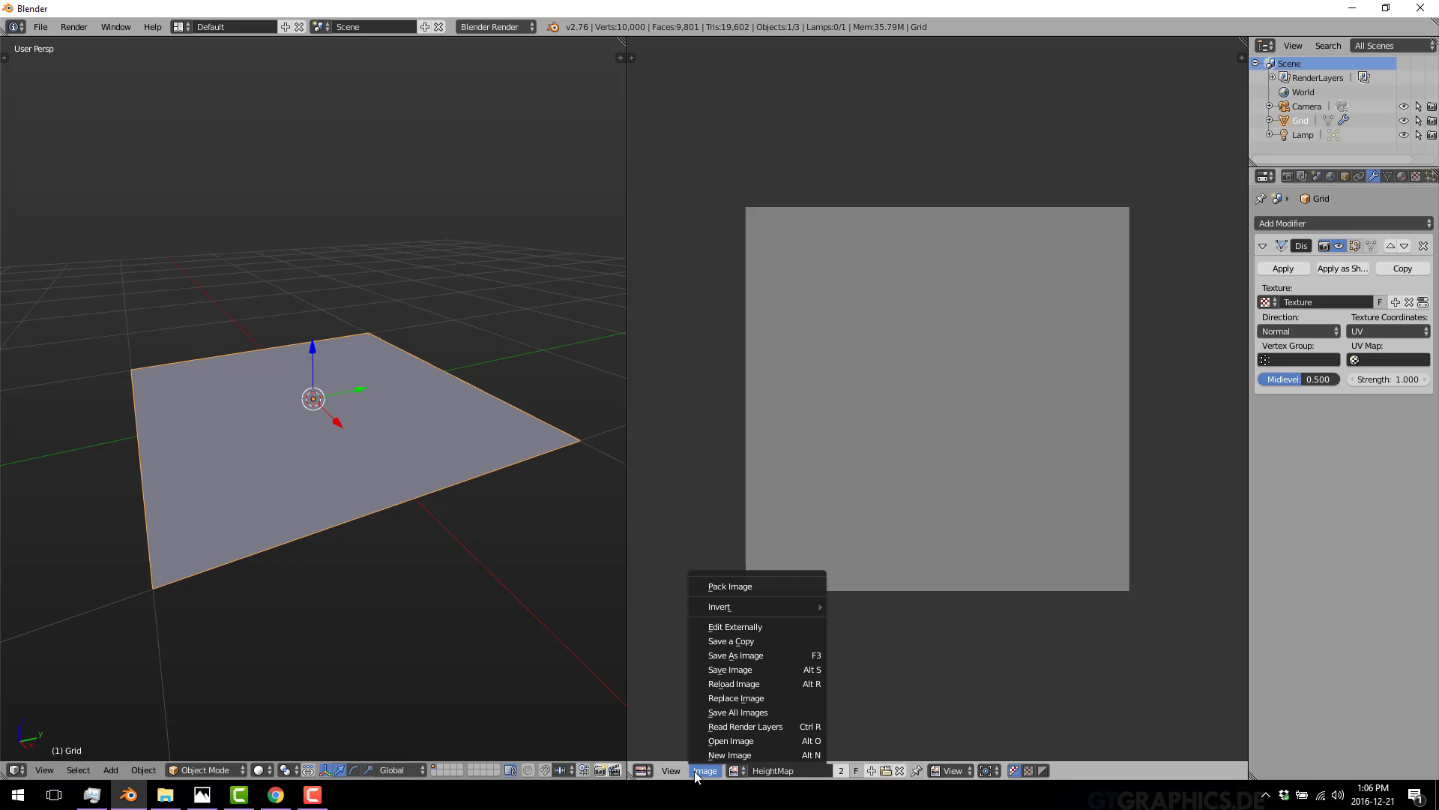
left_click(729, 586)
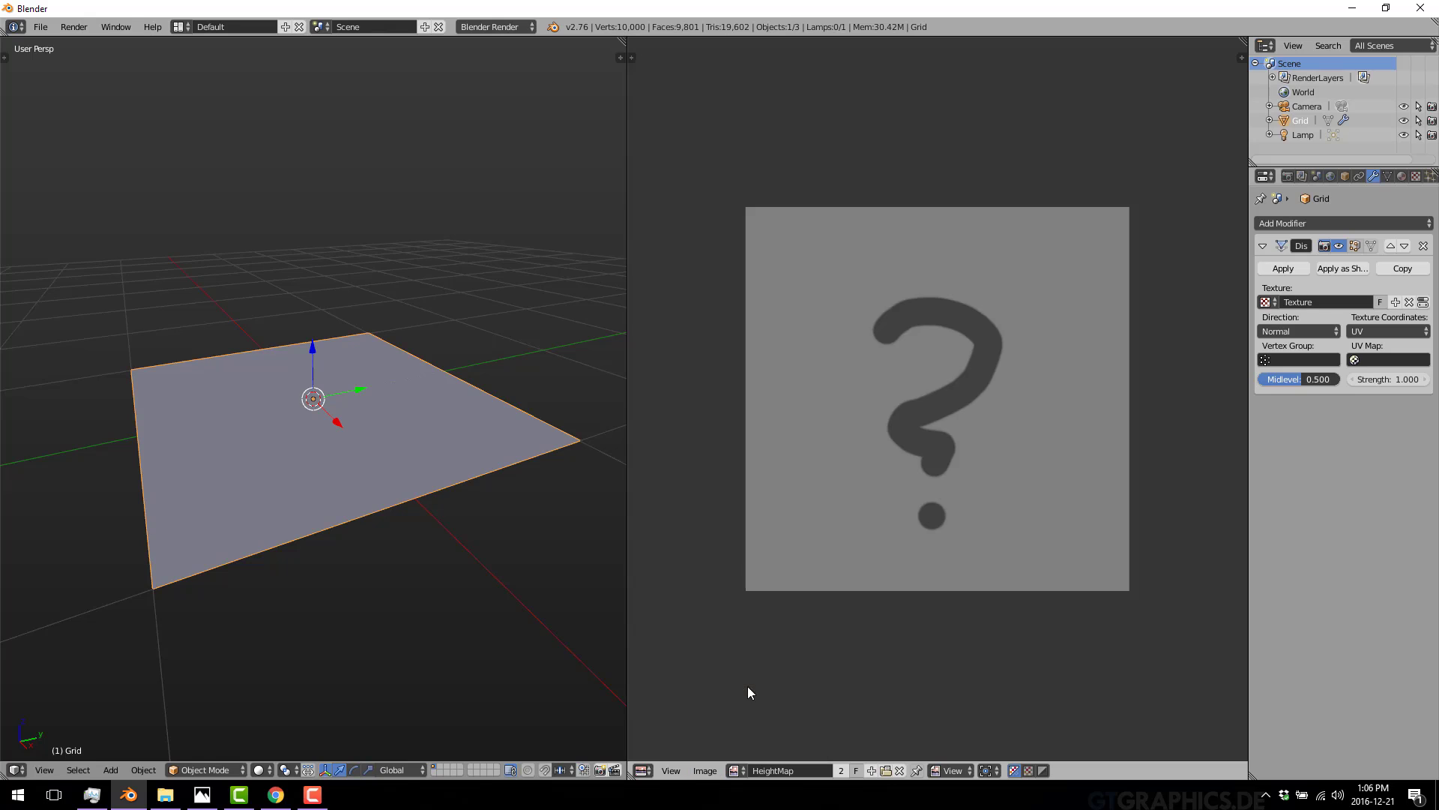
mouse_move(691, 391)
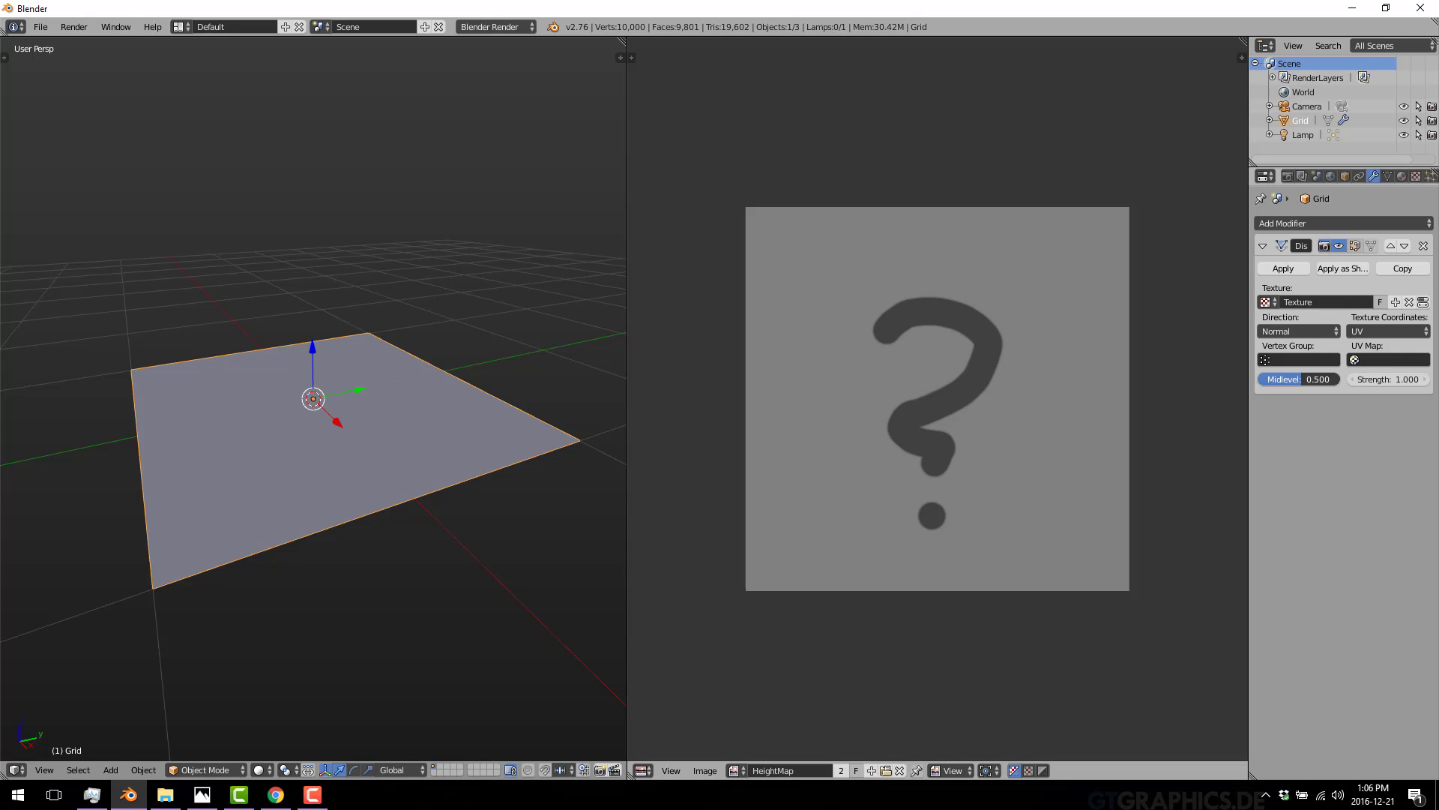
mouse_move(1385, 331)
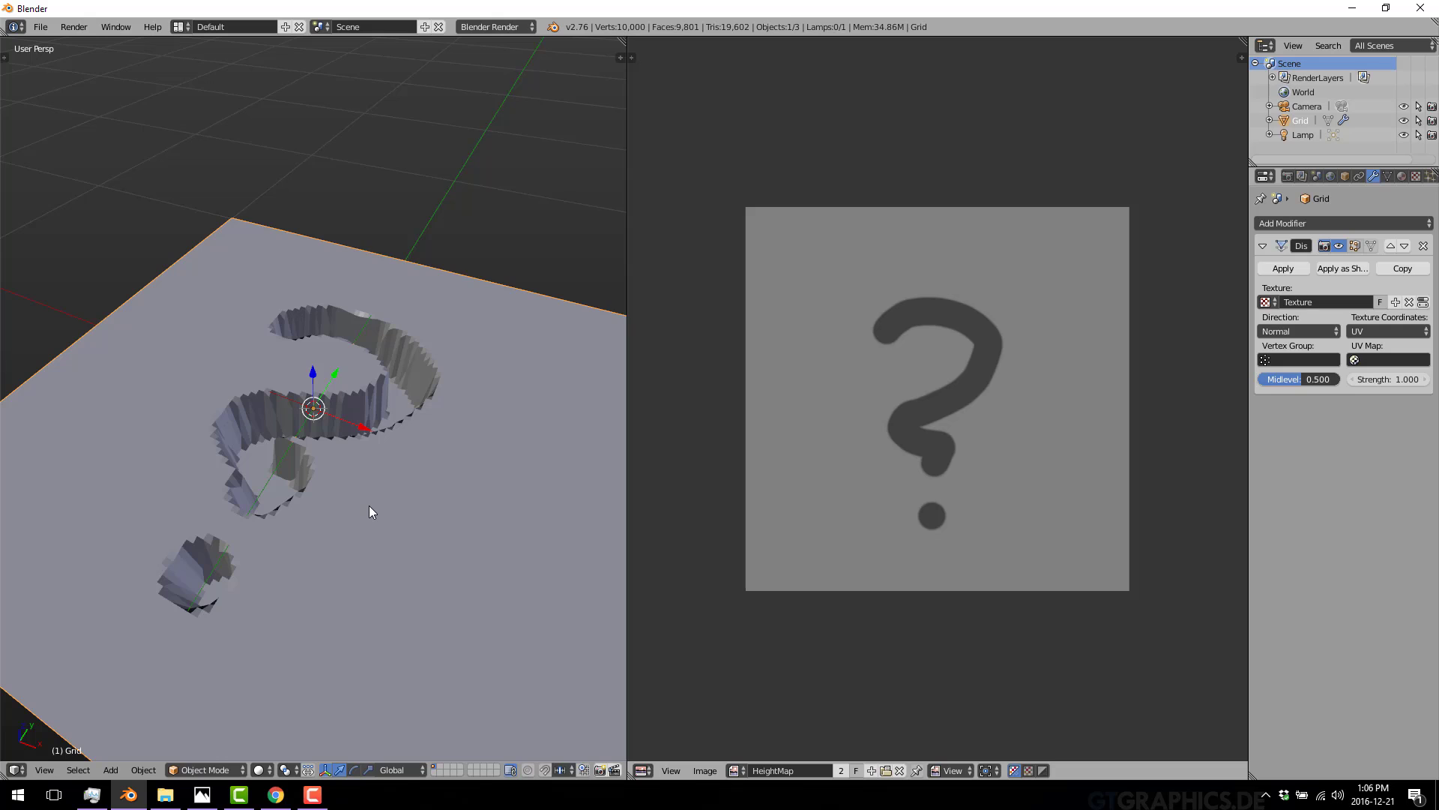
mouse_move(673, 362)
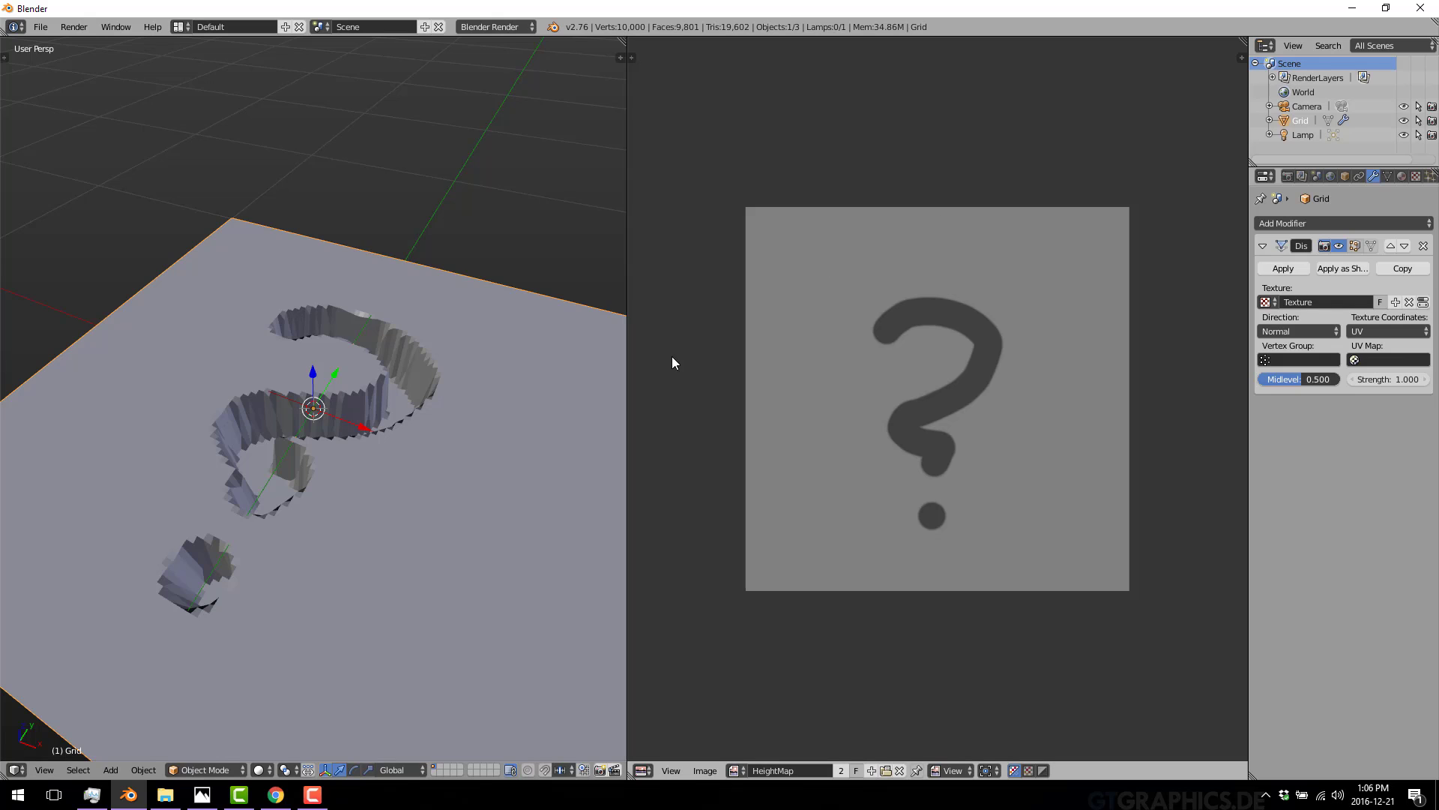
mouse_move(282, 457)
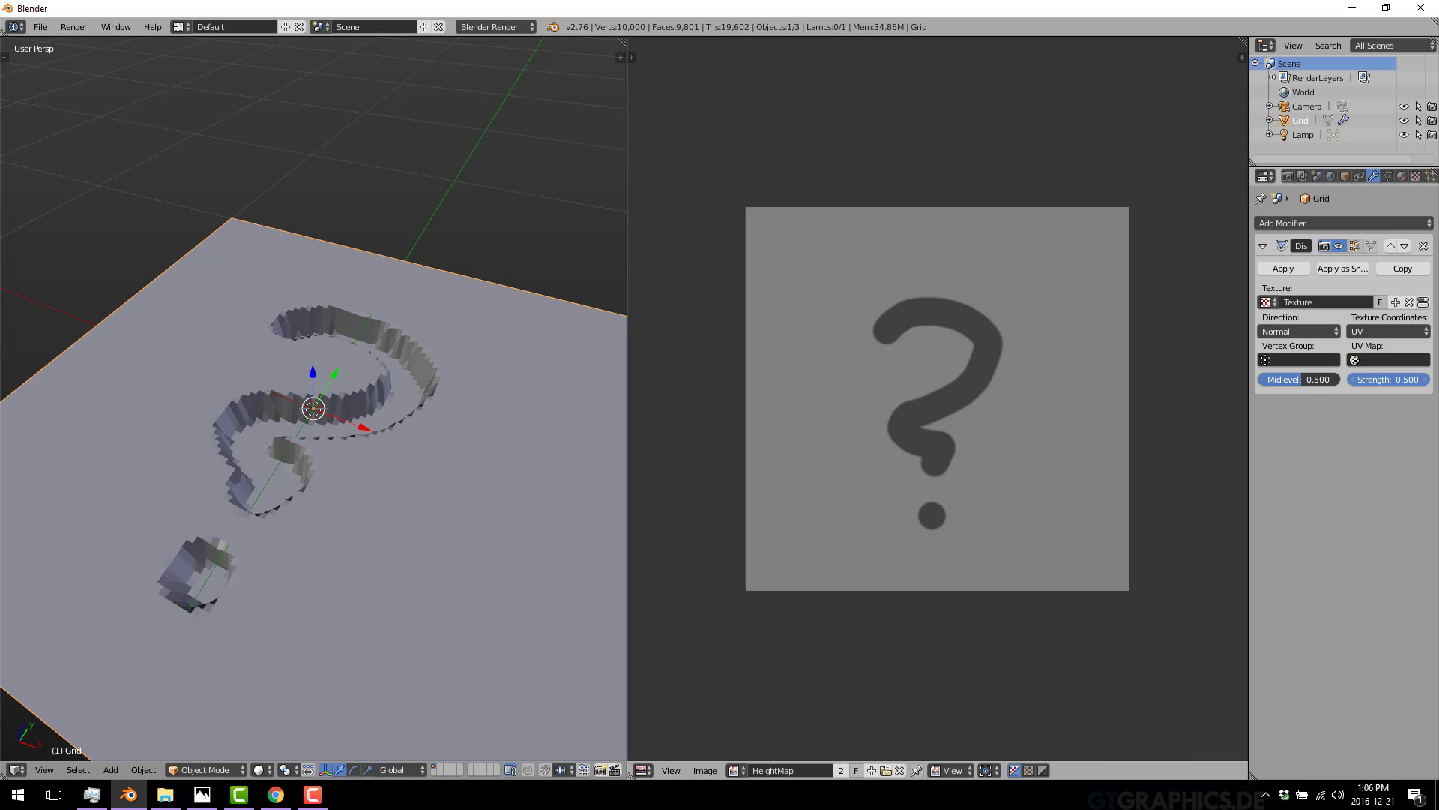
left_click(1387, 379)
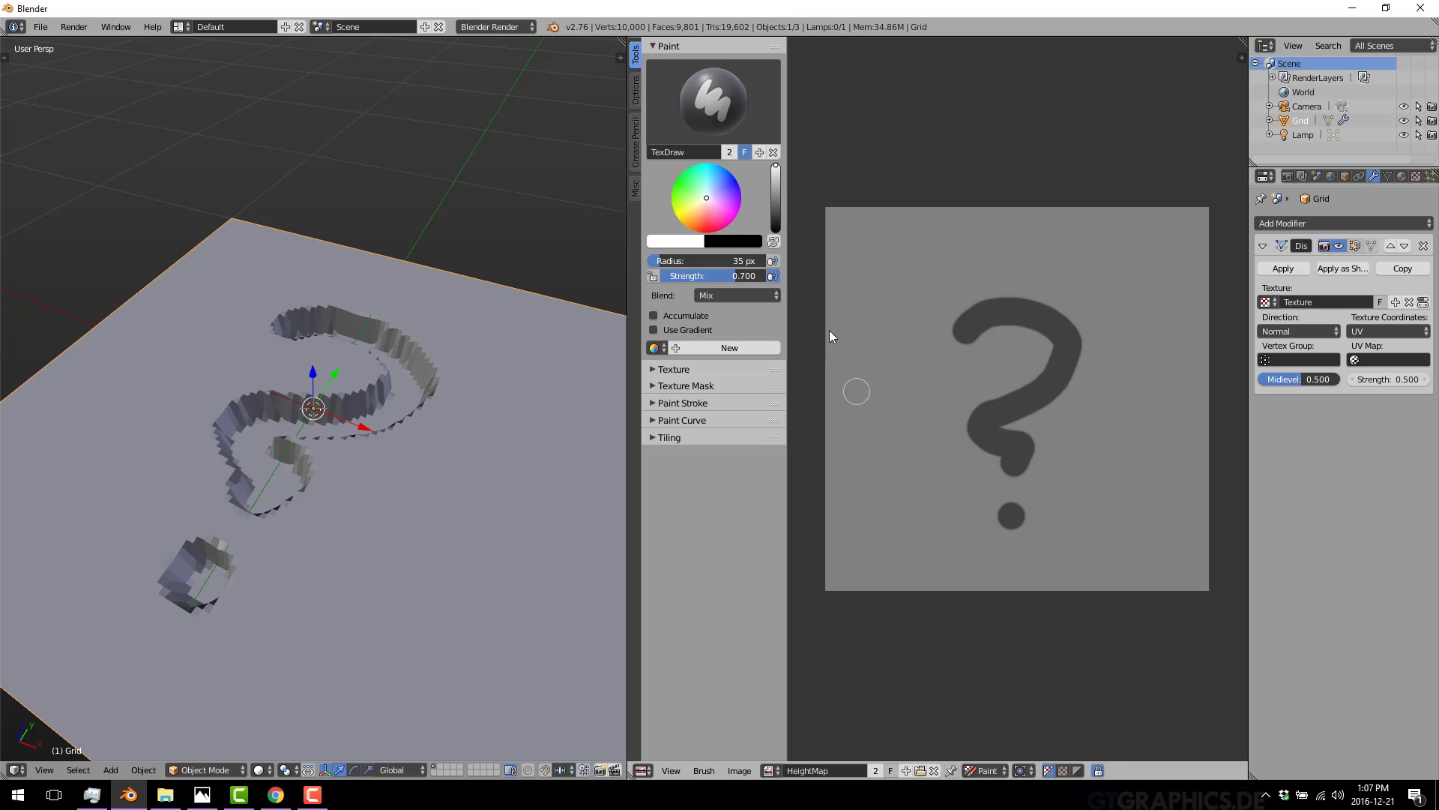
Brush white paint along the left edge and around the remaining heightmap borders
left_click_drag(698, 275, 743, 275)
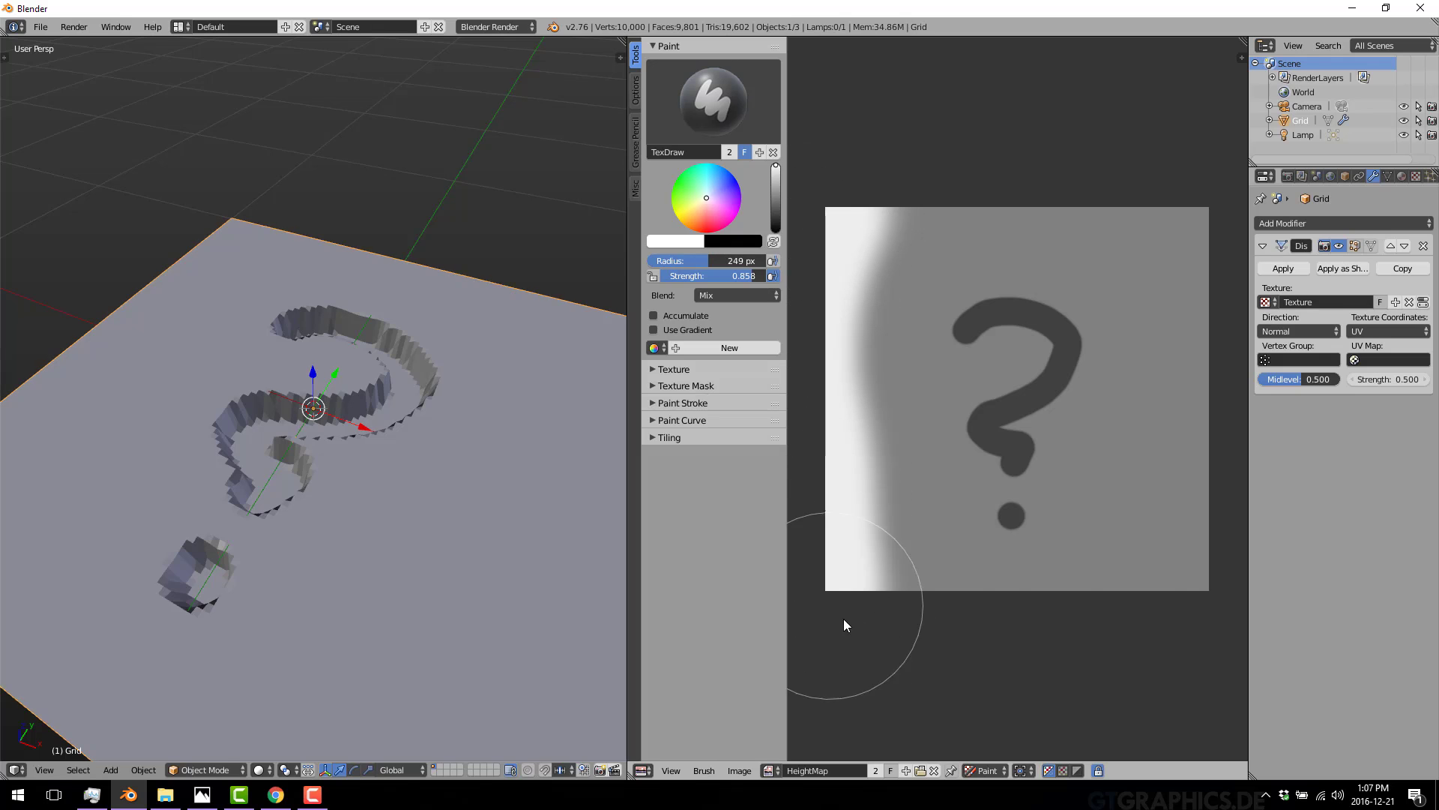
left_click_drag(845, 625, 1166, 202)
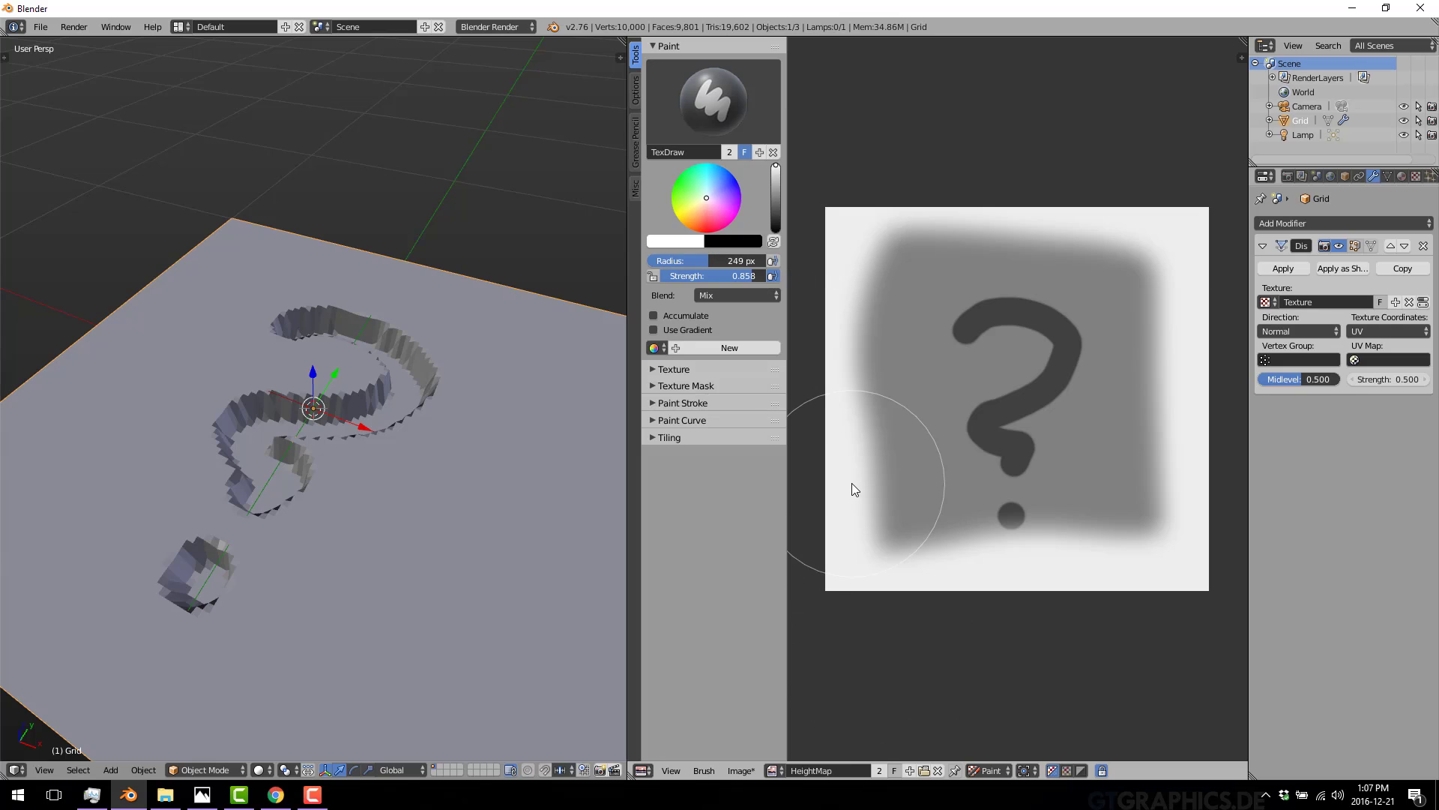
mouse_move(1322, 346)
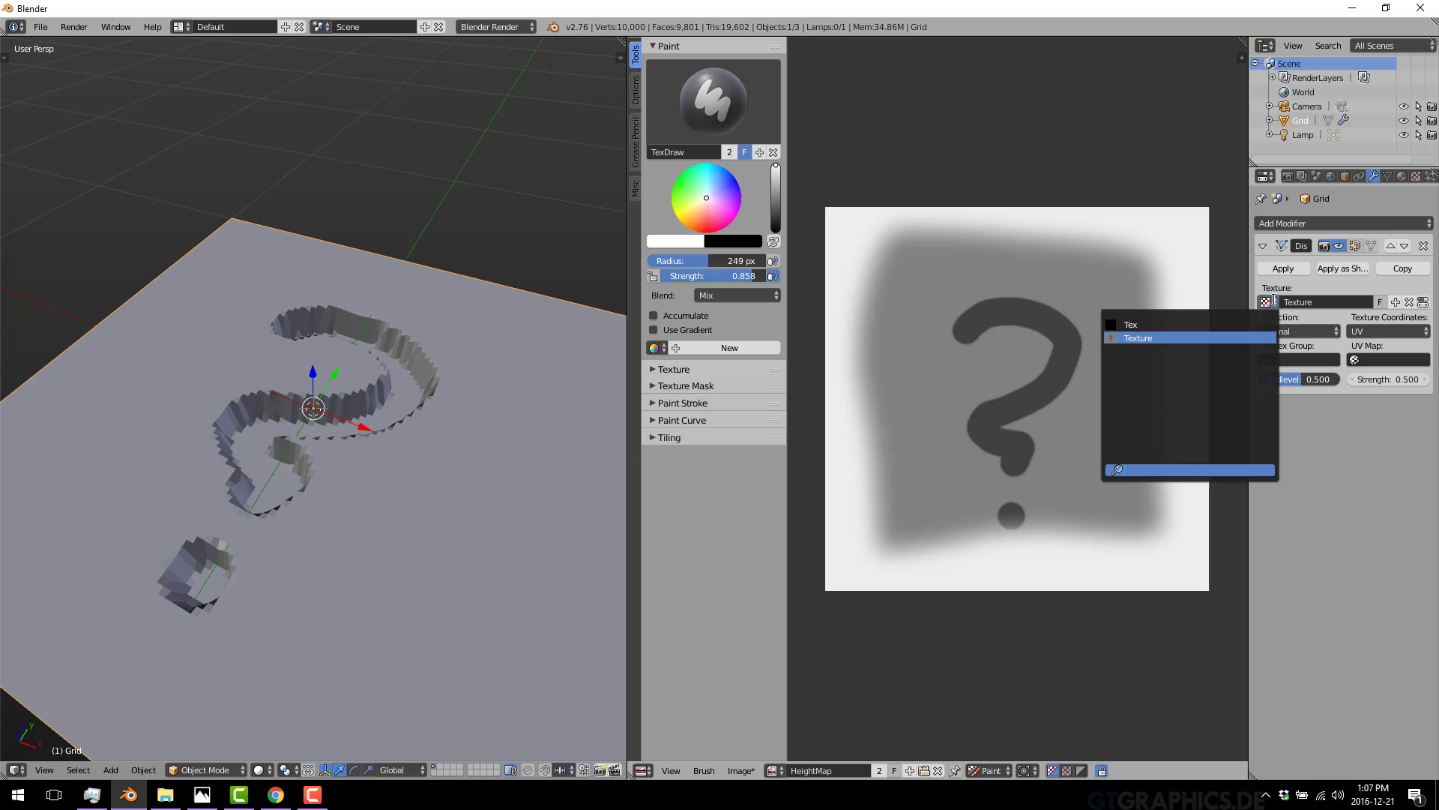
Pick the displacement texture and paint white over the HeightMap's question mark
left_click(1138, 338)
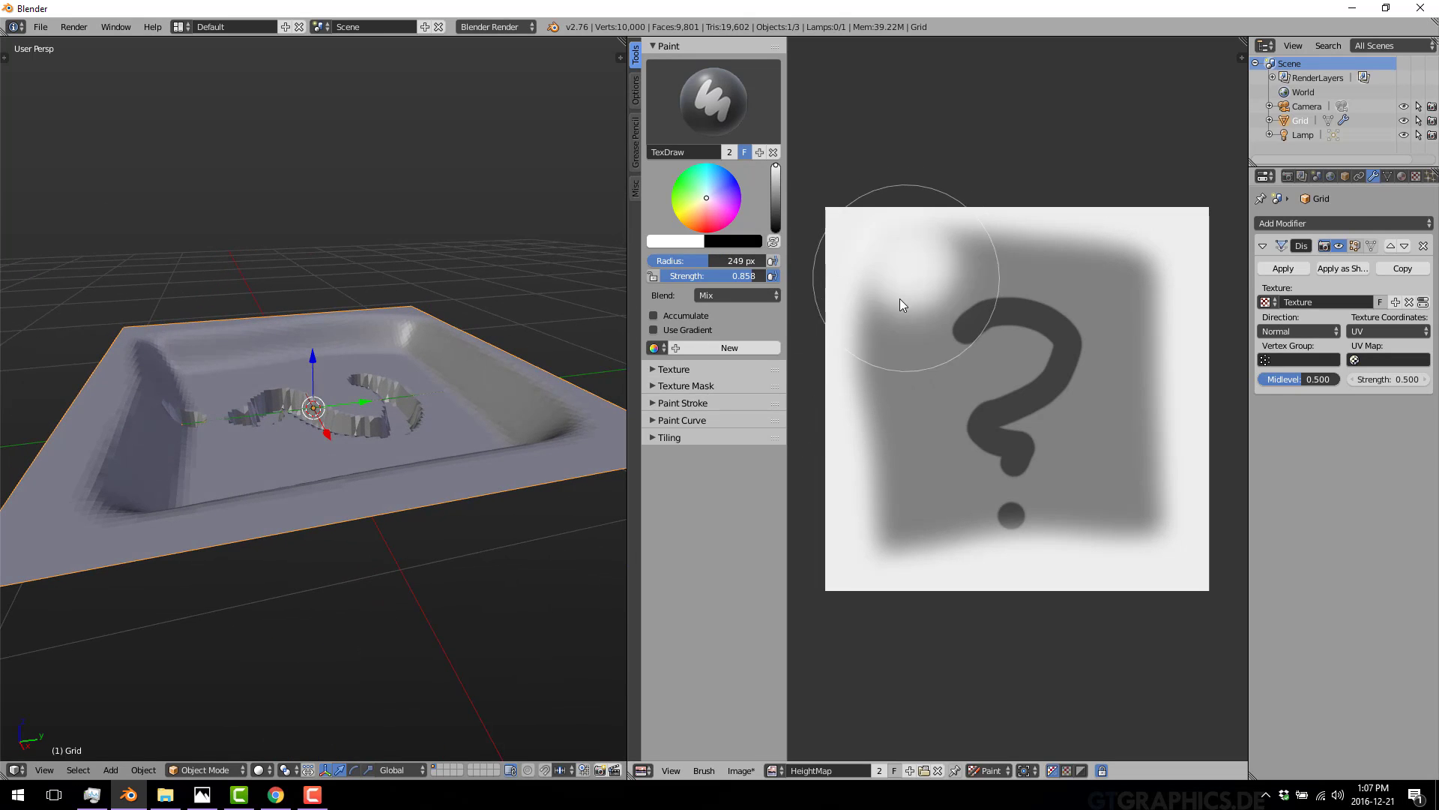
left_click_drag(900, 305, 1135, 519)
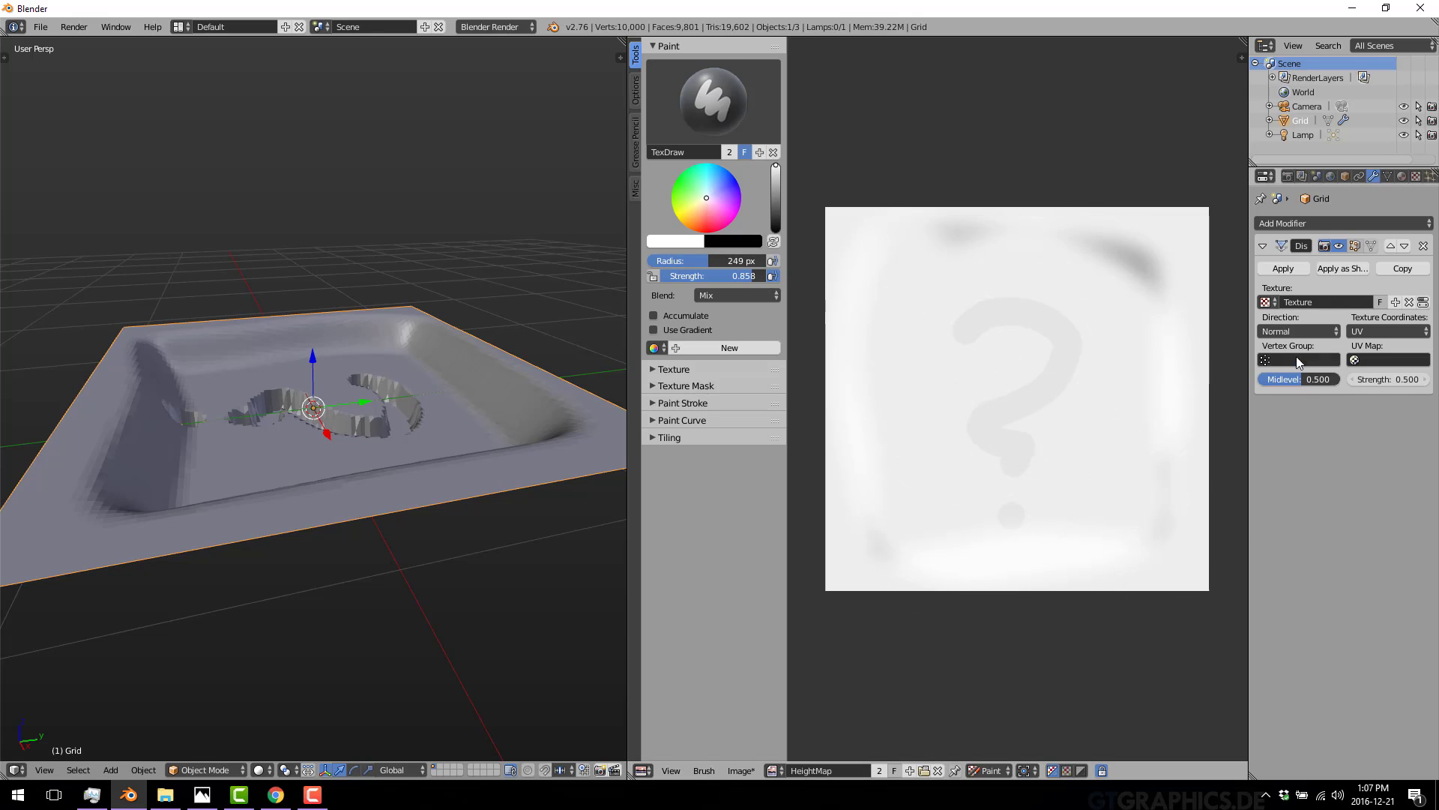
left_click(1271, 302)
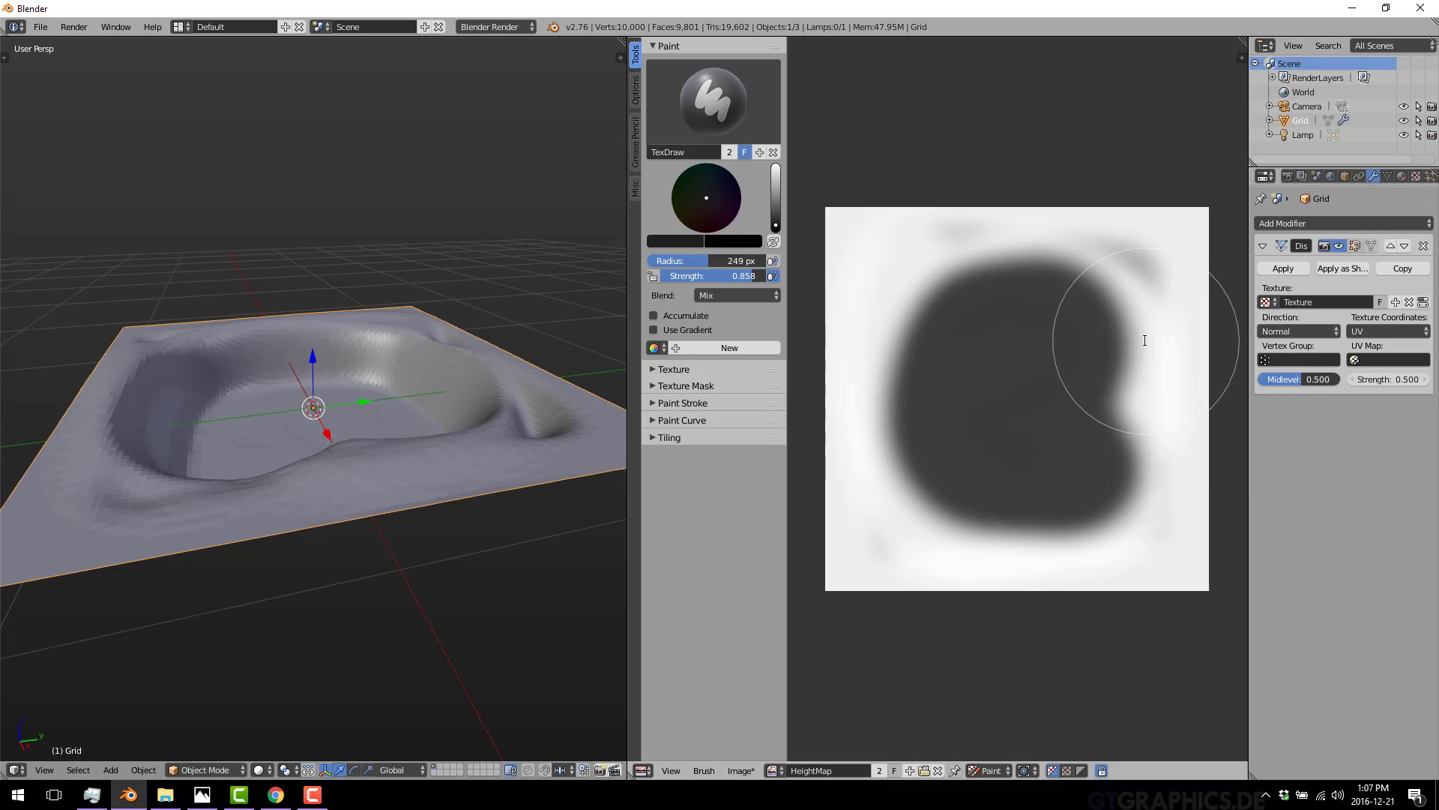
mouse_move(500, 480)
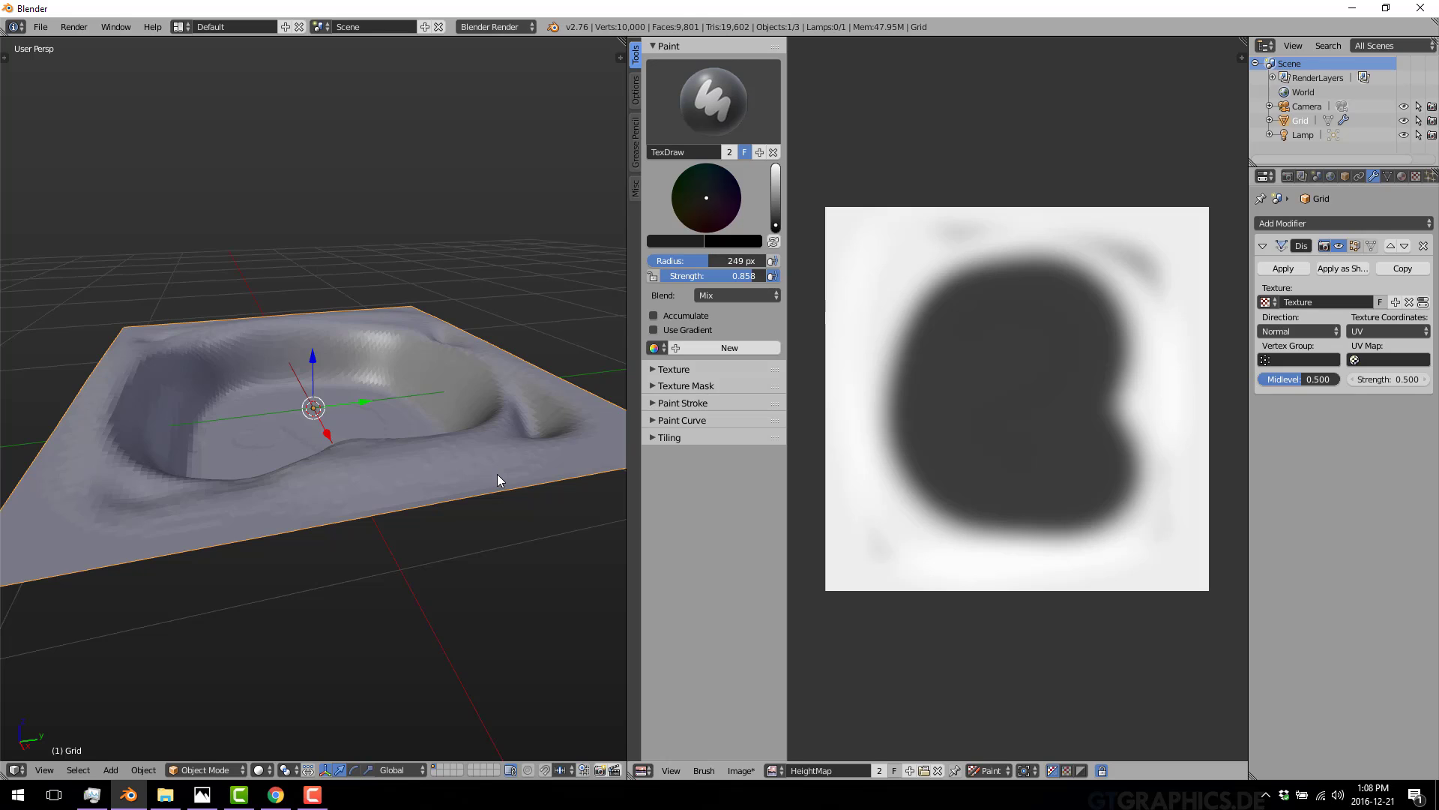
mouse_move(99, 363)
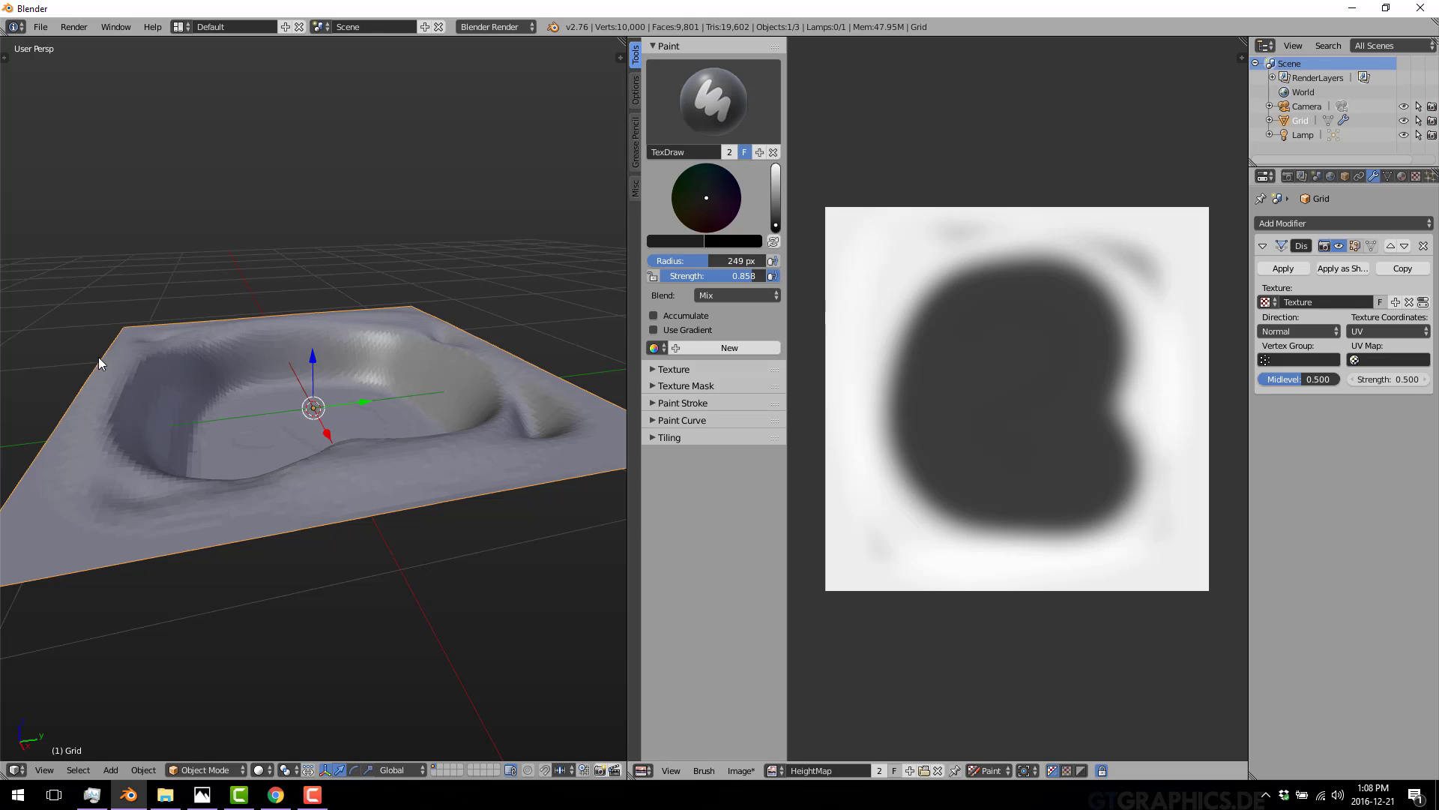
mouse_move(280, 476)
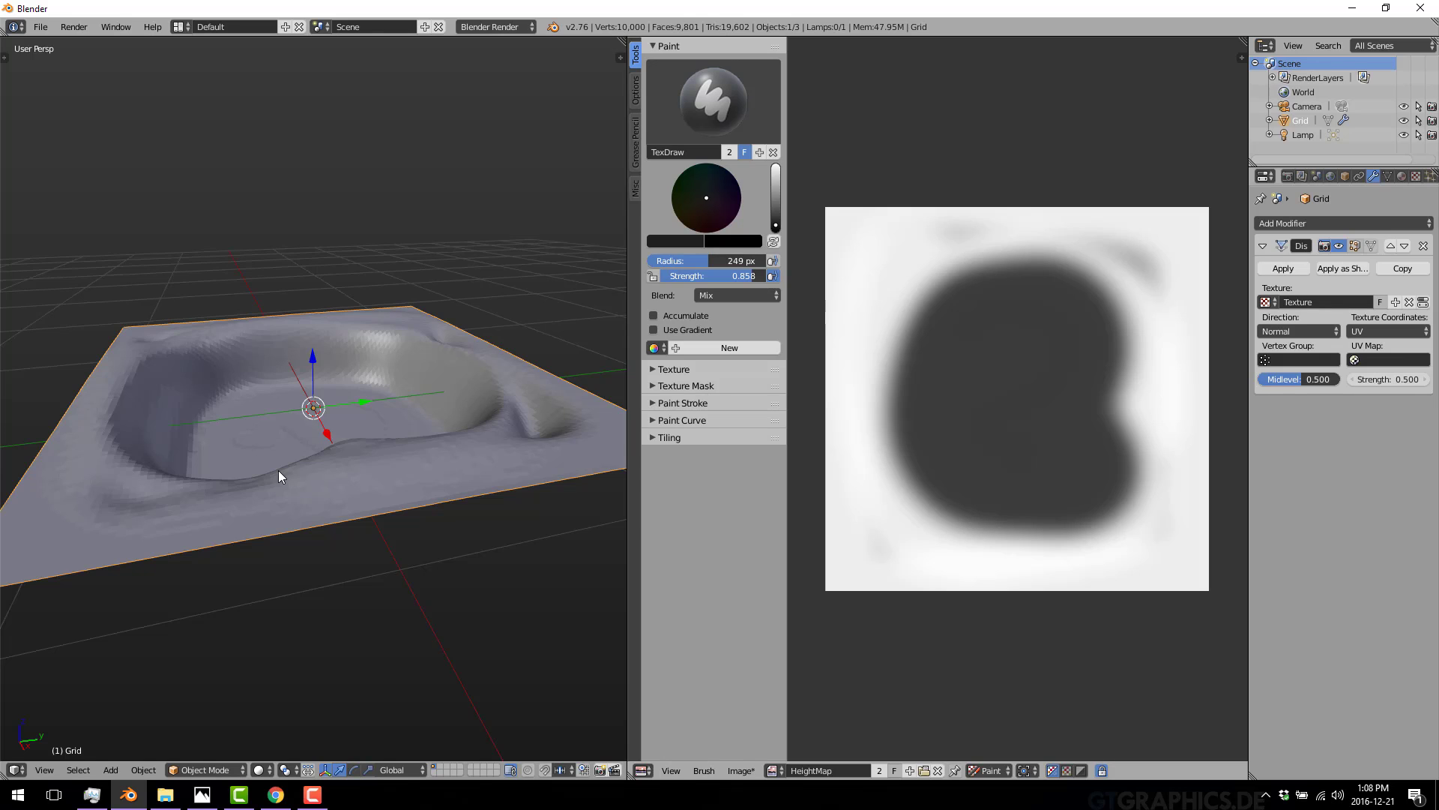
mouse_move(14, 495)
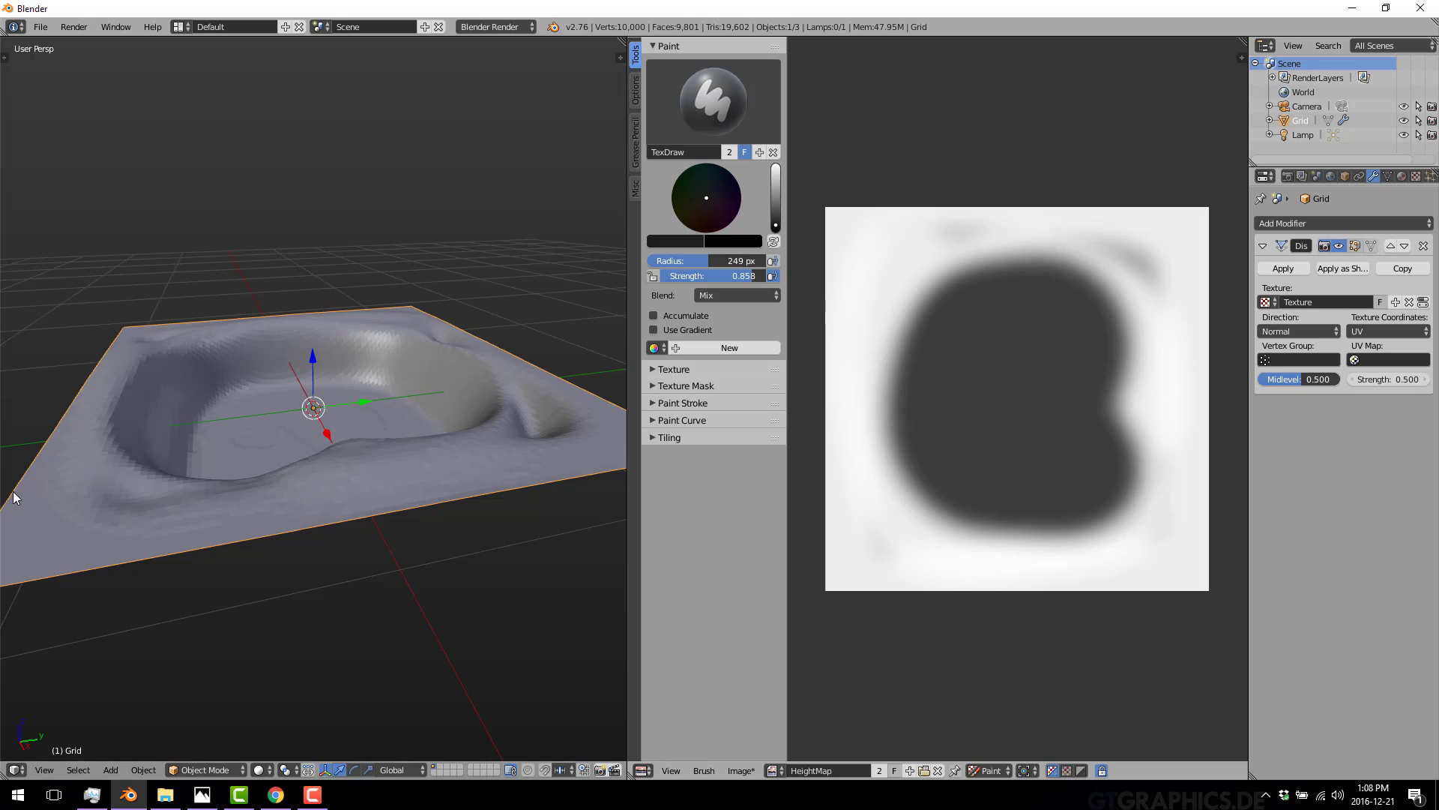
mouse_move(118, 458)
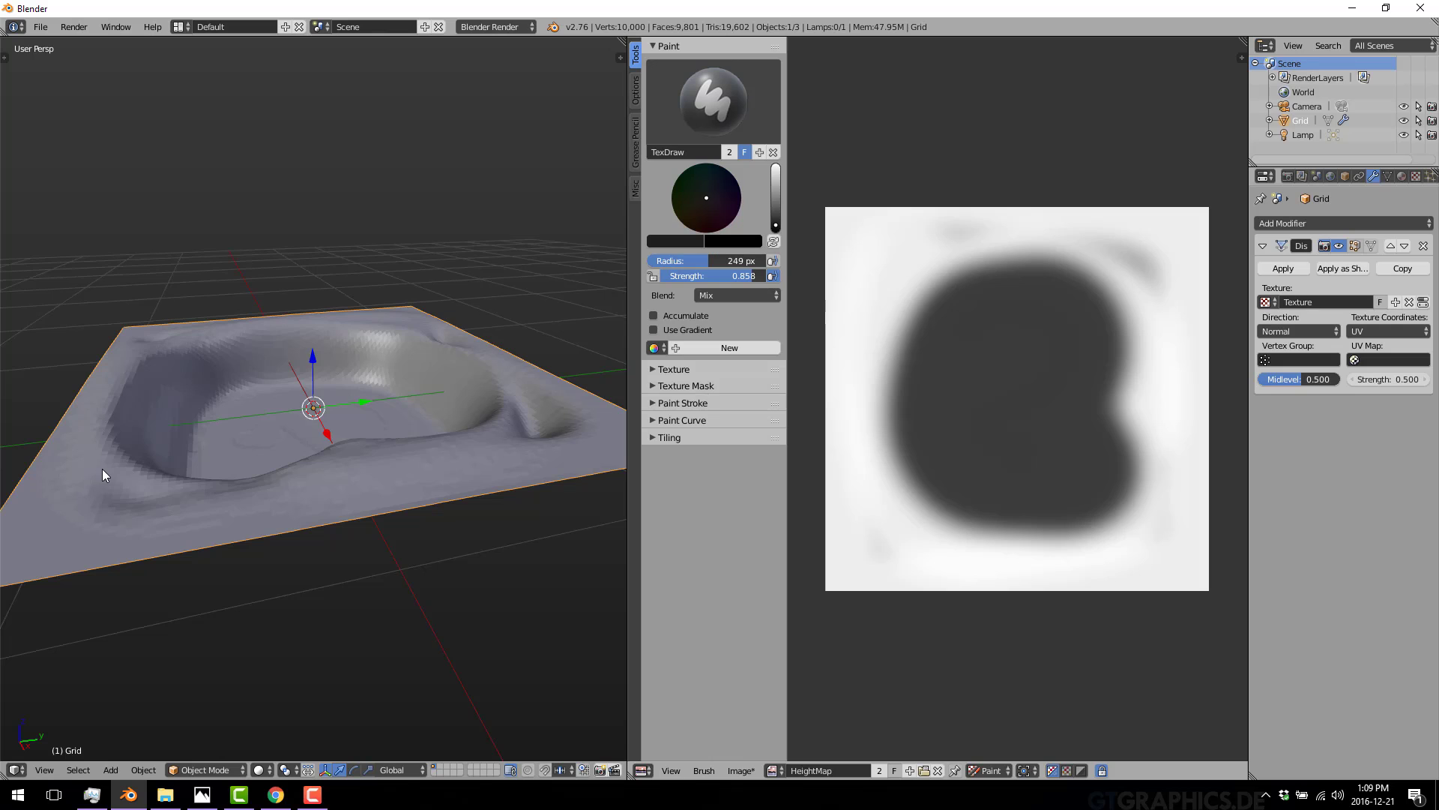
mouse_move(278, 374)
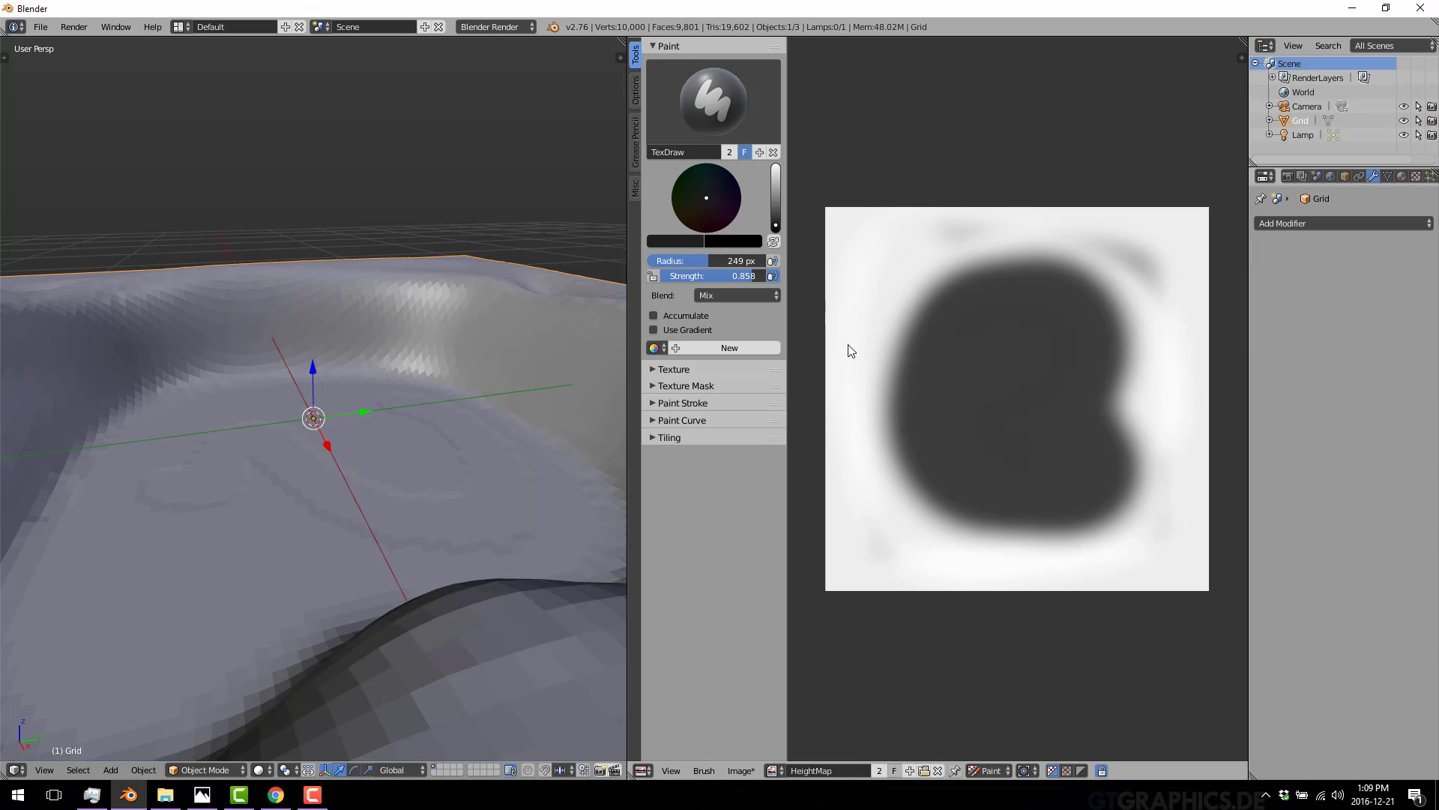
Apply the Displace modifier, enter Edit Mode, and select a patch of the raised wall
left_click(193, 769)
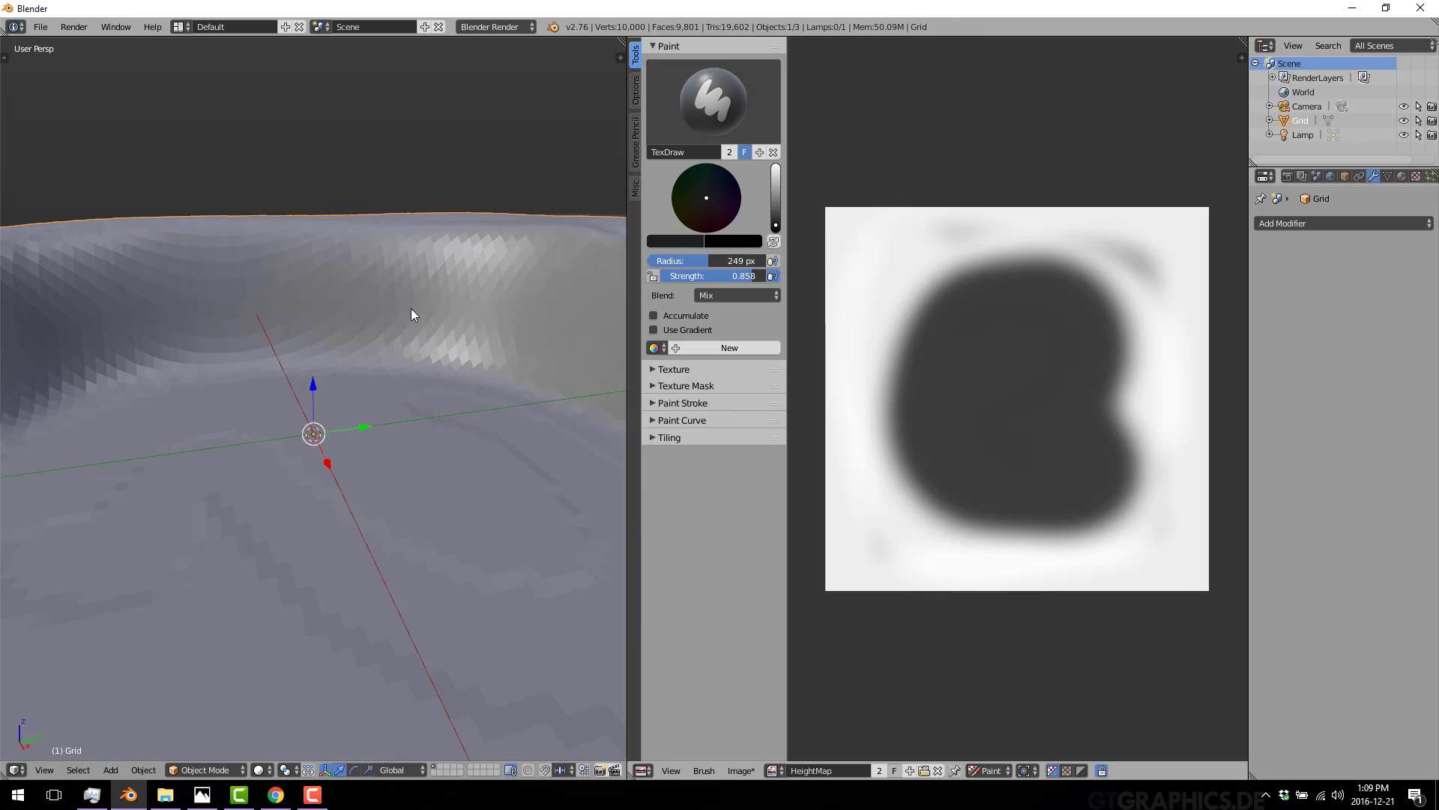
key("Tab")
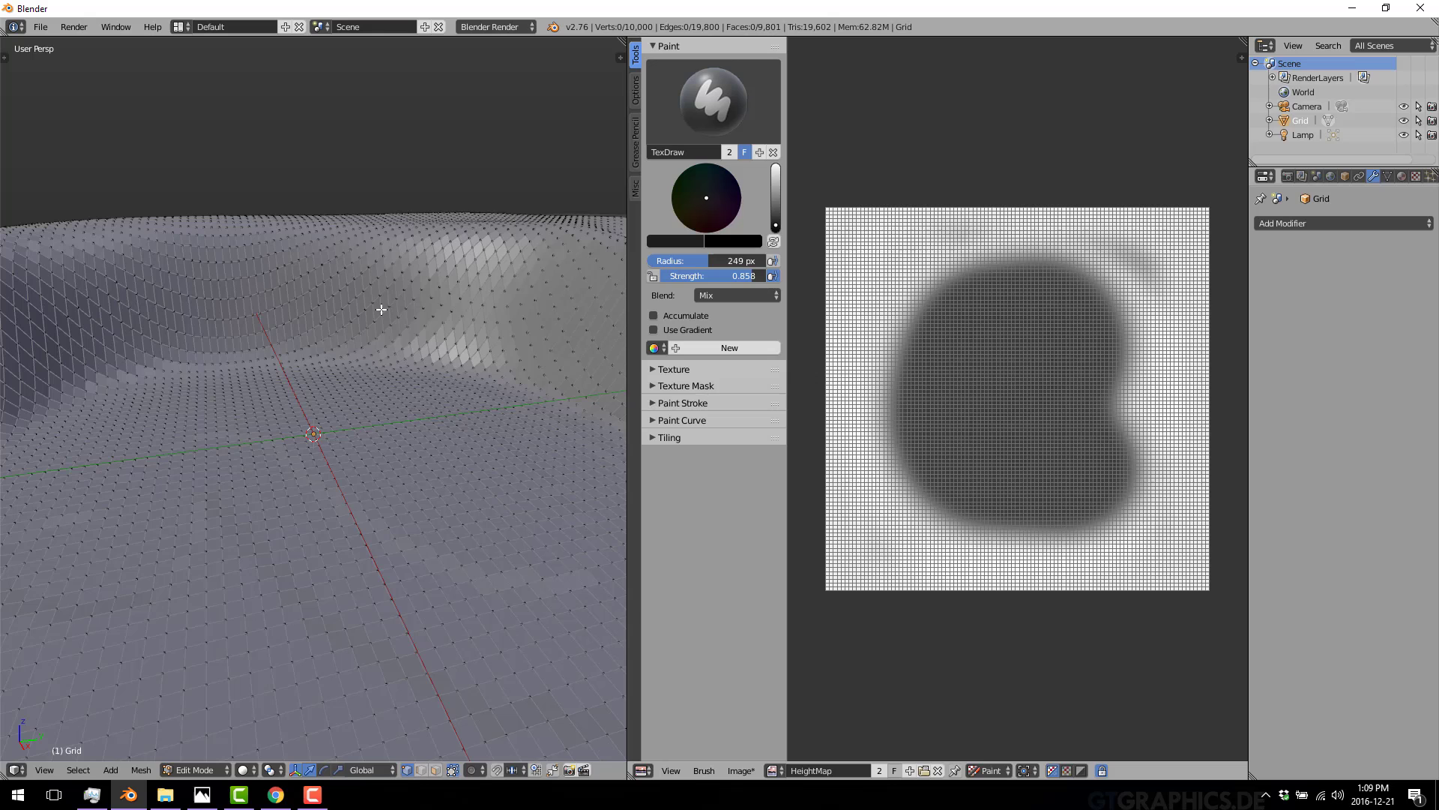
left_click(404, 298)
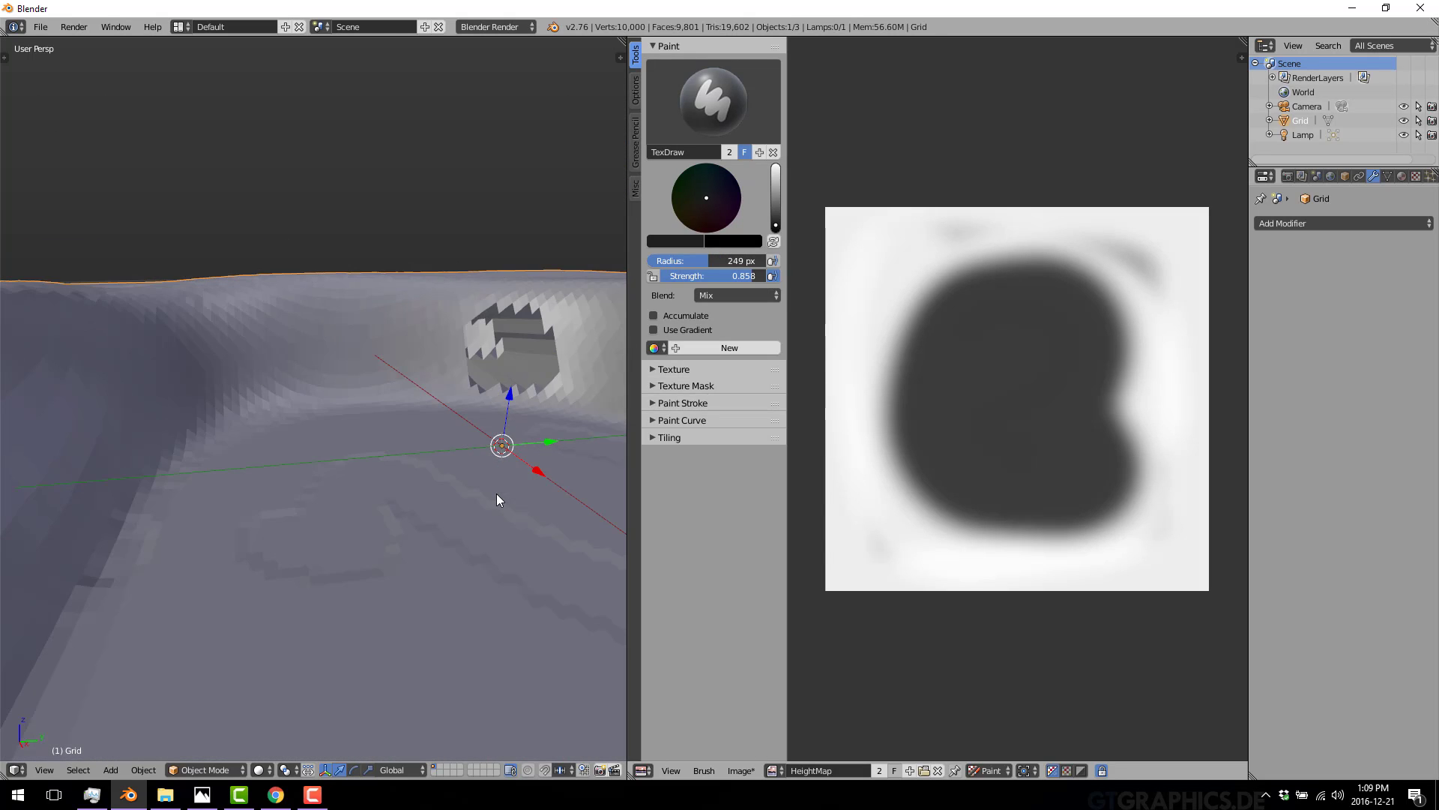
mouse_move(1063, 421)
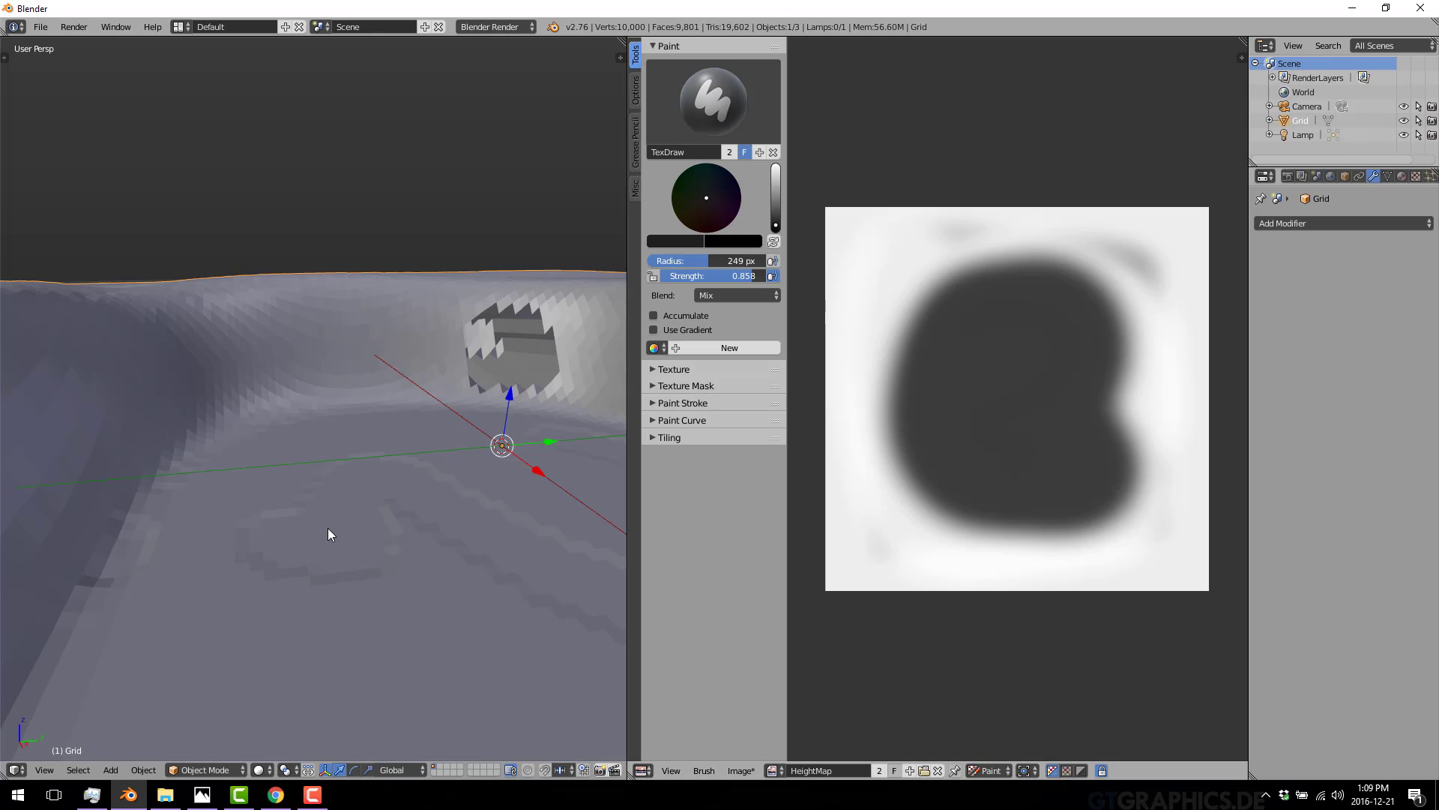
mouse_move(549, 531)
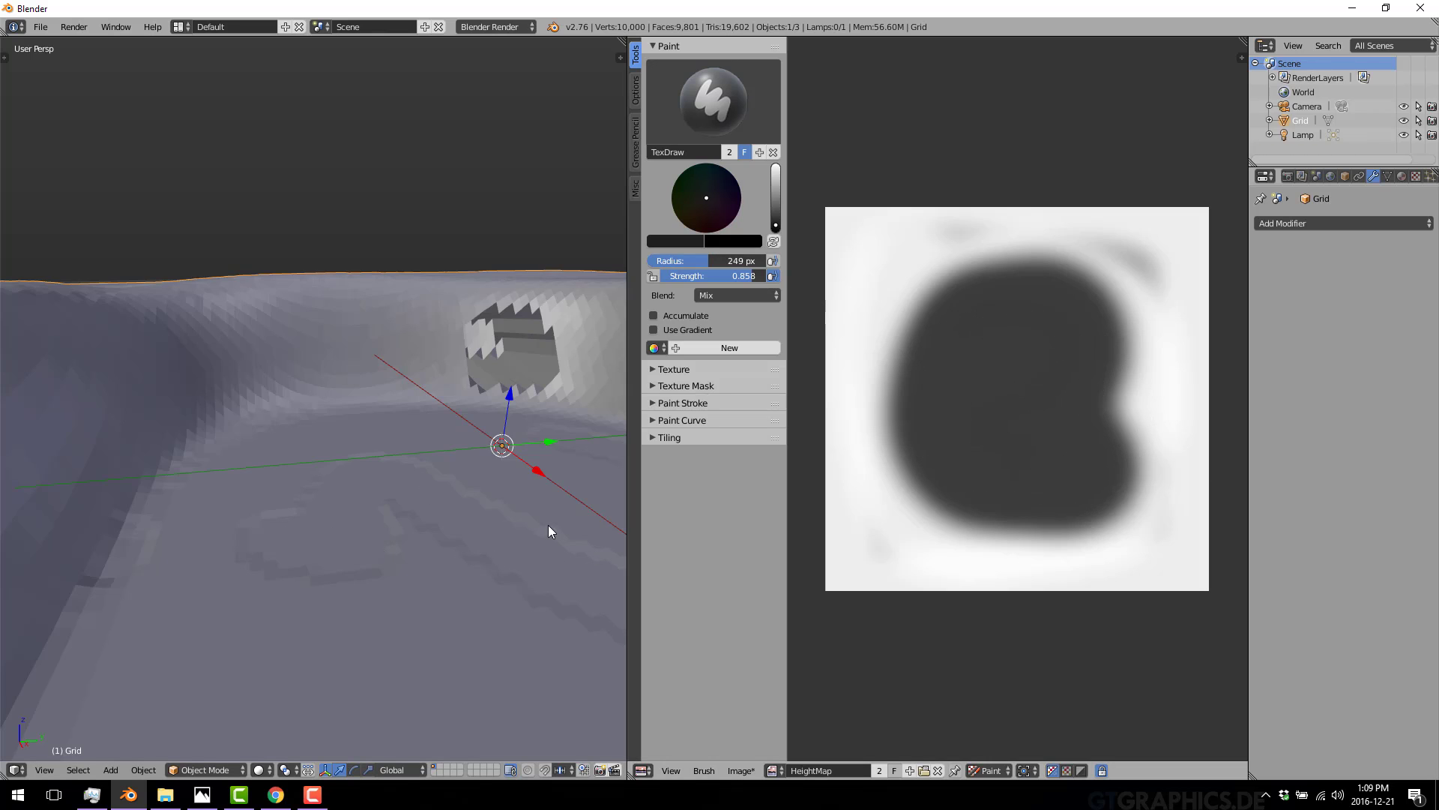
mouse_move(827, 228)
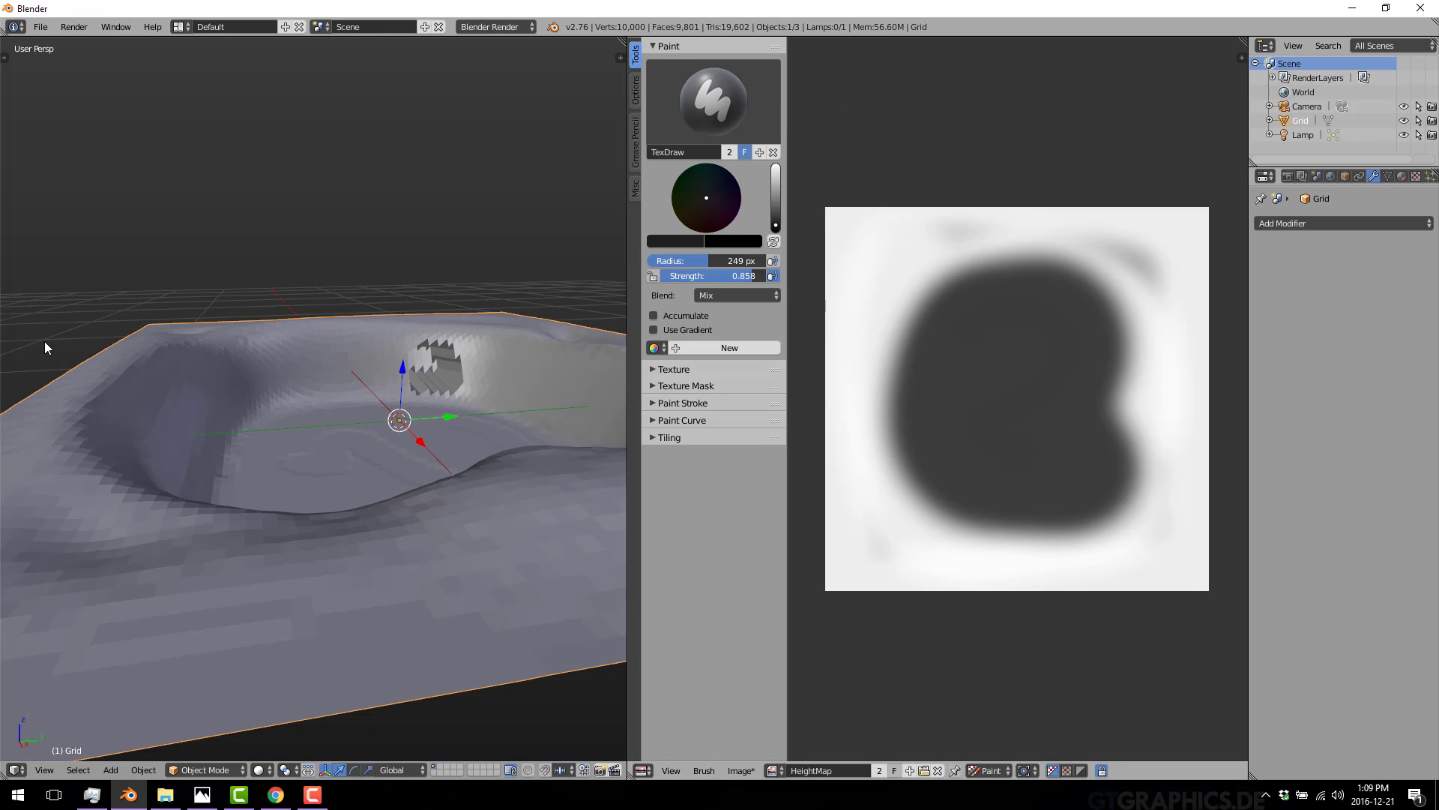
mouse_move(437, 237)
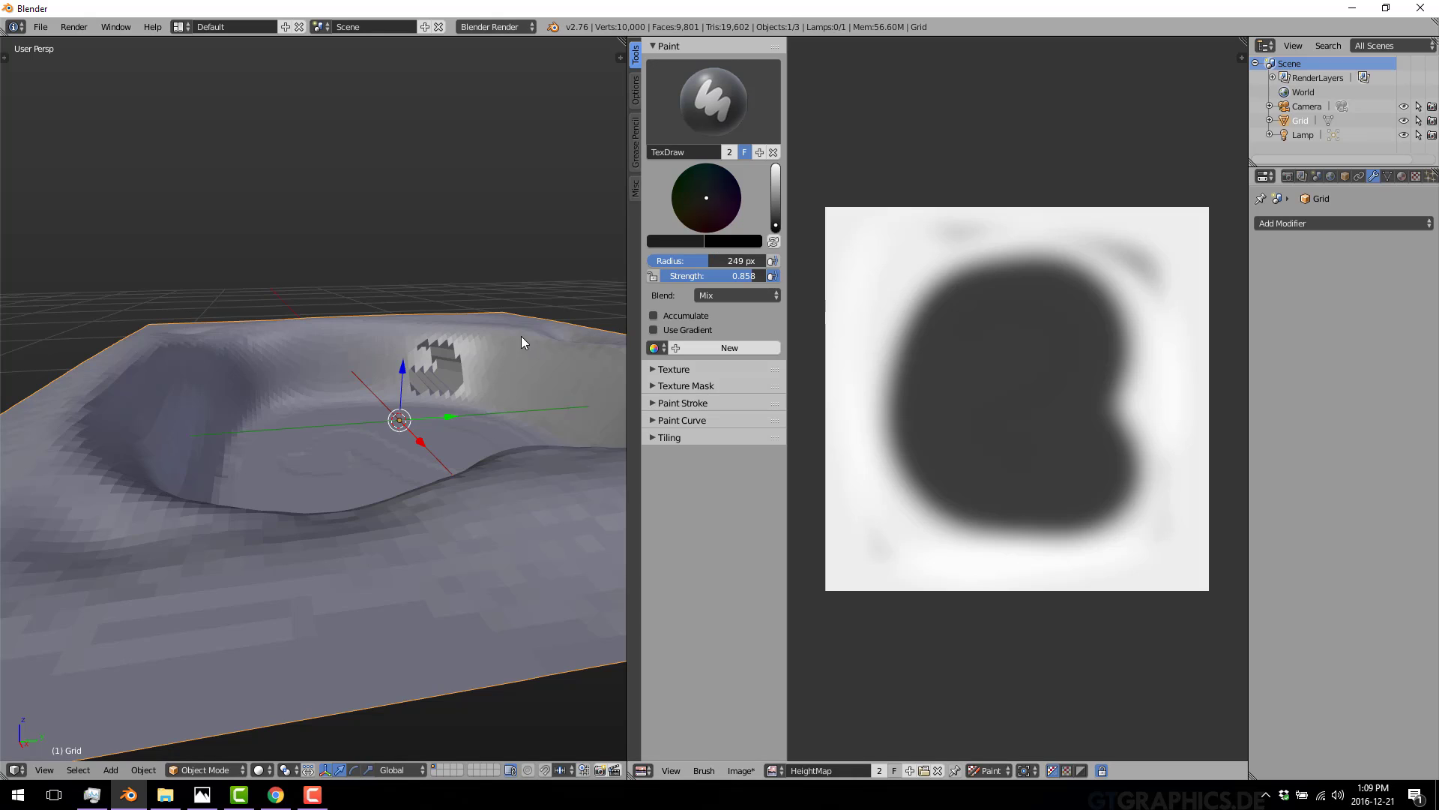
mouse_move(605, 352)
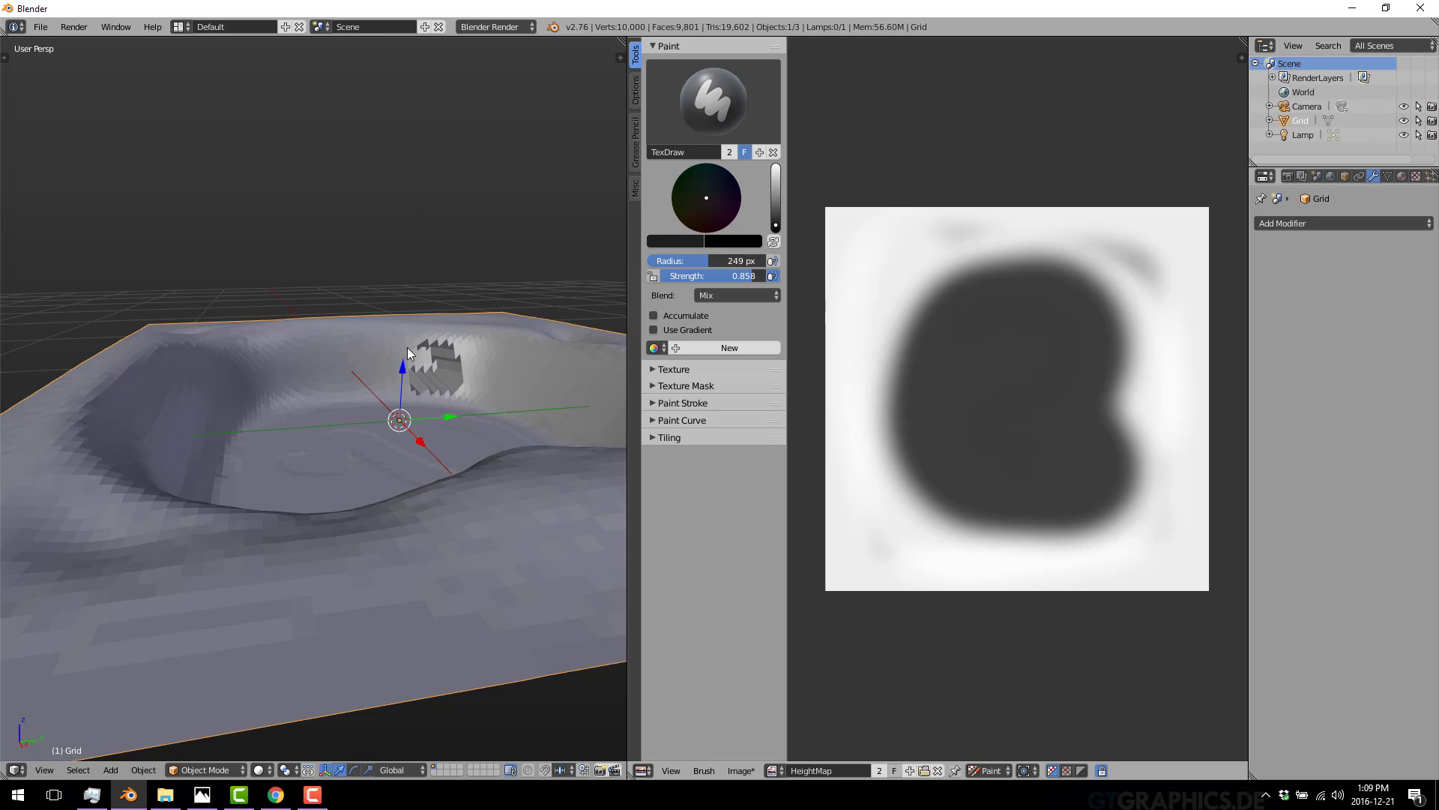
mouse_move(451, 368)
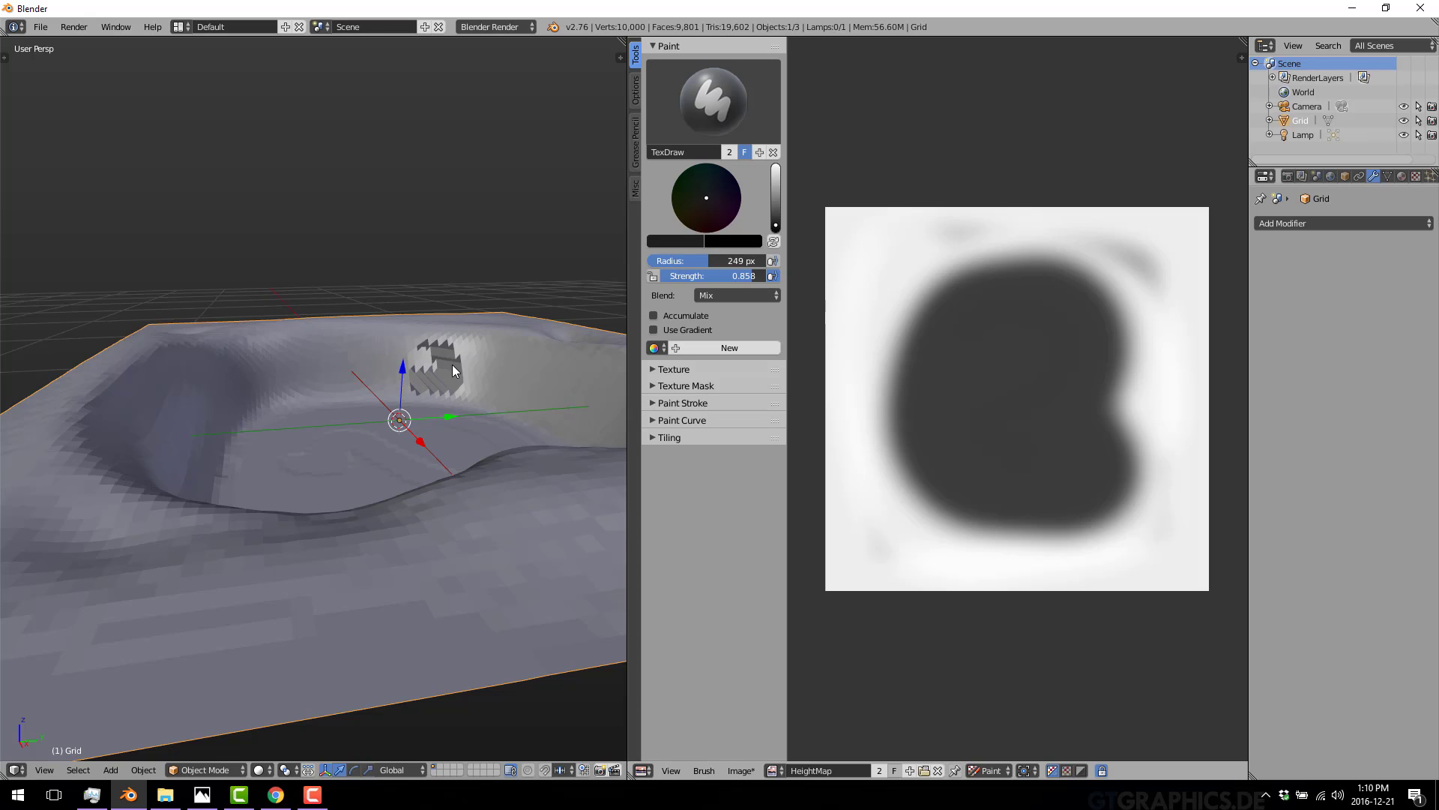
mouse_move(401, 389)
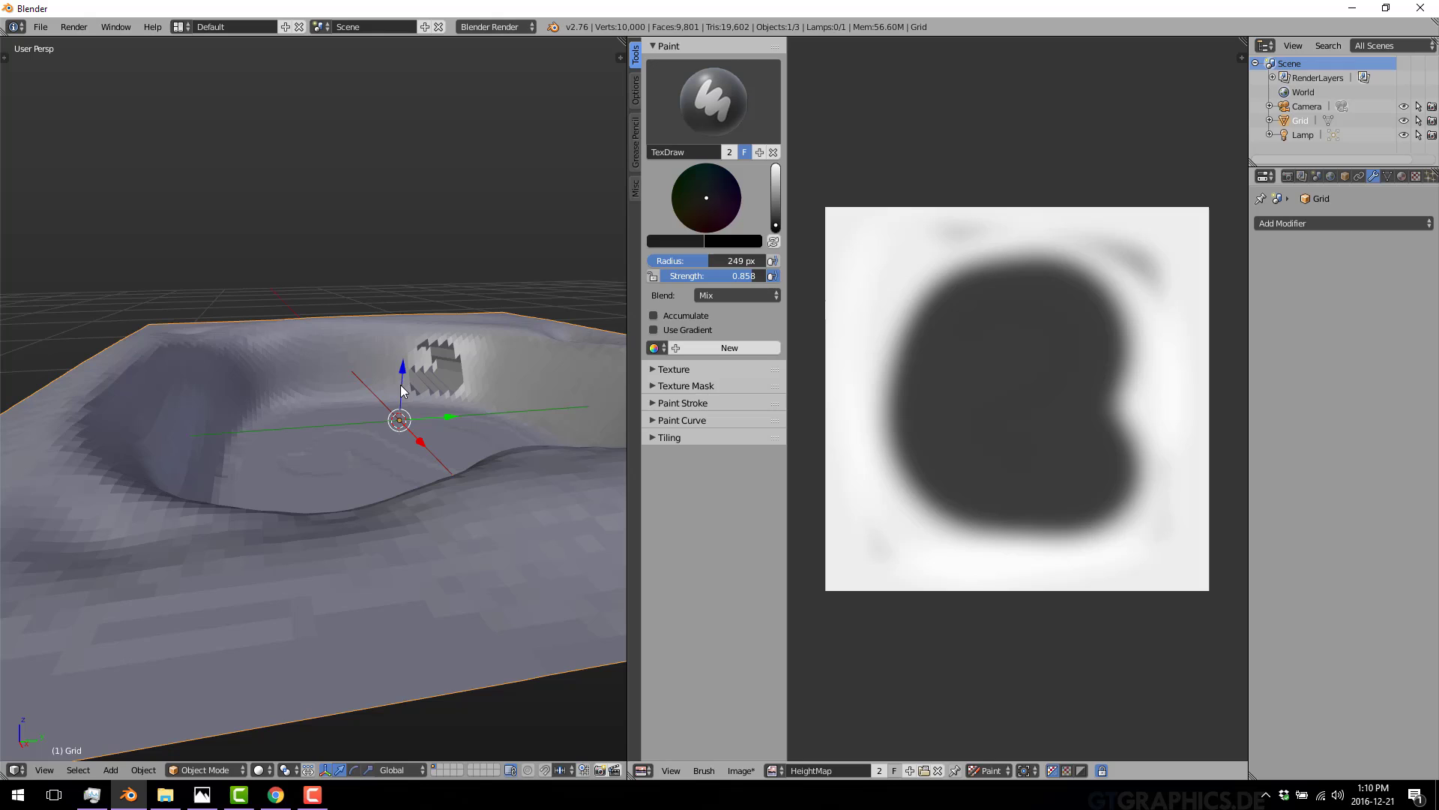
mouse_move(395, 343)
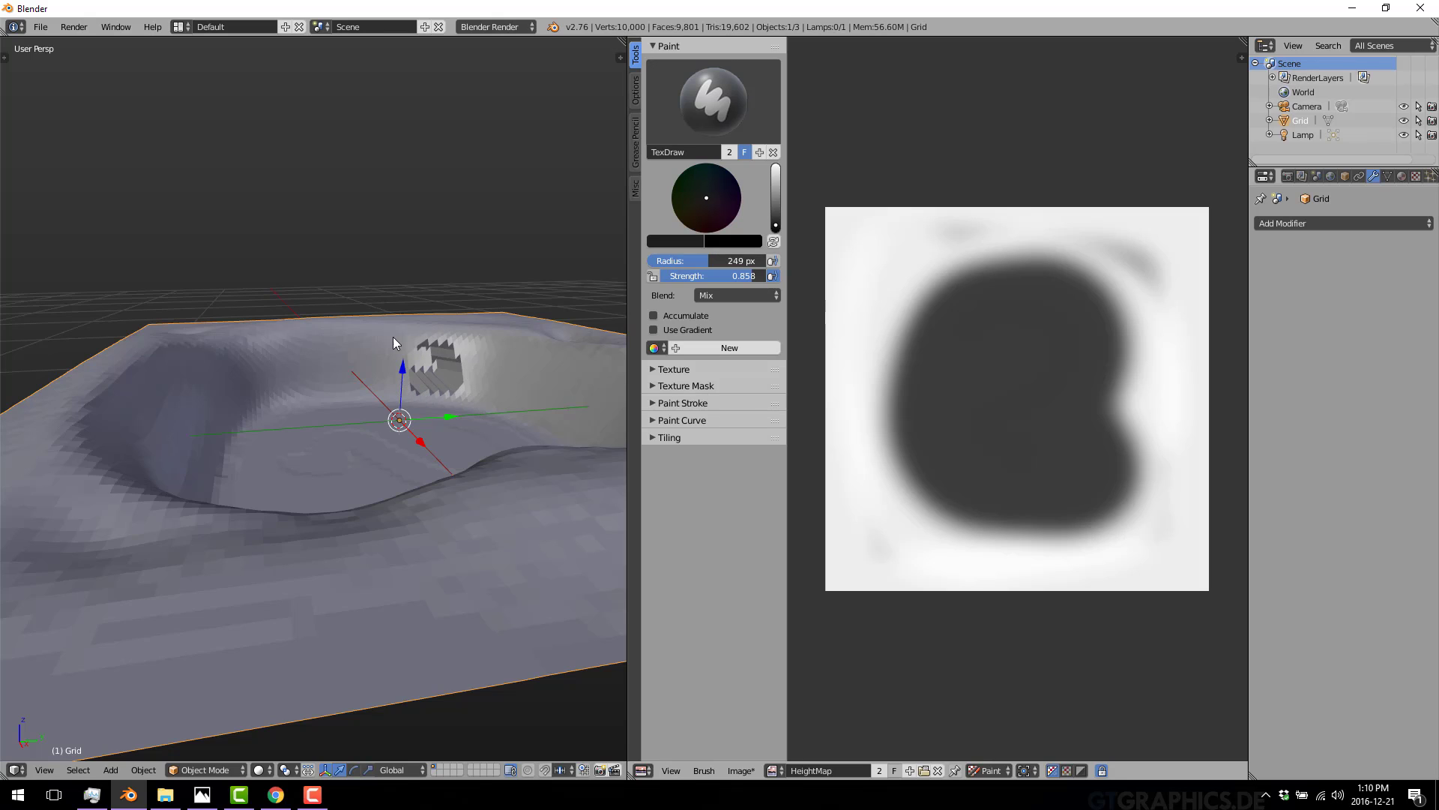
mouse_move(110, 420)
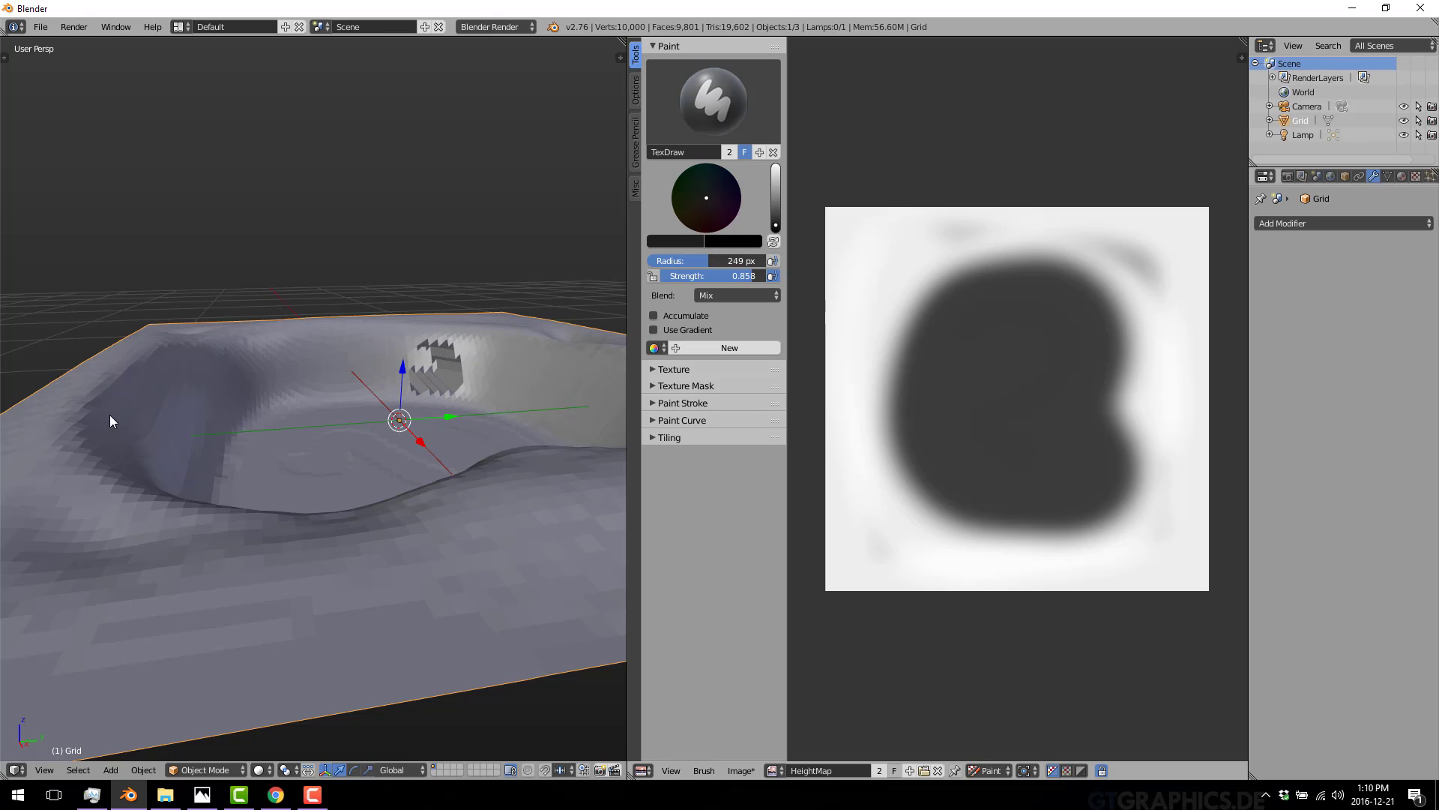
mouse_move(161, 475)
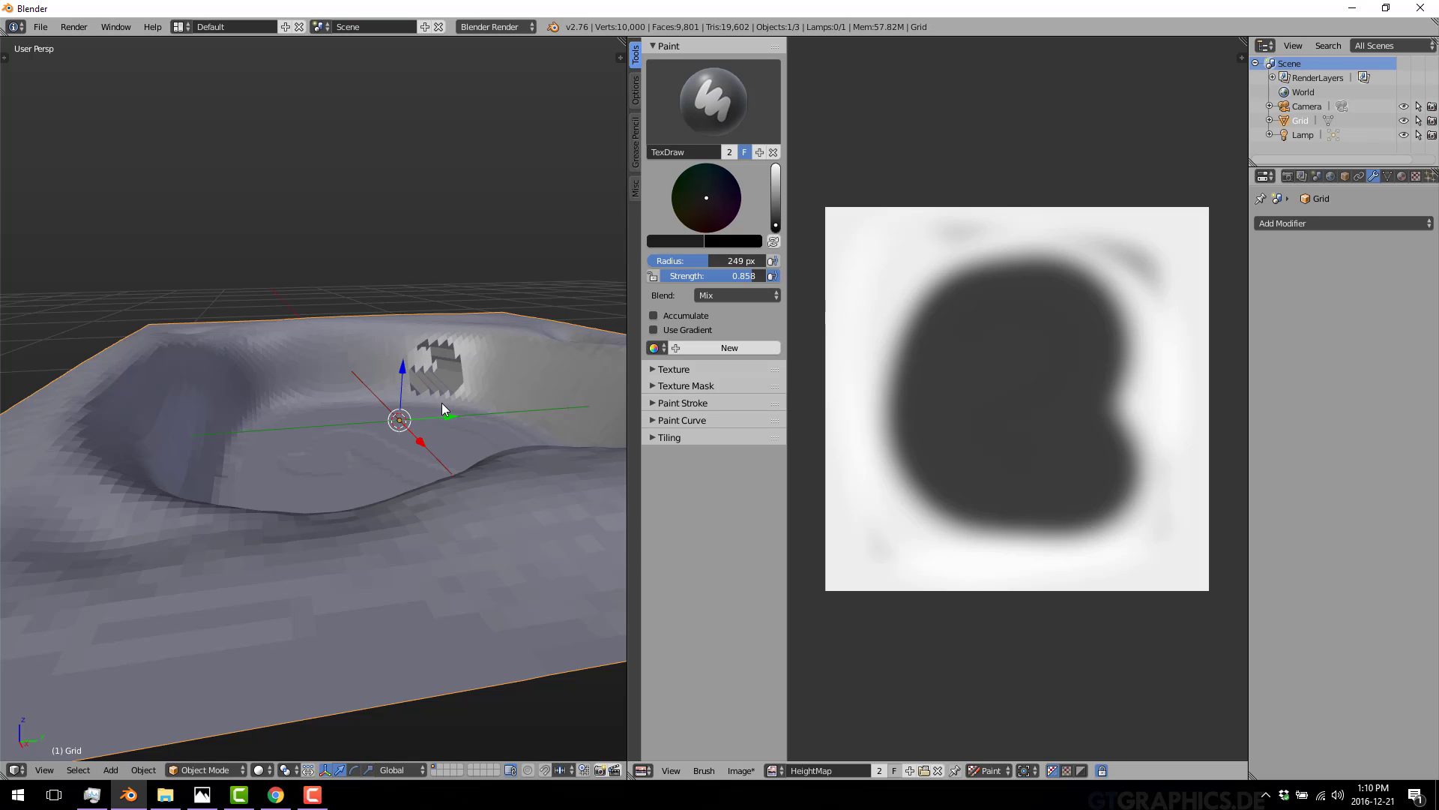
mouse_move(421, 356)
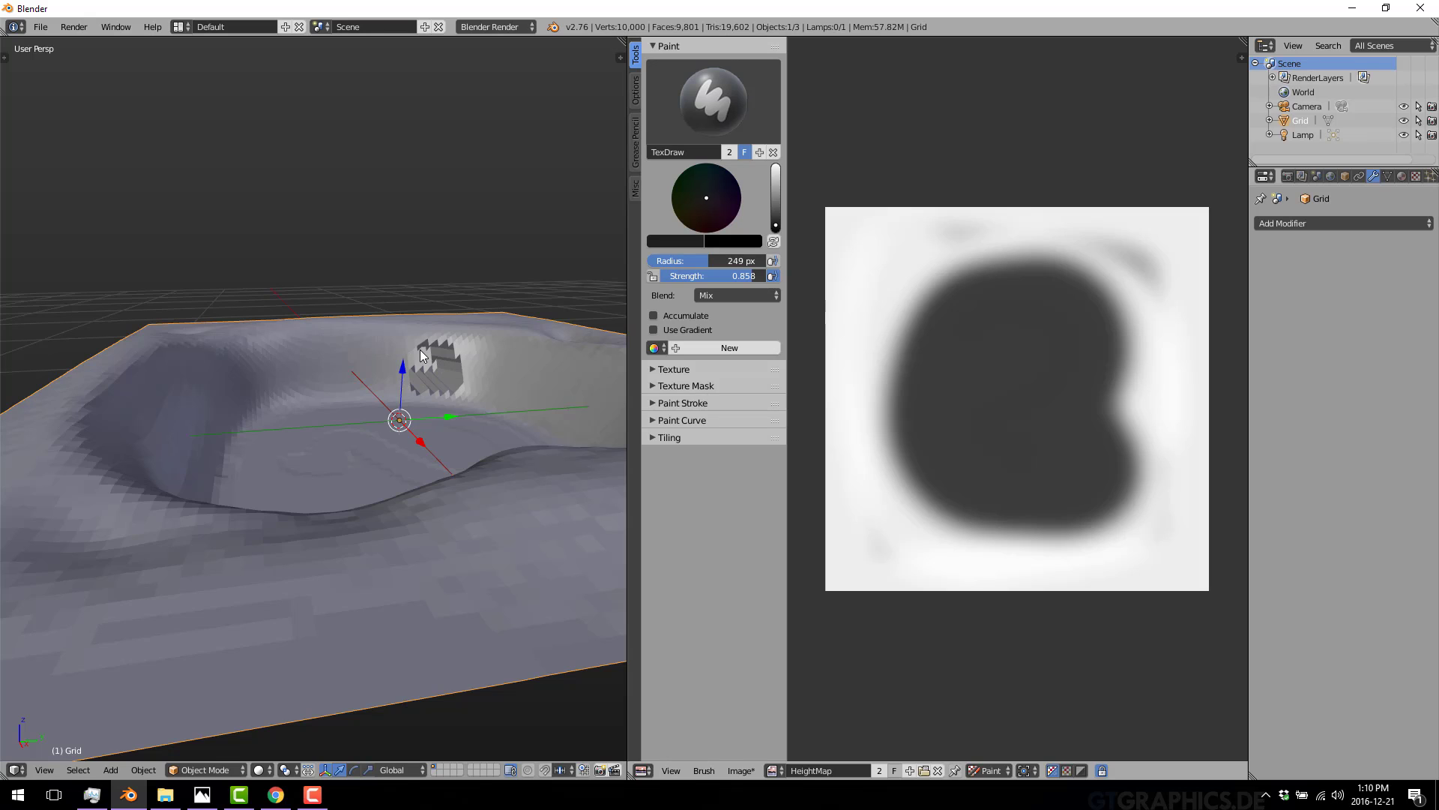
mouse_move(413, 348)
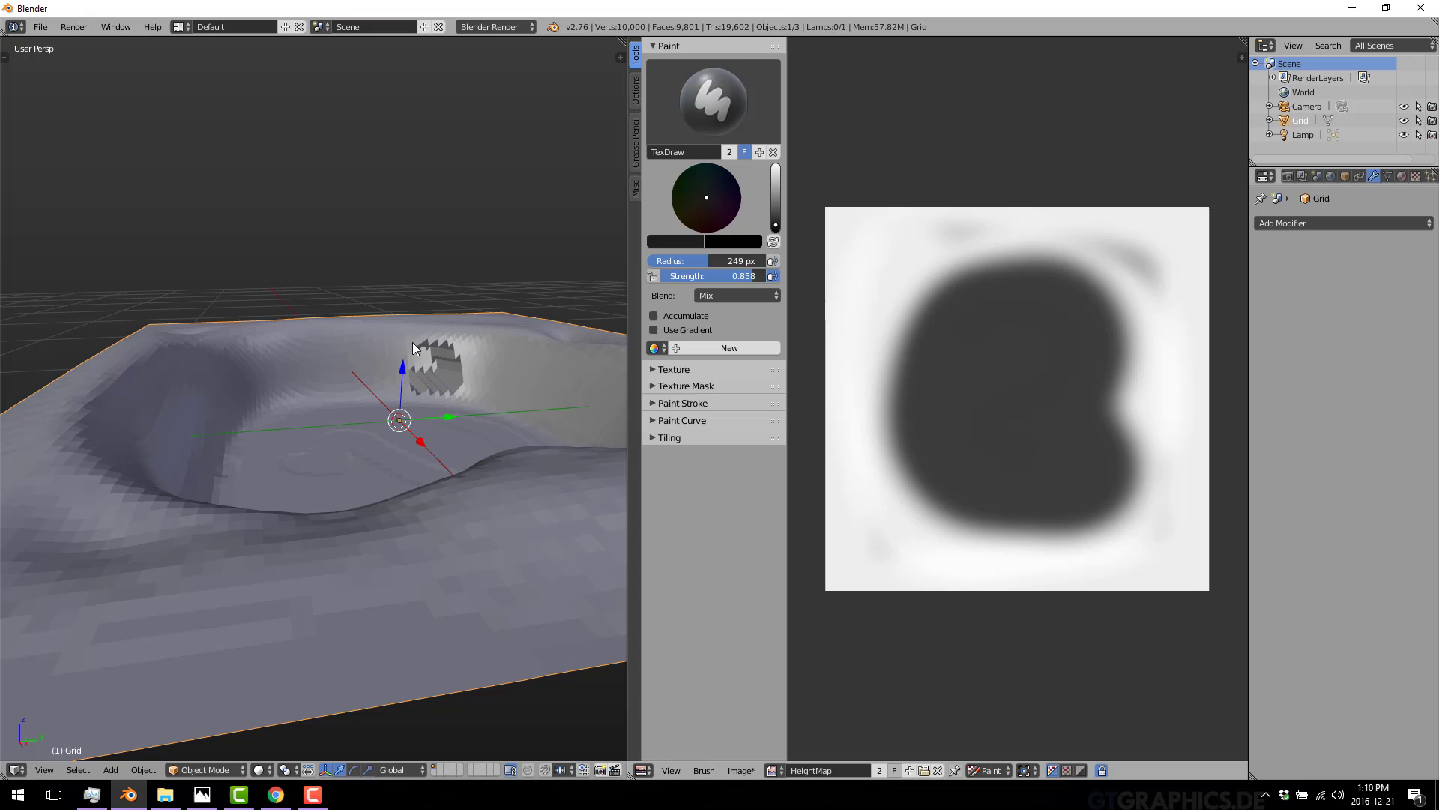
mouse_move(395, 286)
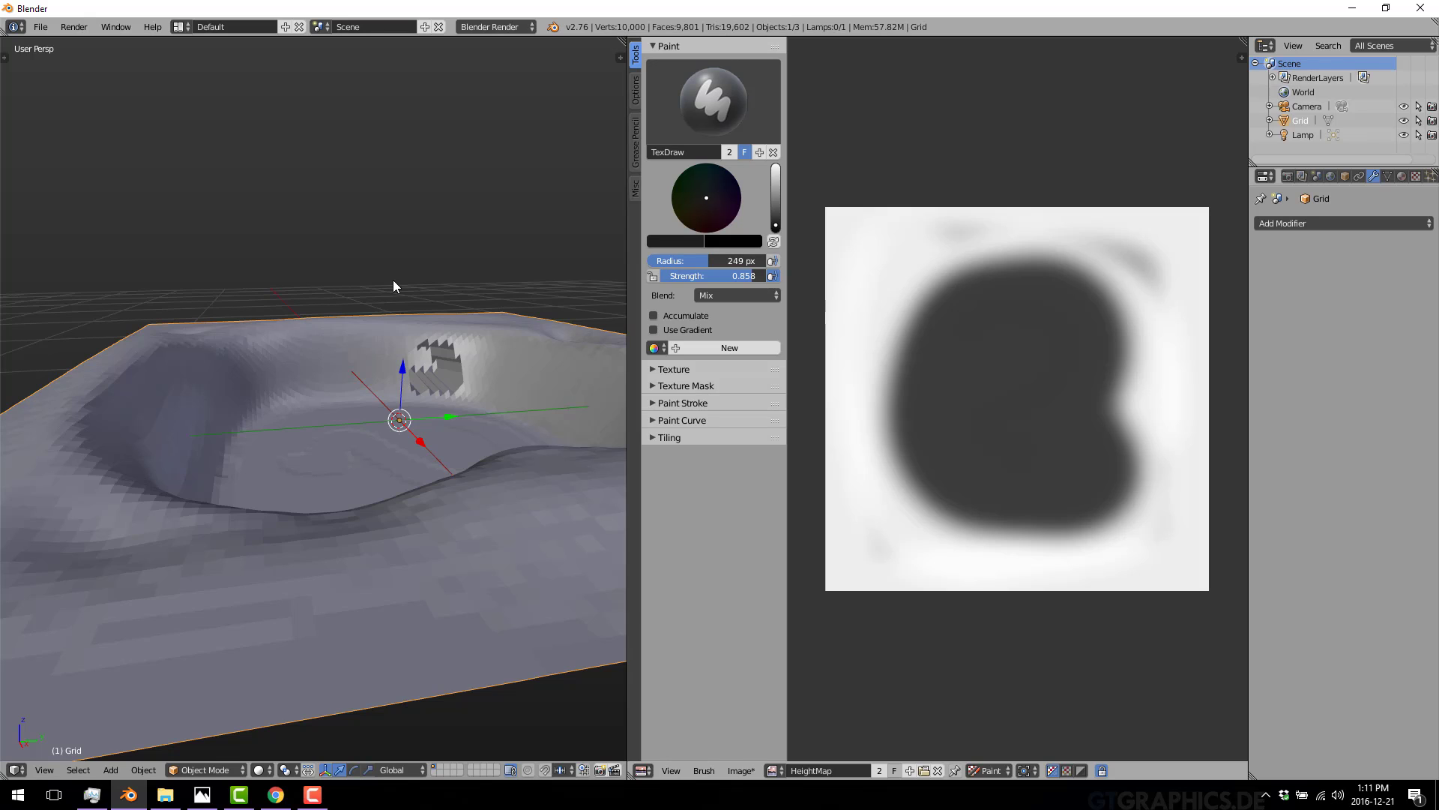
mouse_move(361, 158)
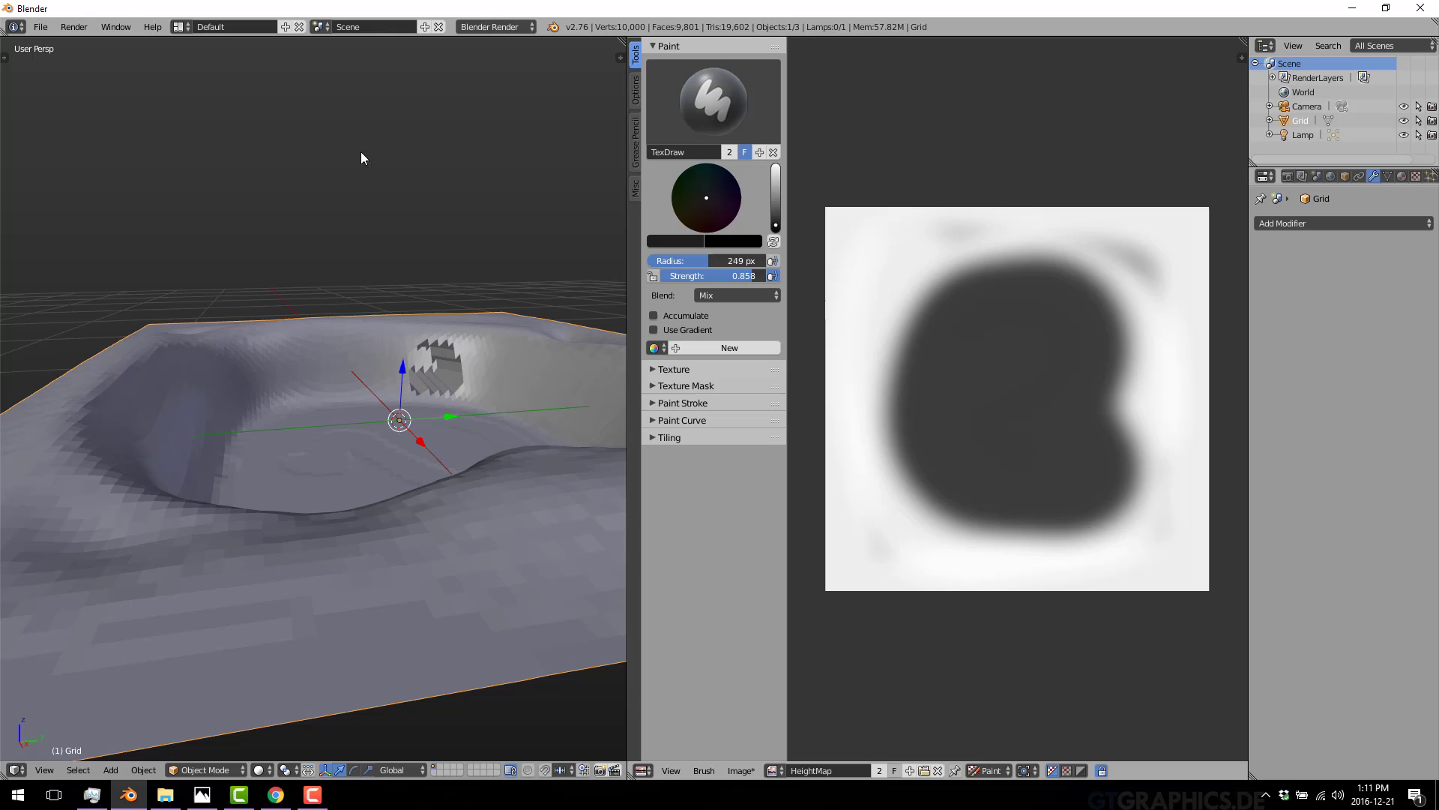
mouse_move(1033, 380)
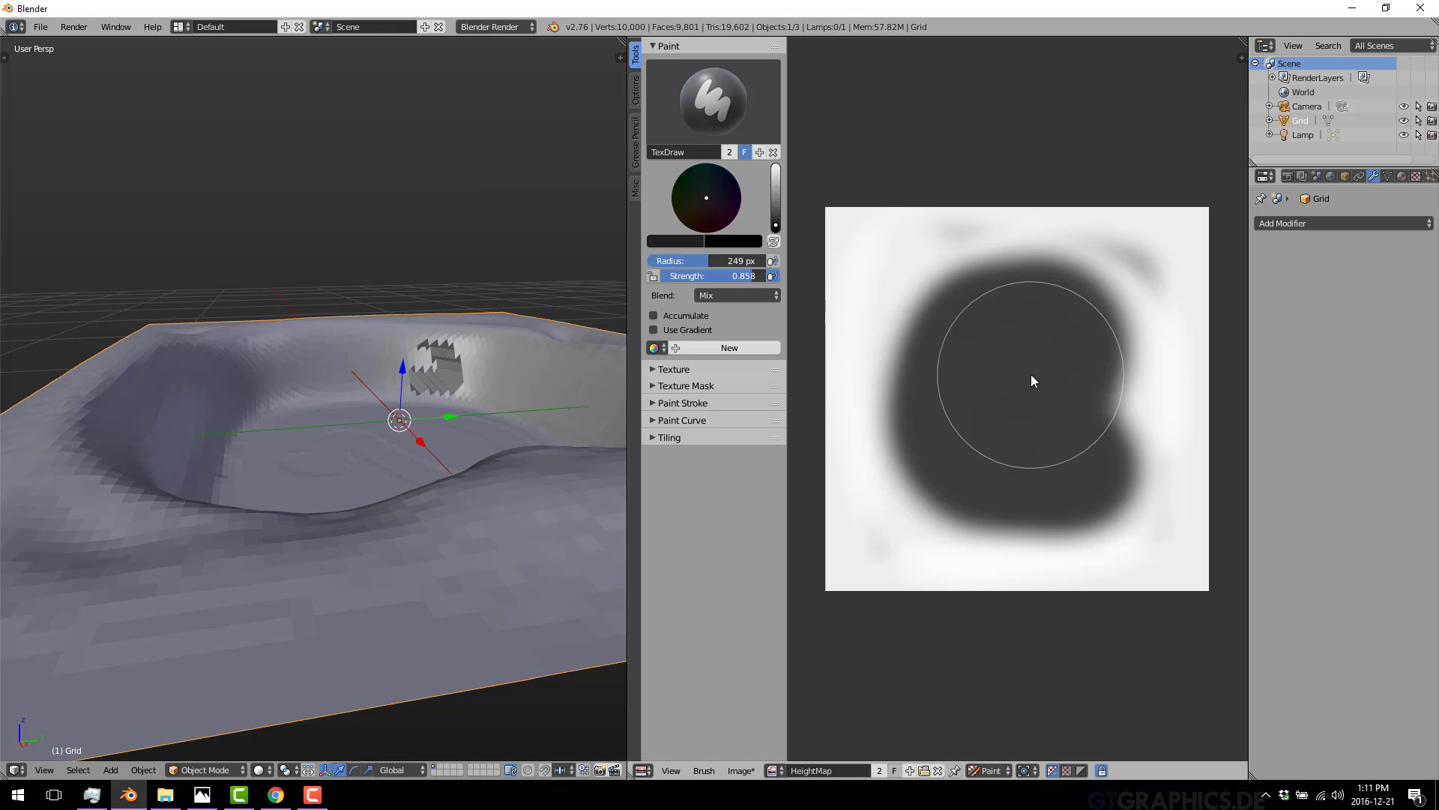
mouse_move(1043, 363)
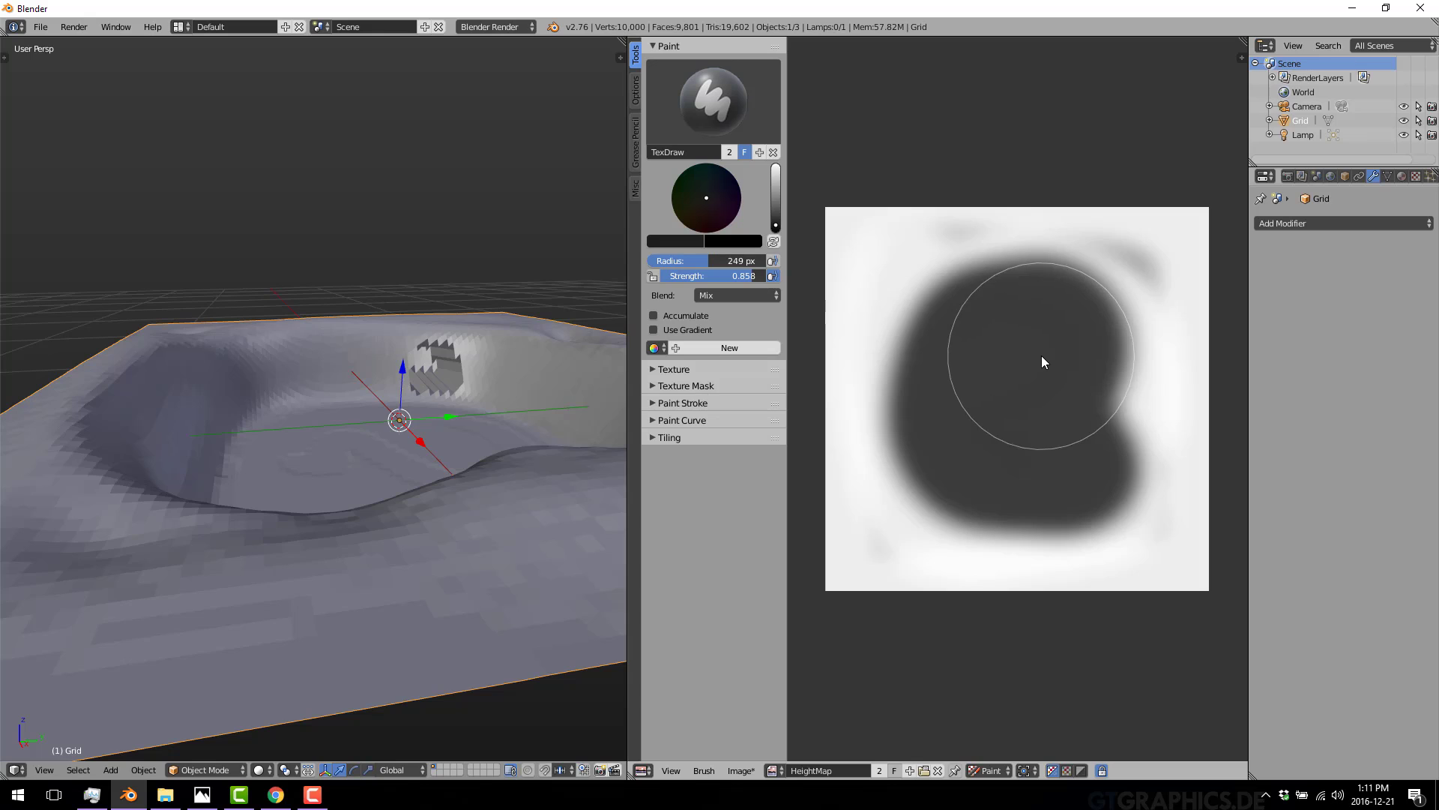
left_click(1042, 361)
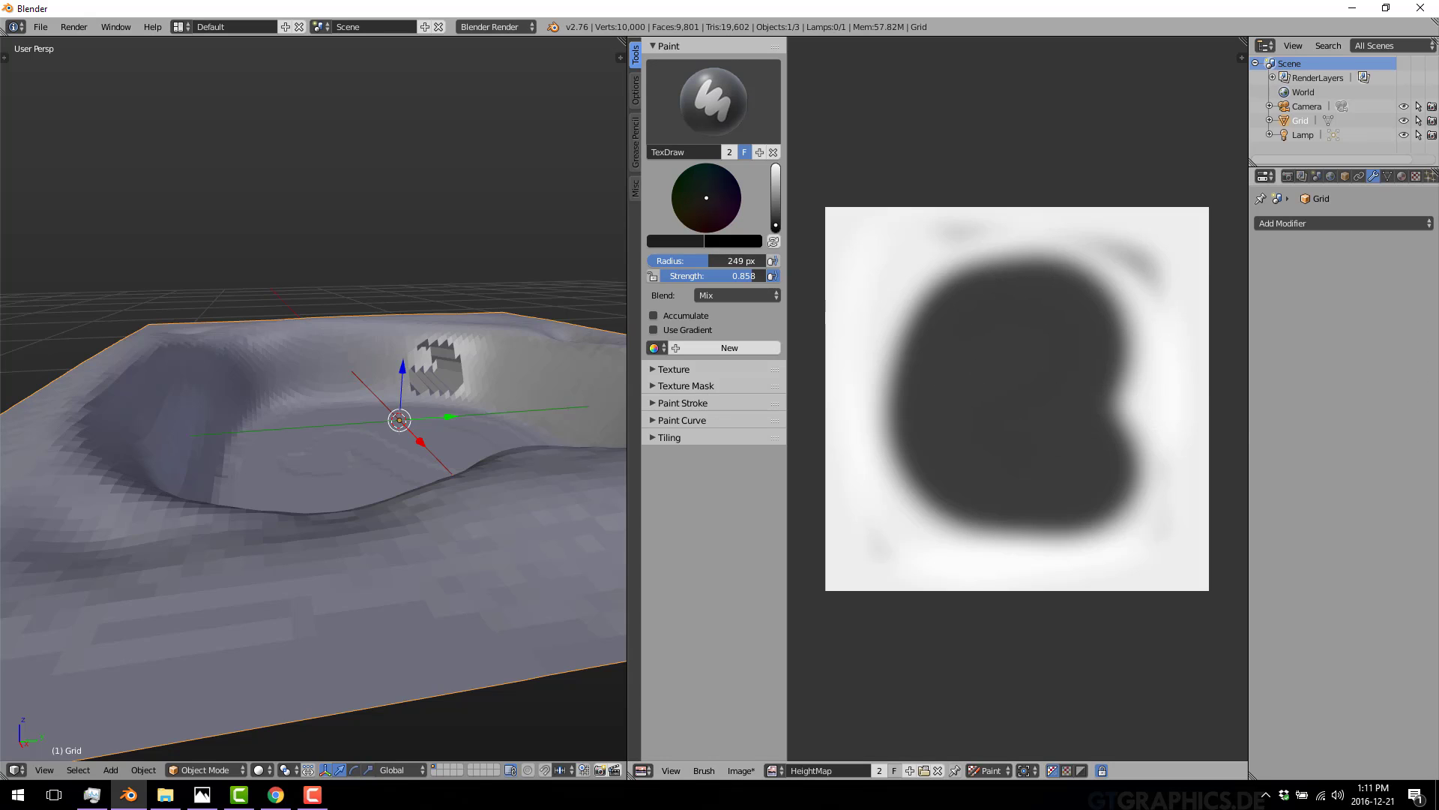